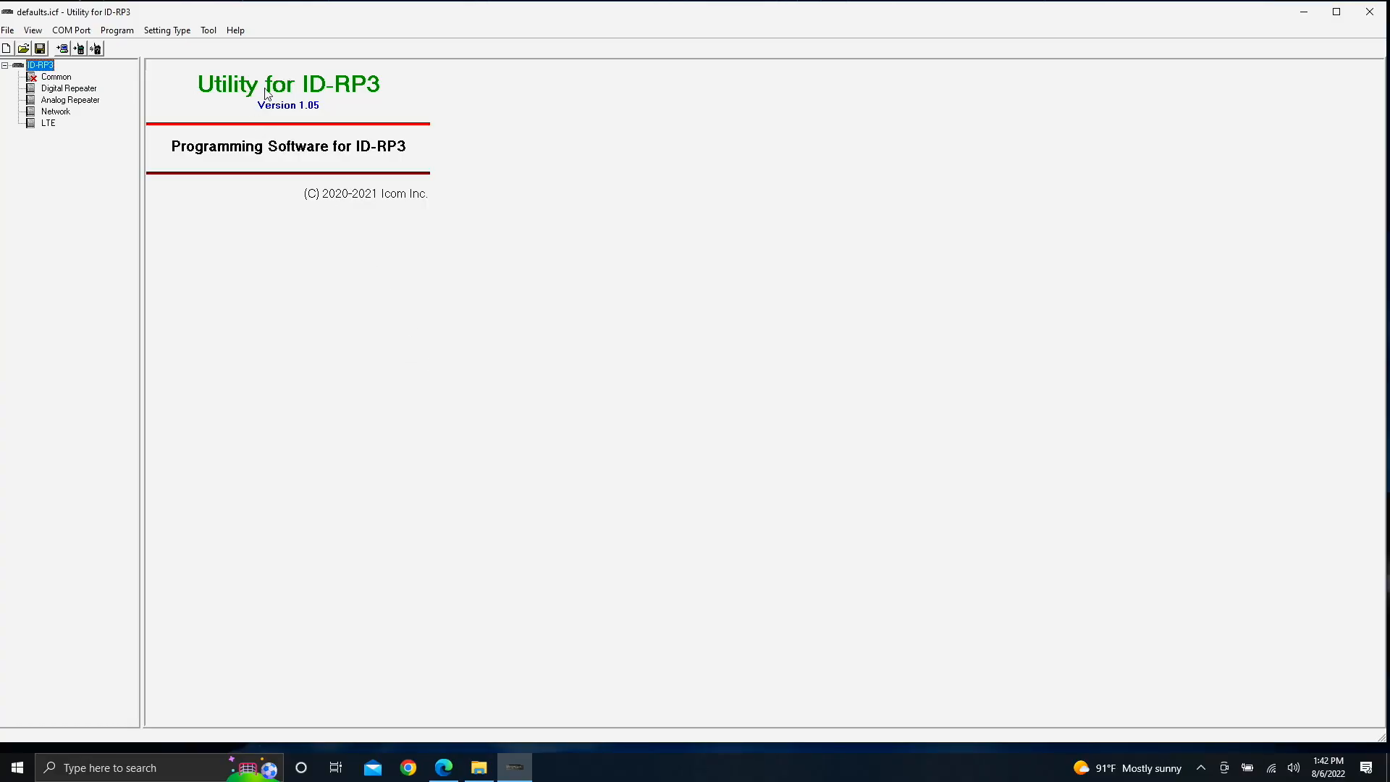
mouse_move(273, 266)
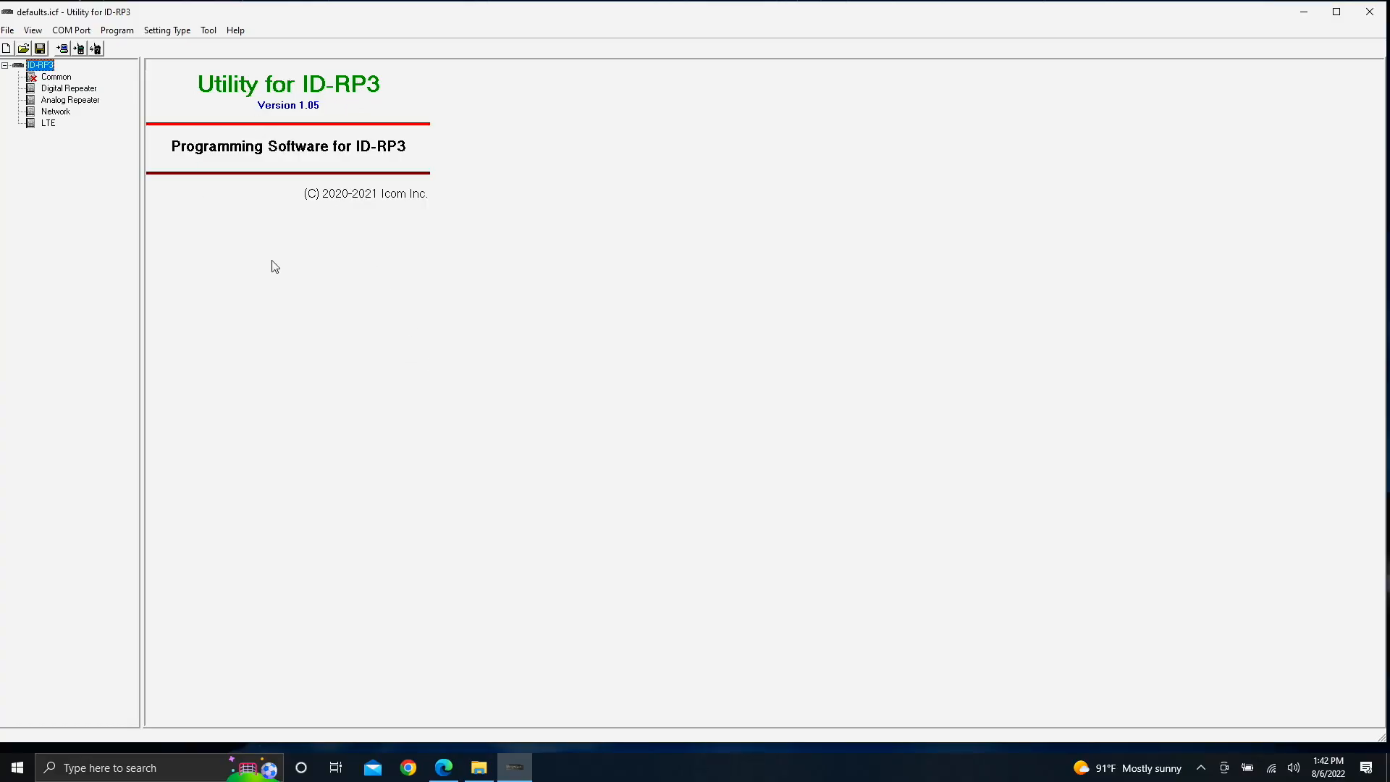
mouse_move(237, 175)
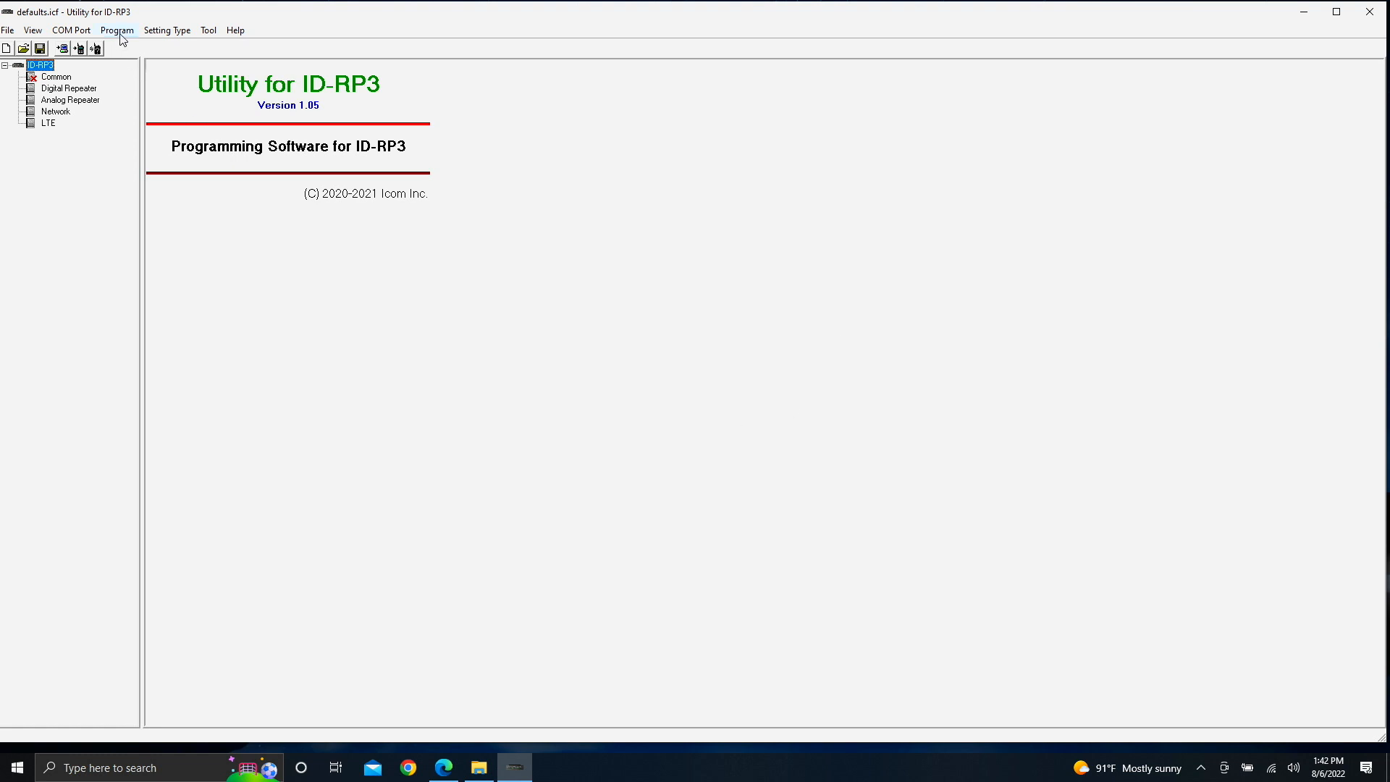
- Review the connected repeater's information, then close it
click(116, 29)
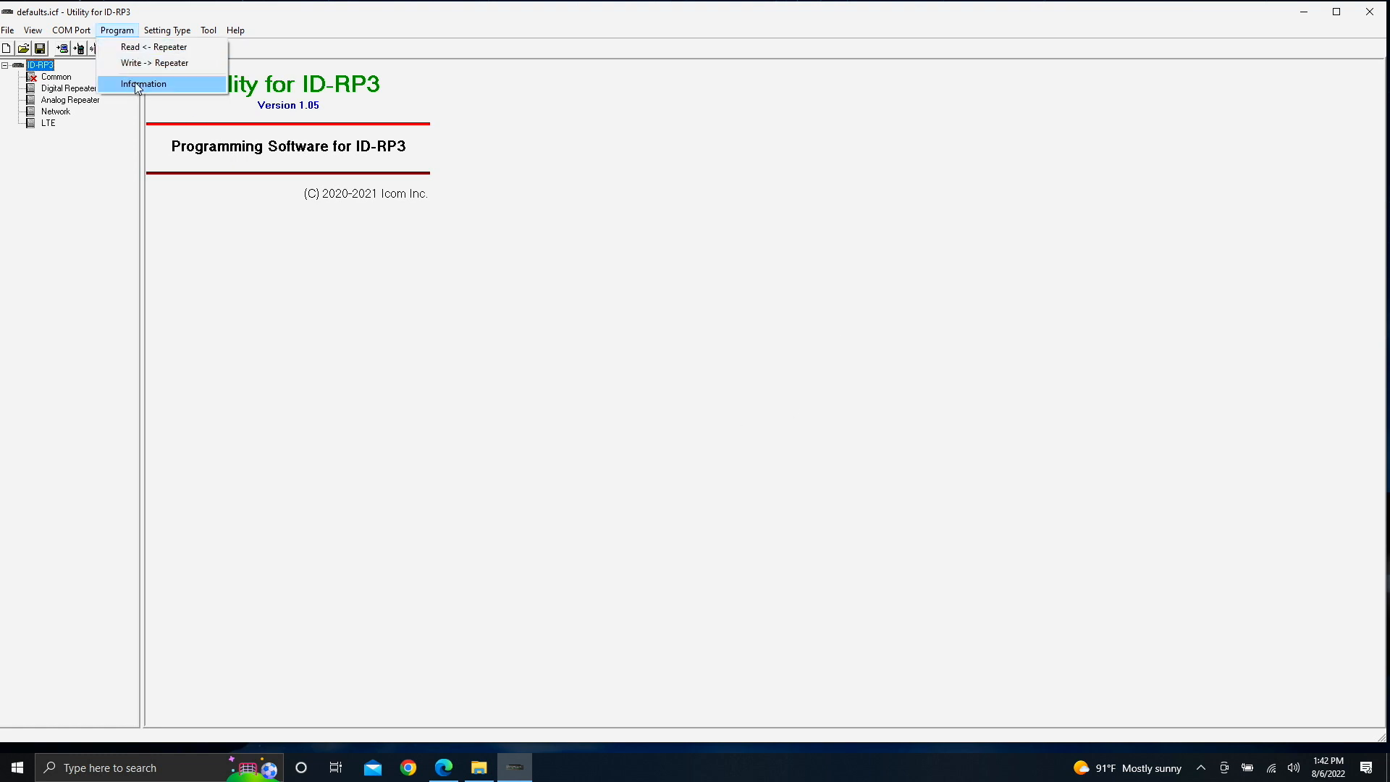
click(144, 83)
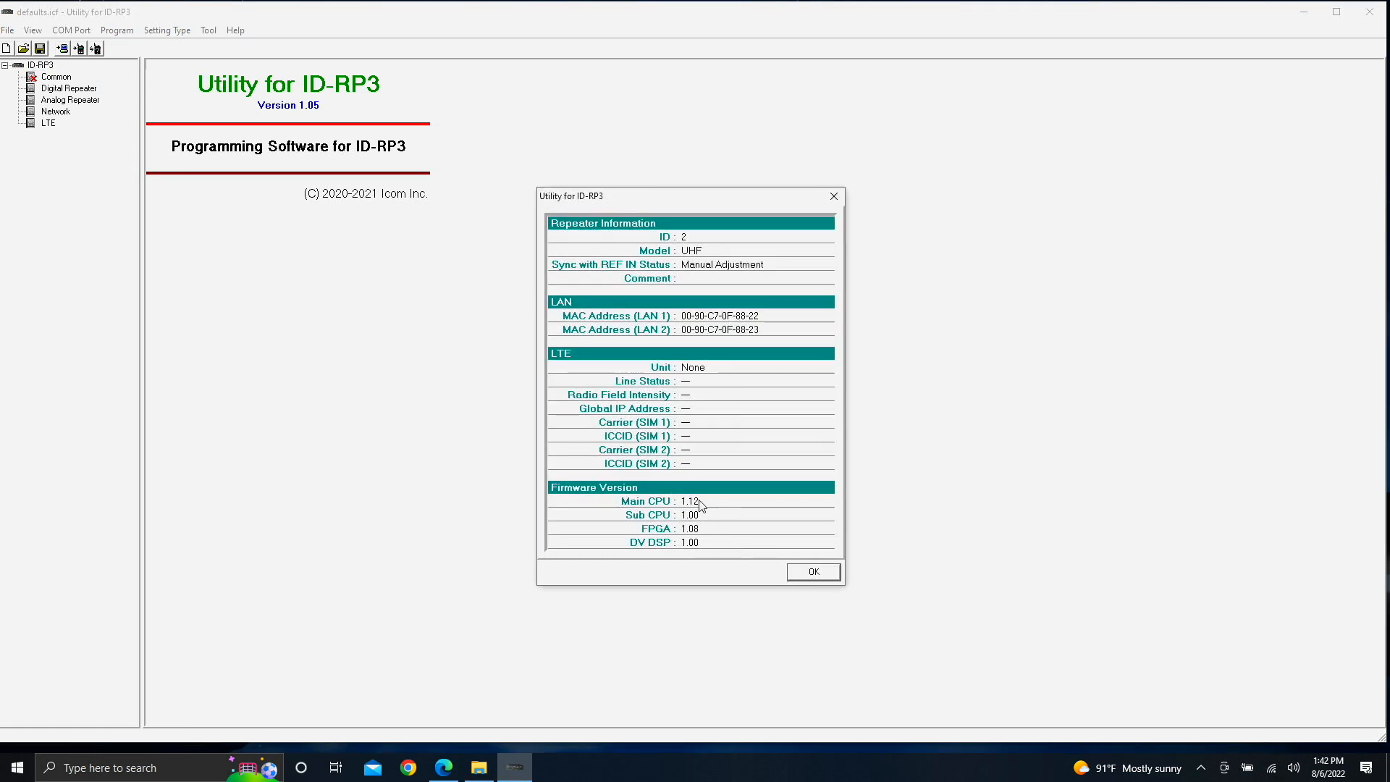
mouse_move(643, 509)
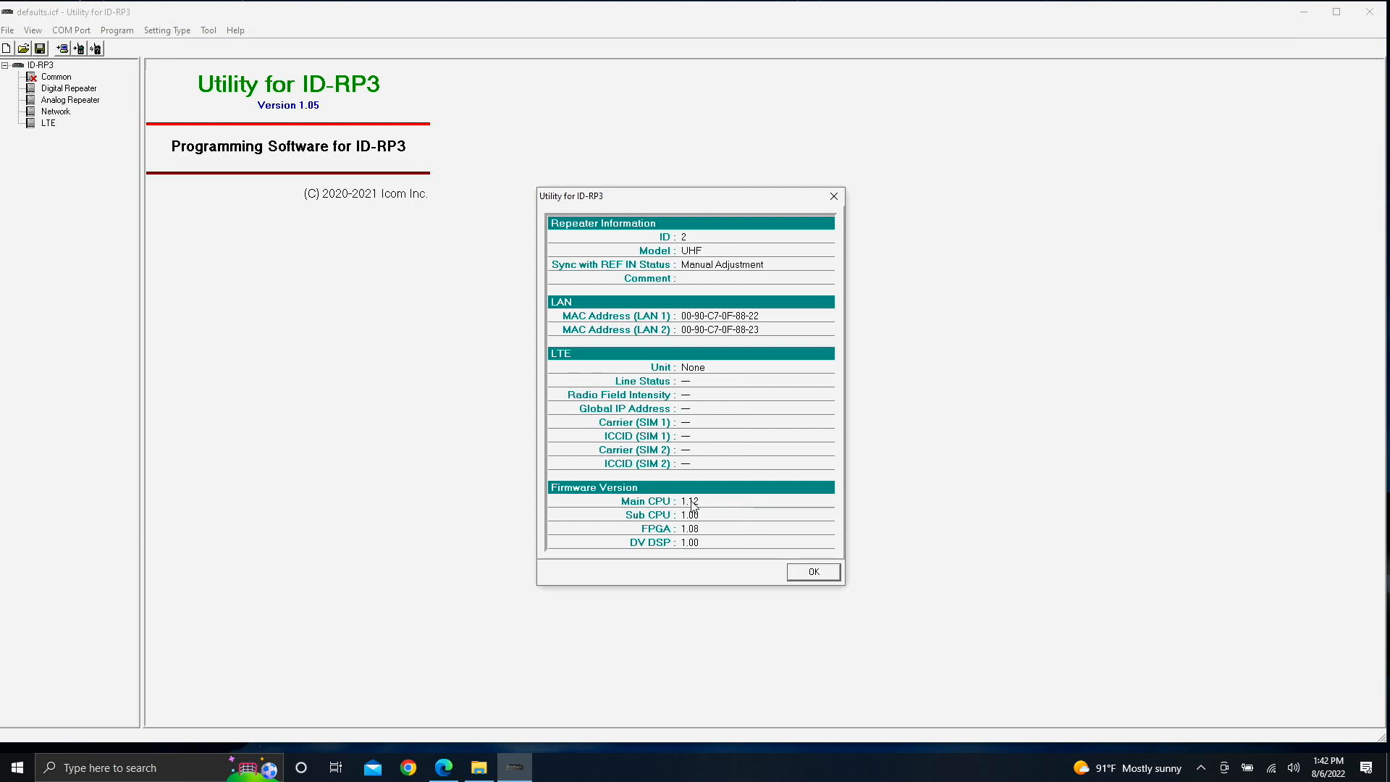
mouse_move(708, 509)
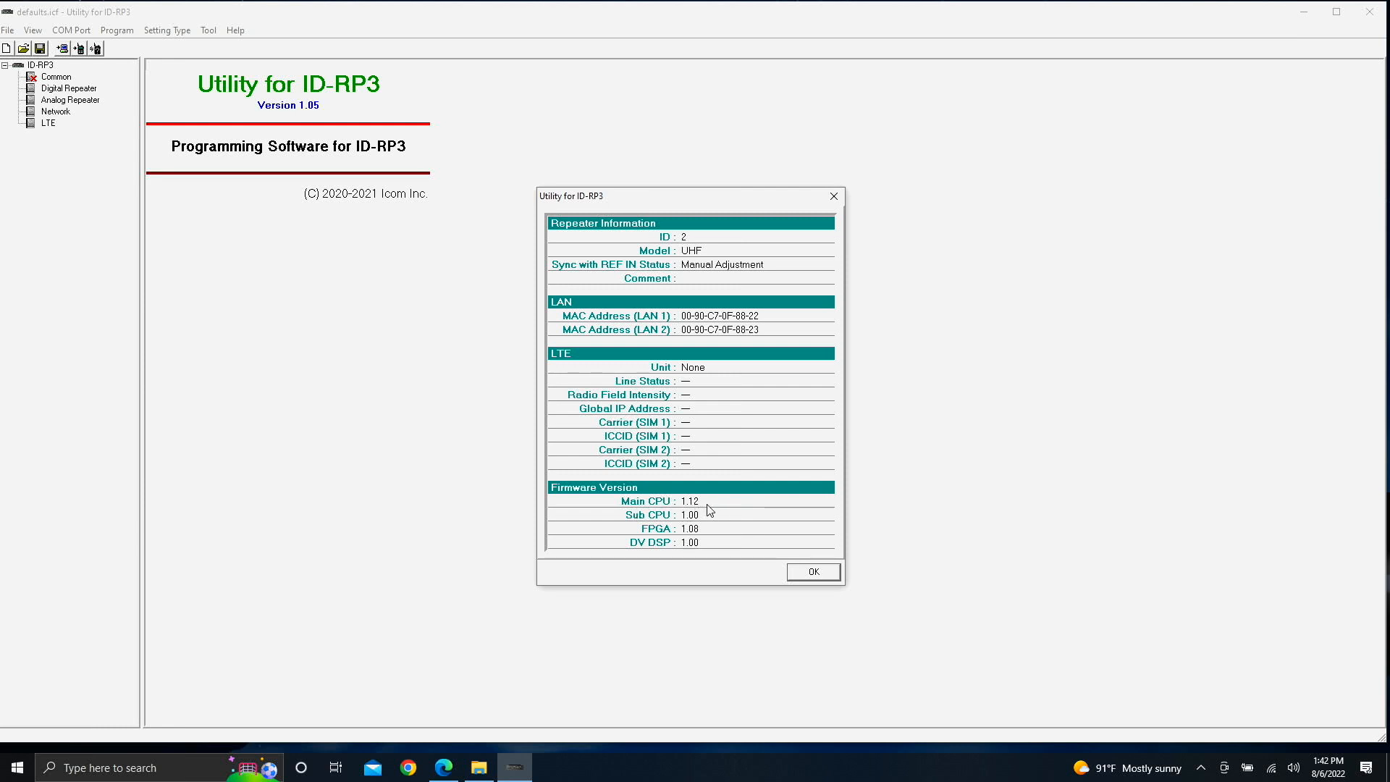
click(811, 571)
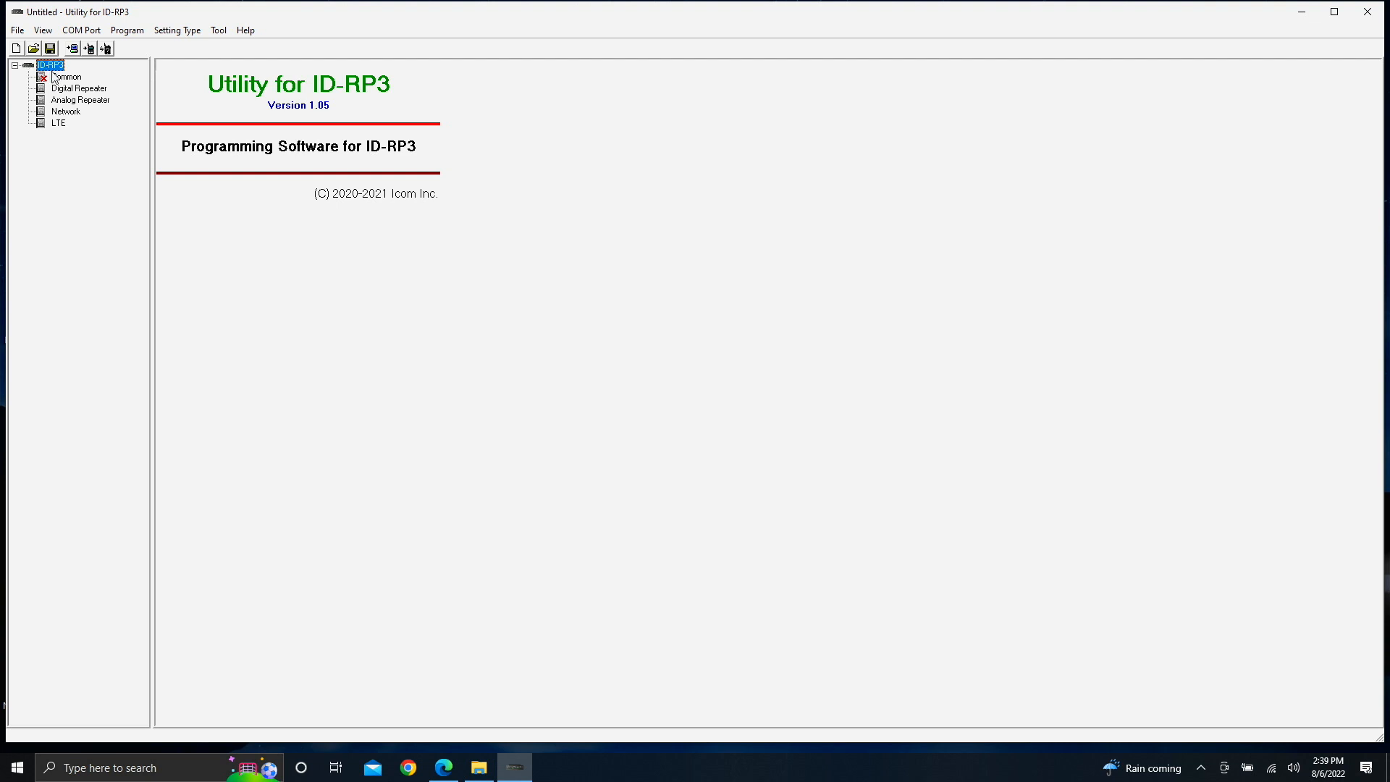
- Enter common RX frequency 447.075000 and TX frequency 442.075000, with mode MIX
click(68, 78)
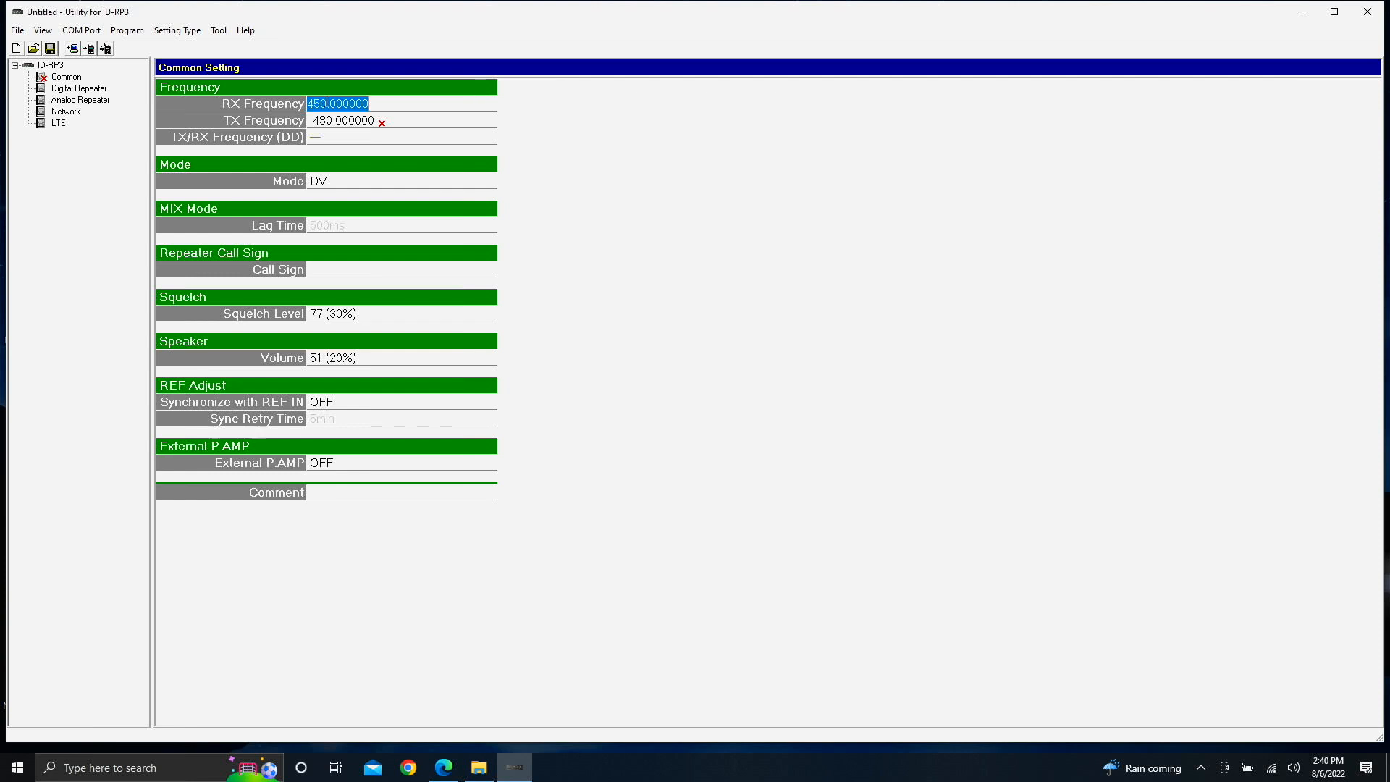
text(447.0)
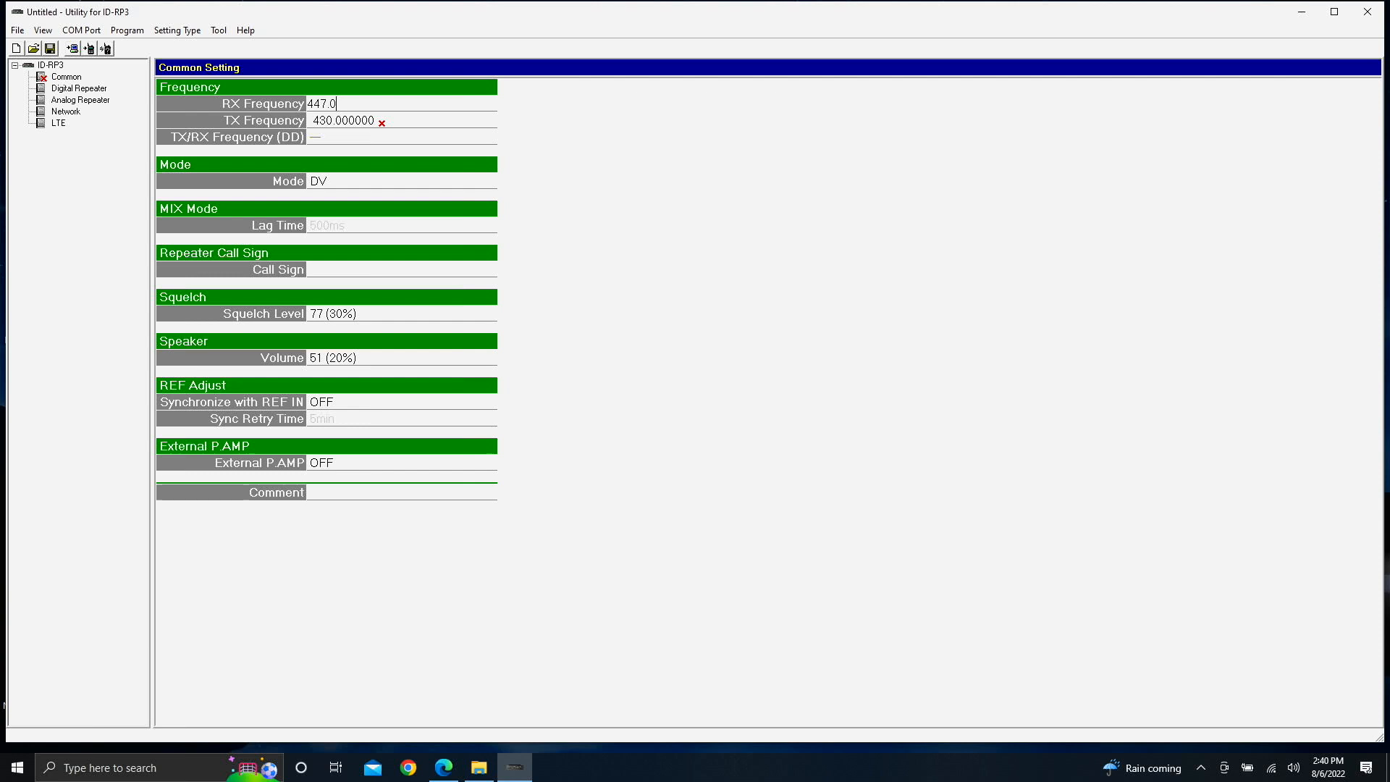
text(75000)
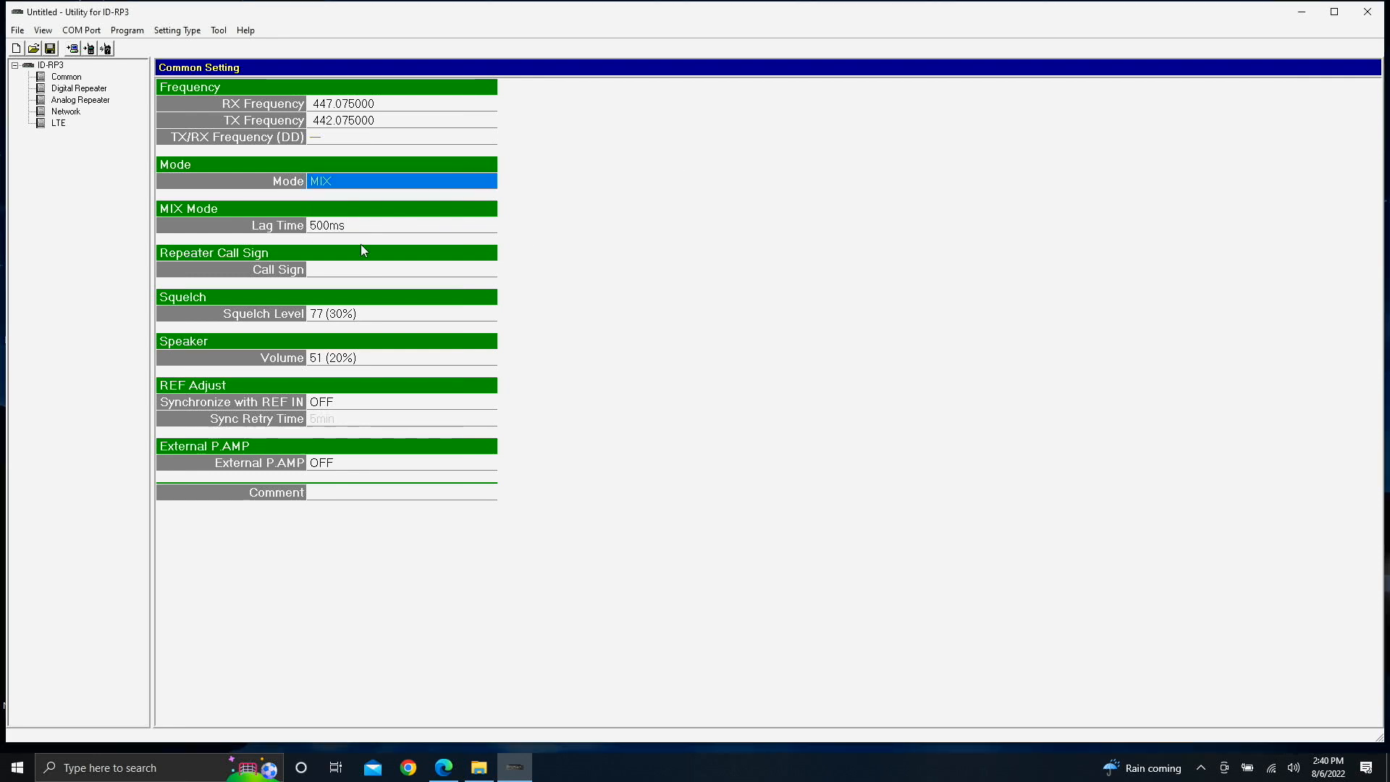
mouse_move(305, 230)
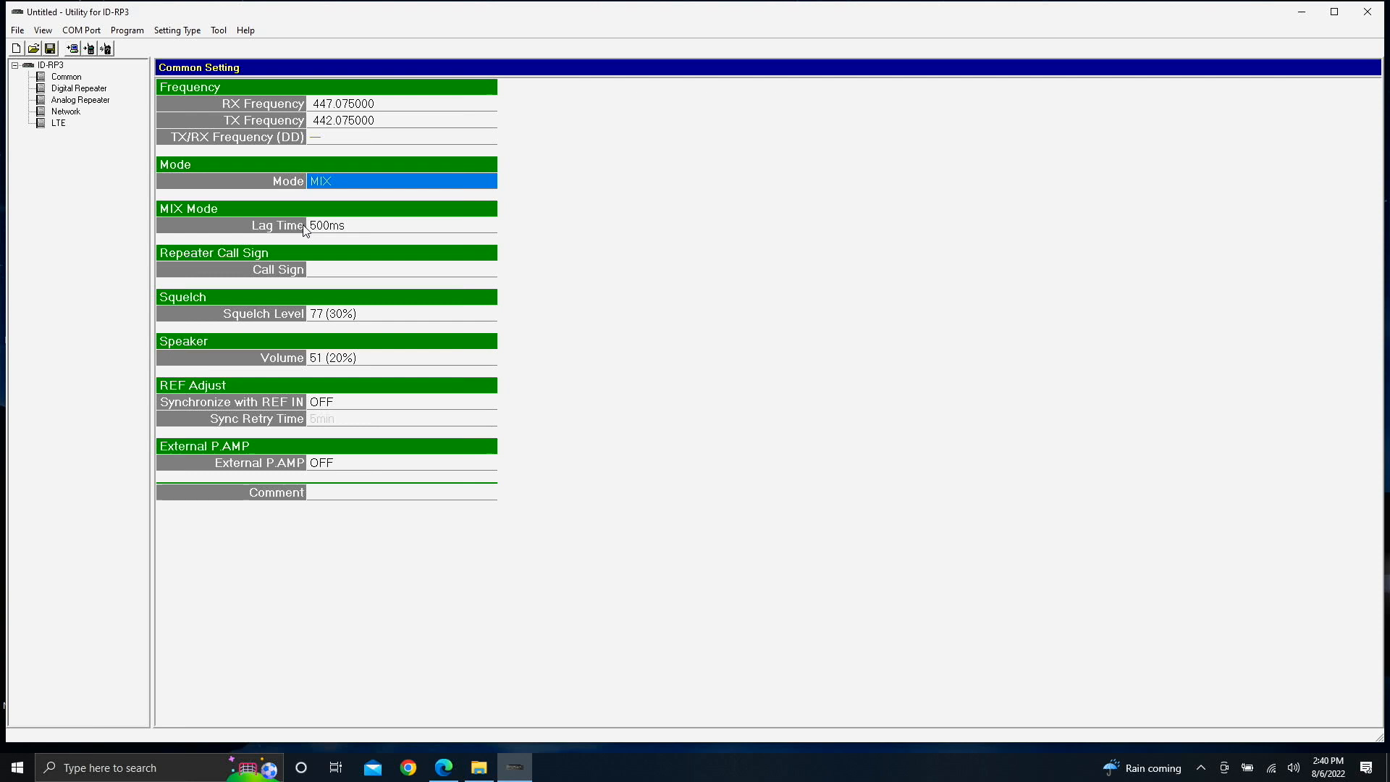
- Enter W5AXC as the repeater call sign with module letter B
click(400, 269)
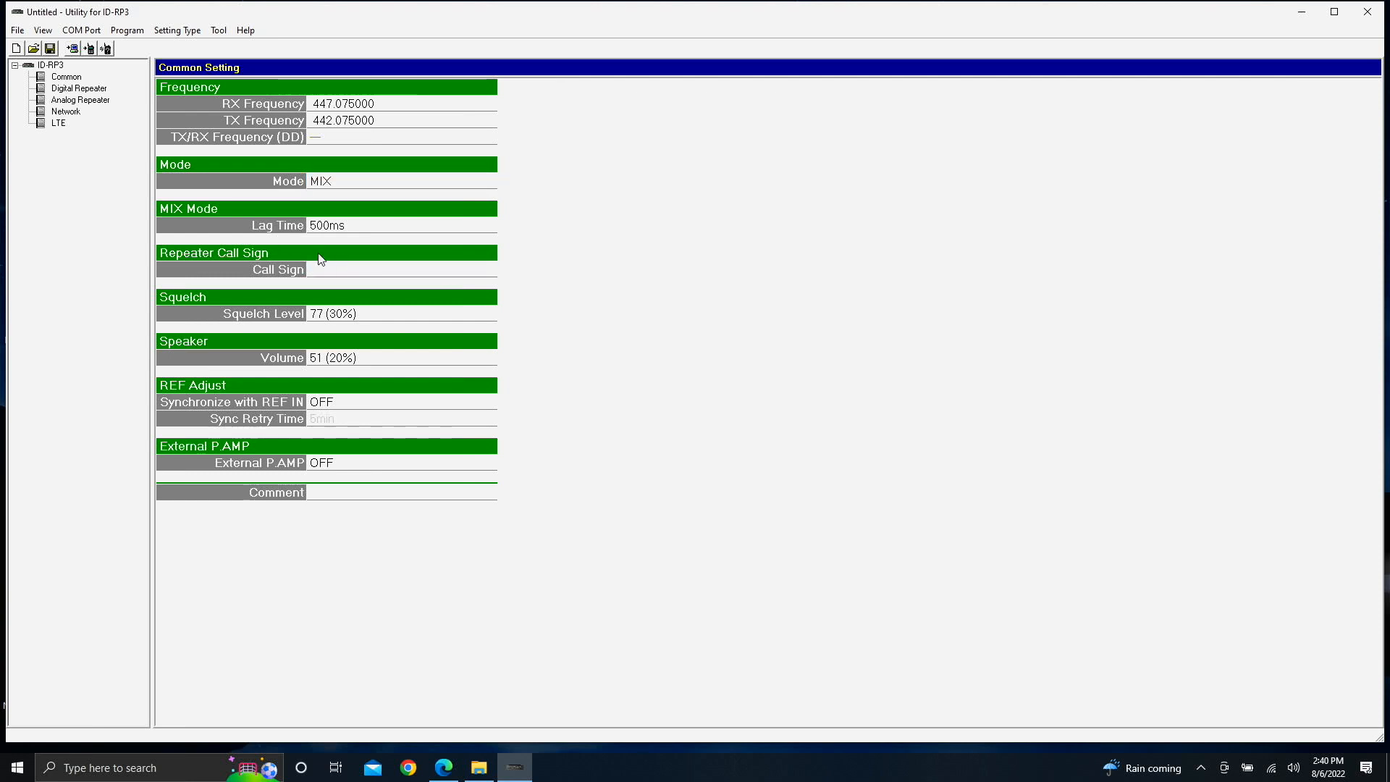
text(W5)
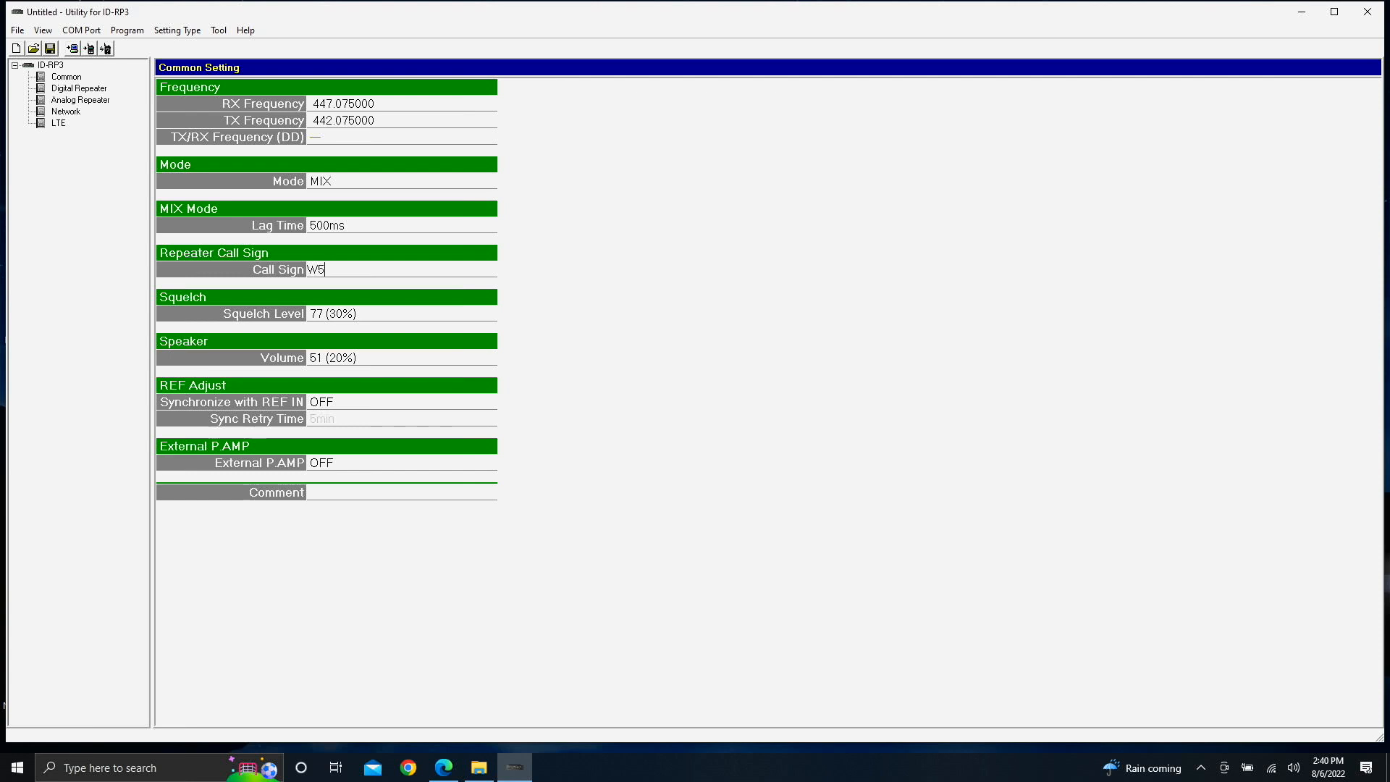
text(AXC)
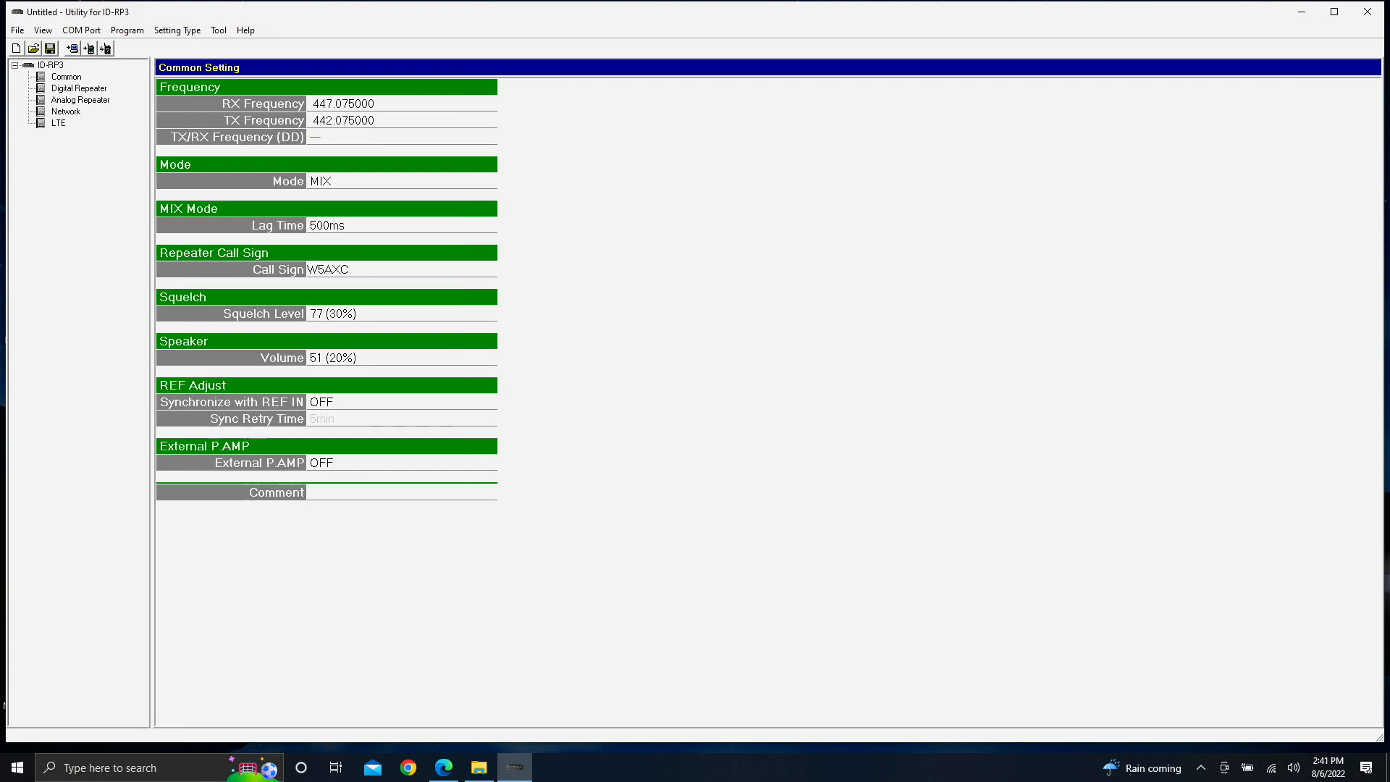
click(372, 269)
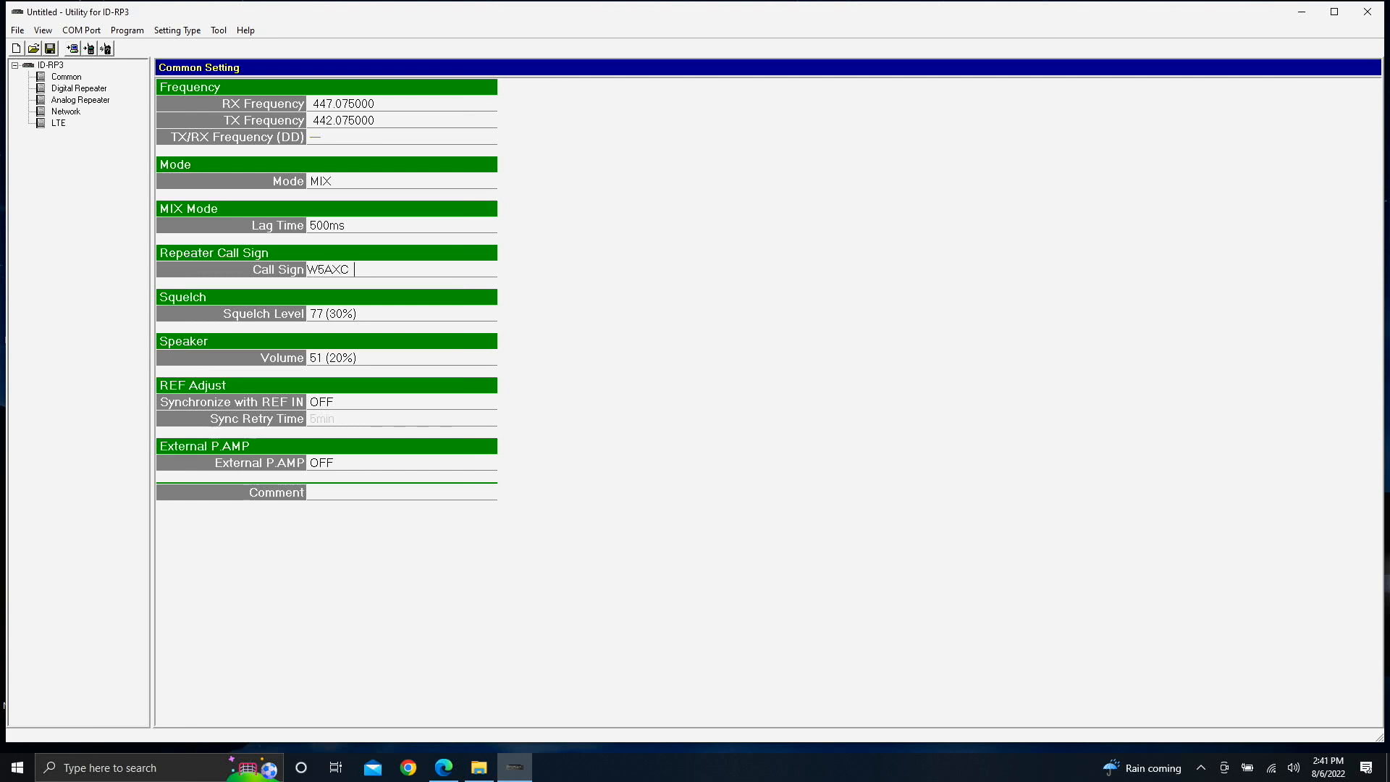
text(B)
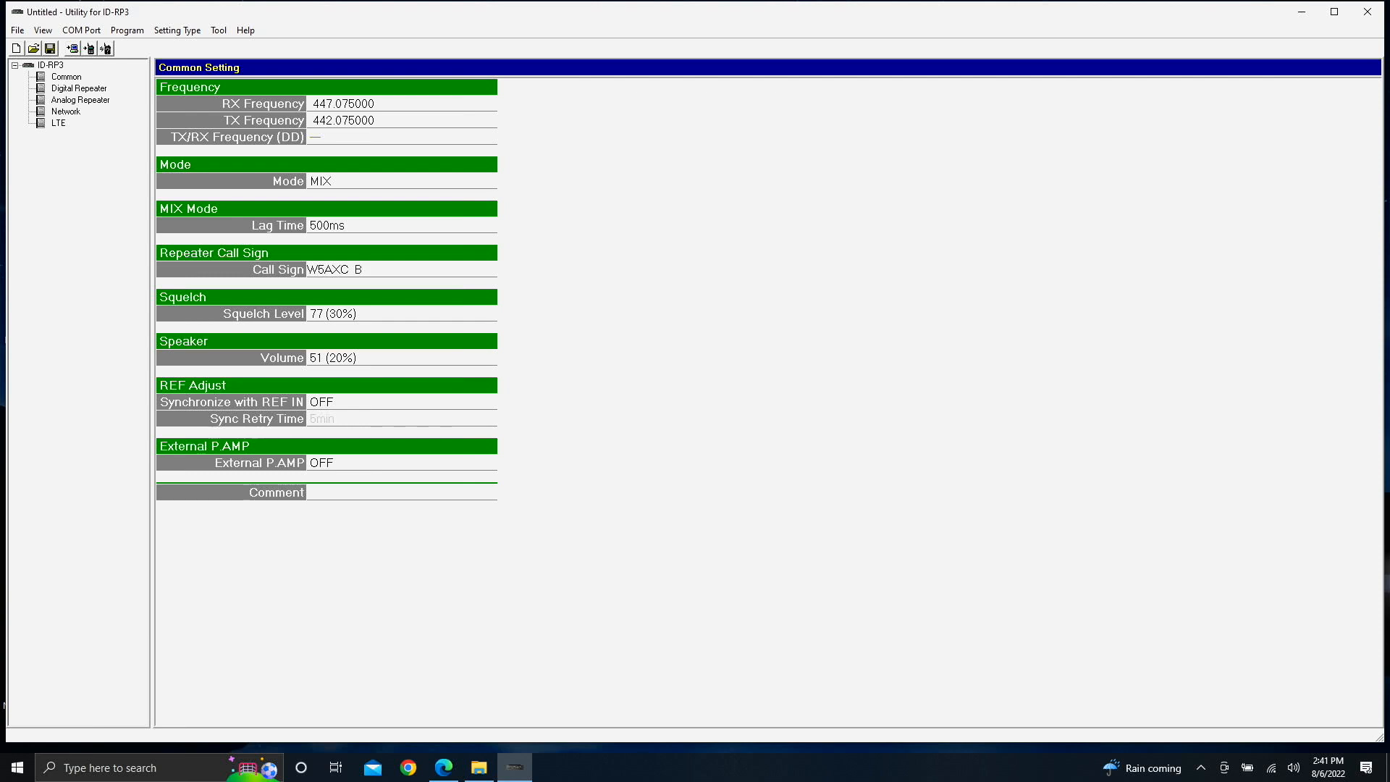
click(66, 78)
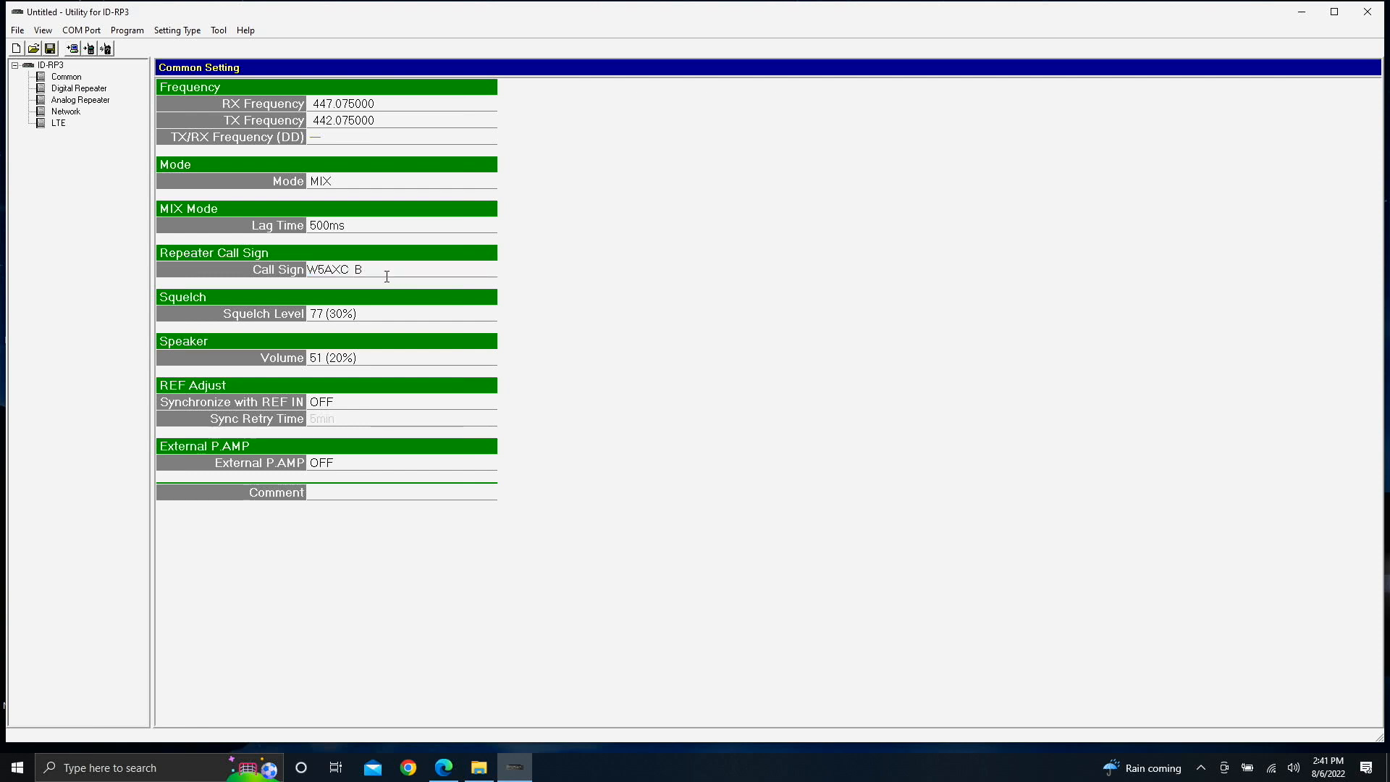
key(Backspace)
text(A)
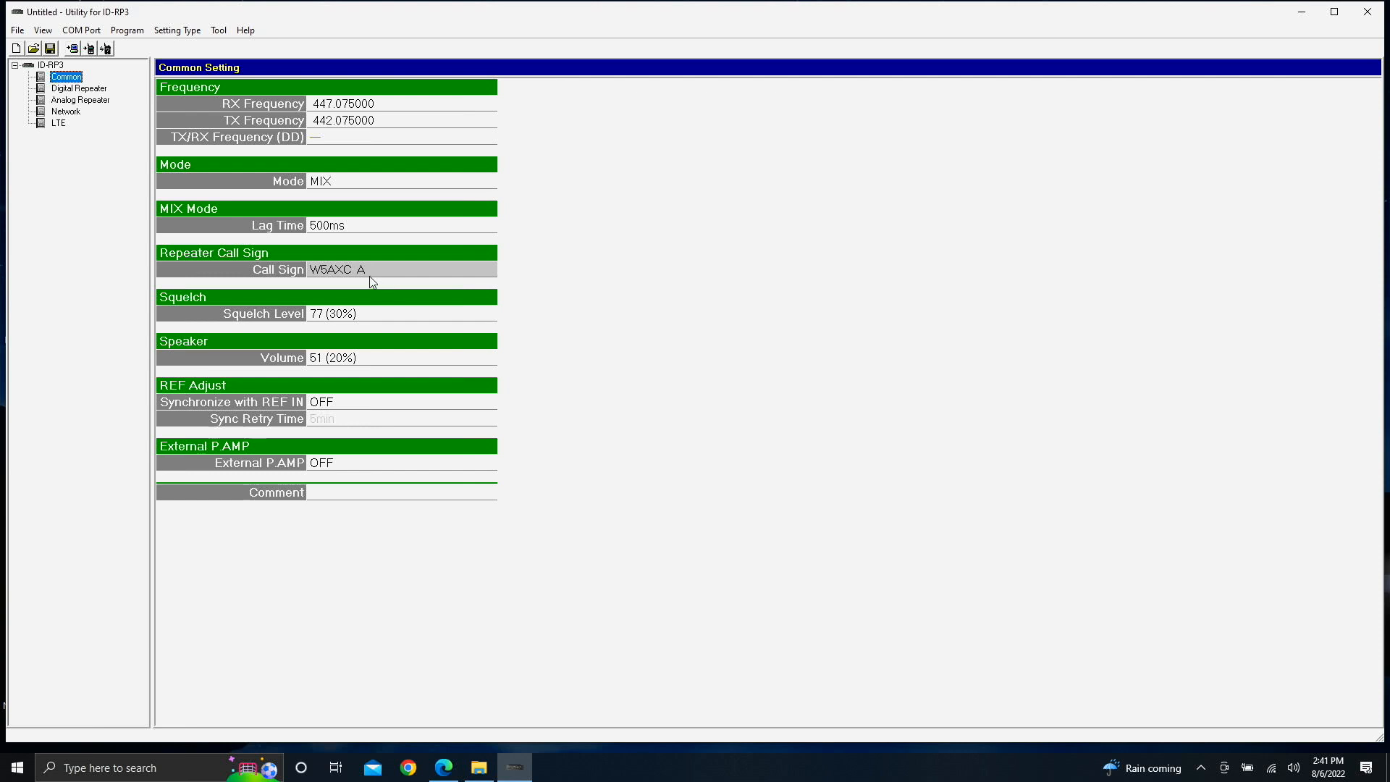
click(399, 269)
text(B)
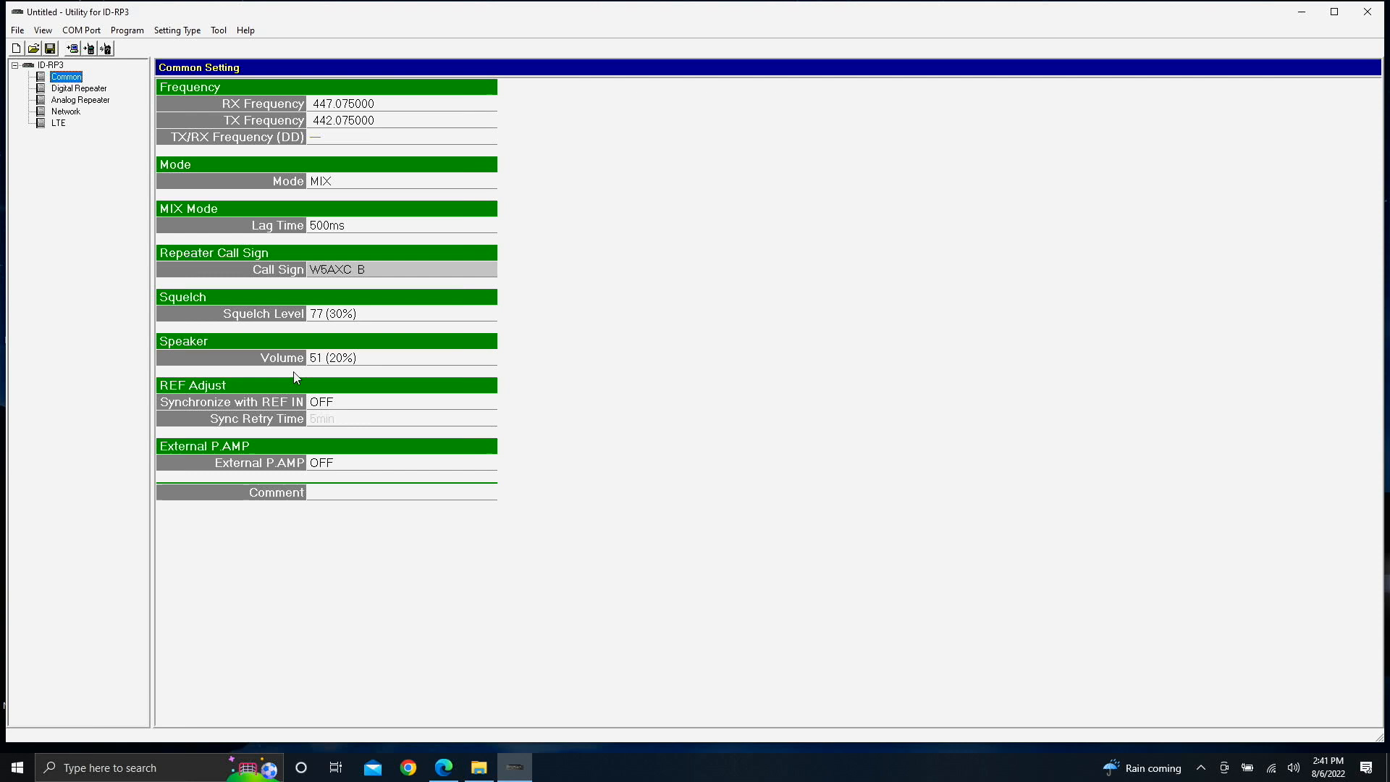
mouse_move(355, 460)
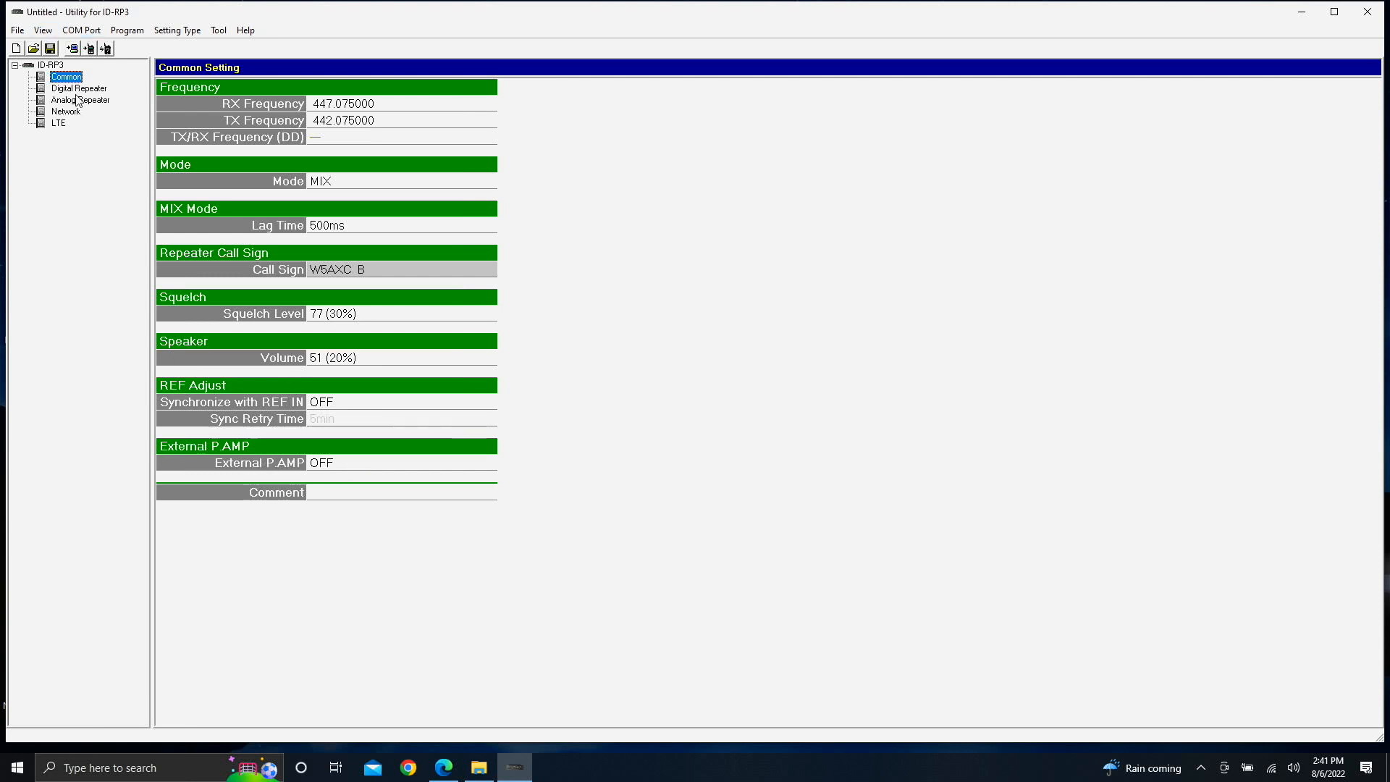
- Switch the digital repeater gateway to Use Gateway Server (172.16.0.20, port 20000)
click(78, 87)
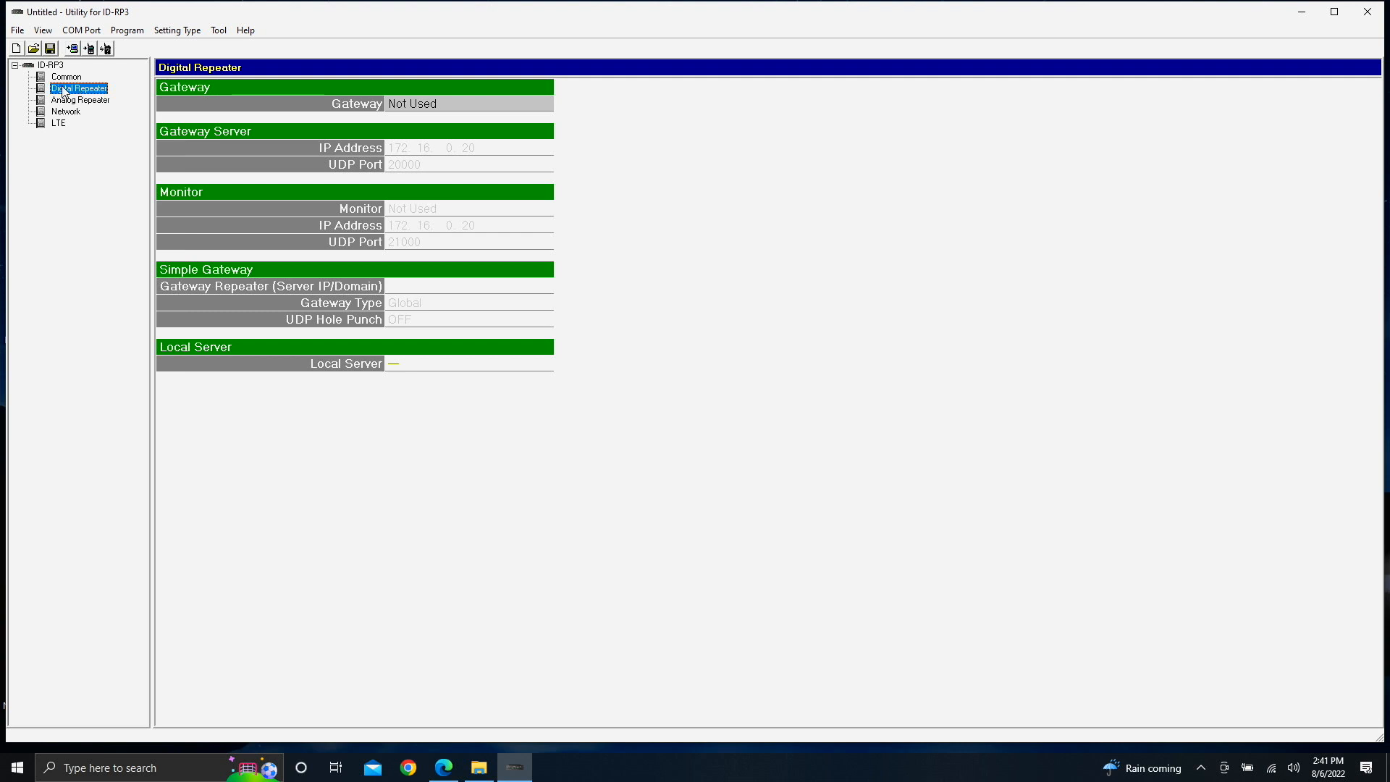
mouse_move(316, 130)
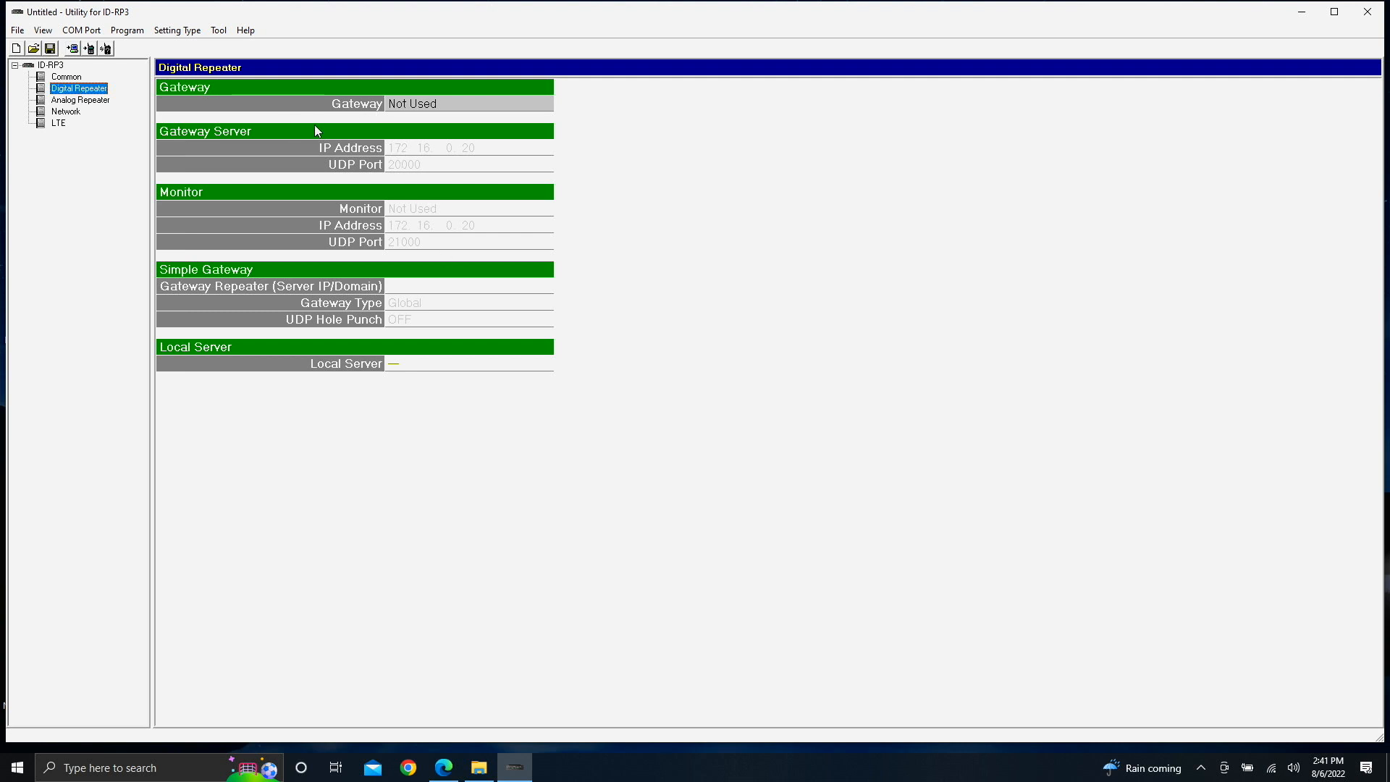
click(469, 103)
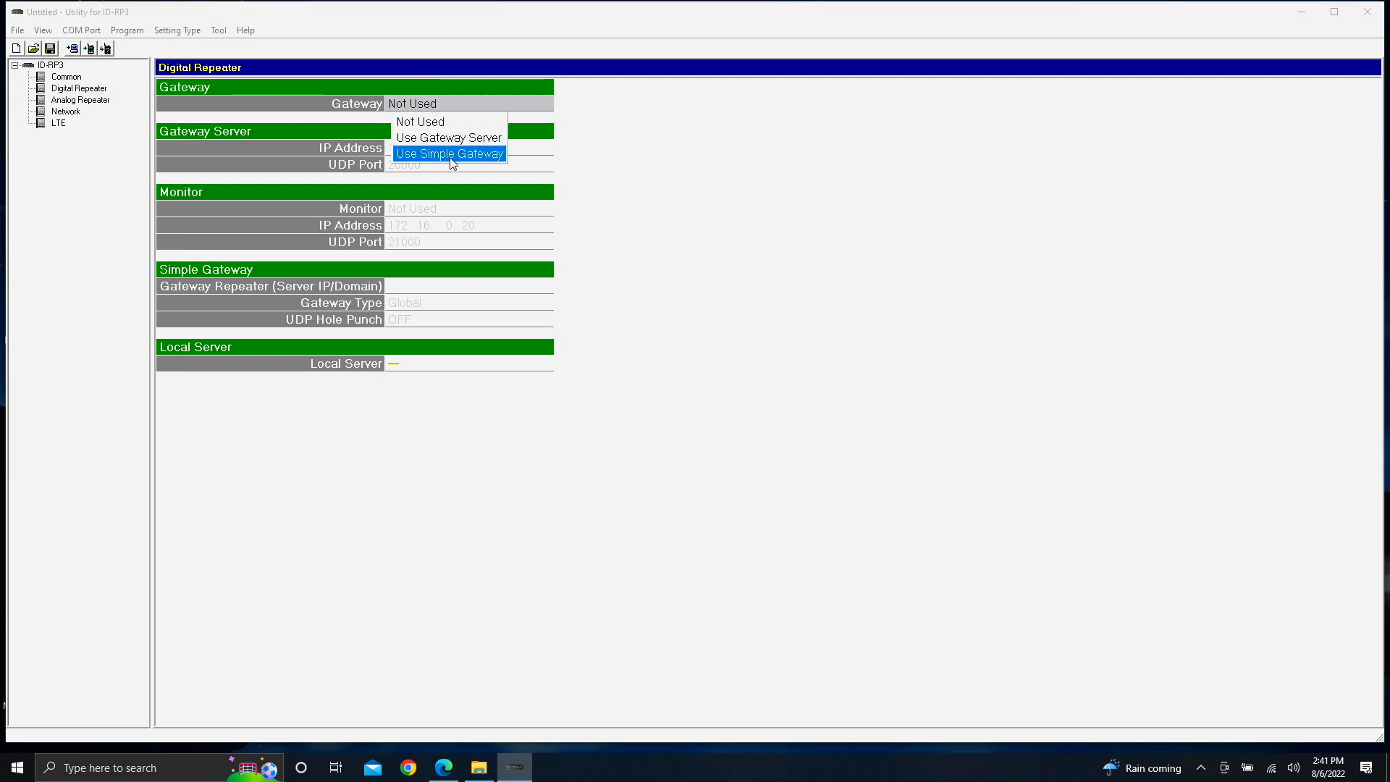
click(449, 137)
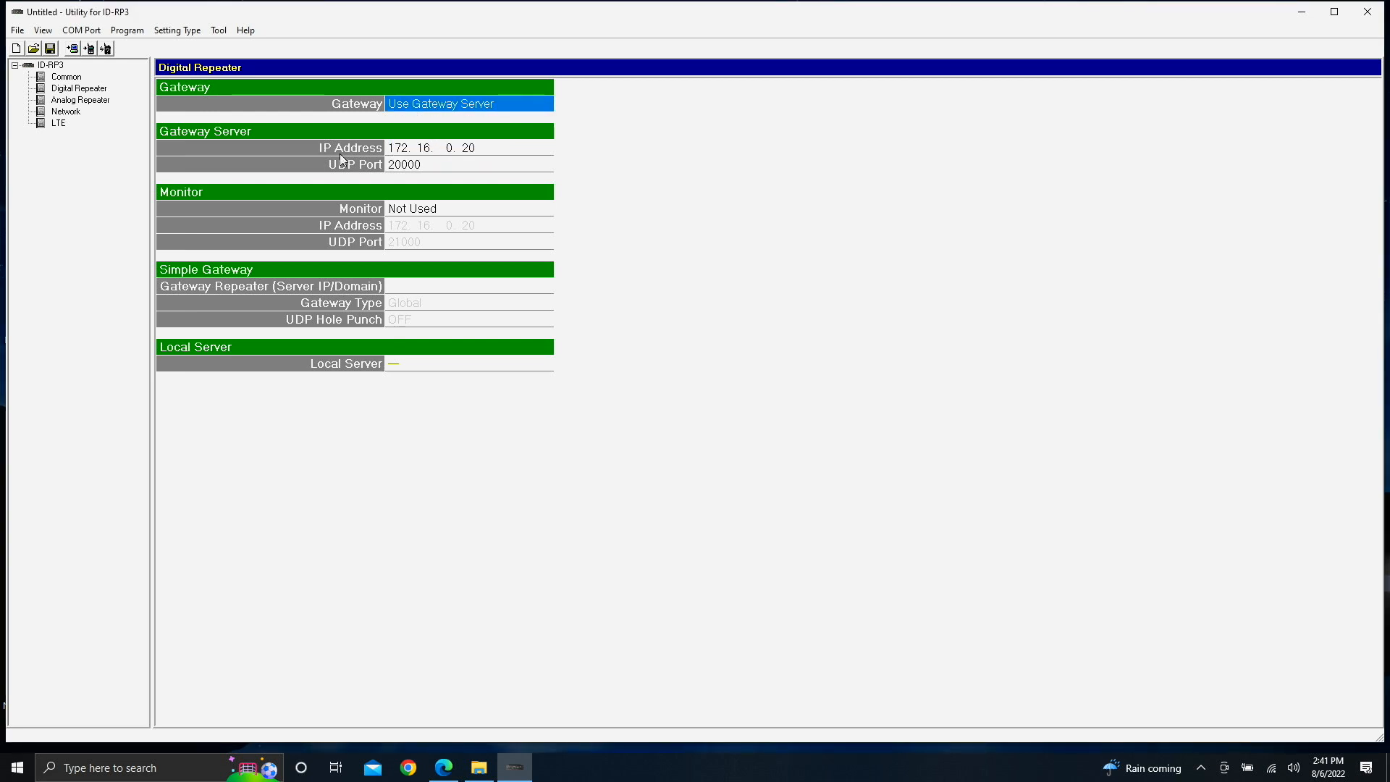
mouse_move(365, 160)
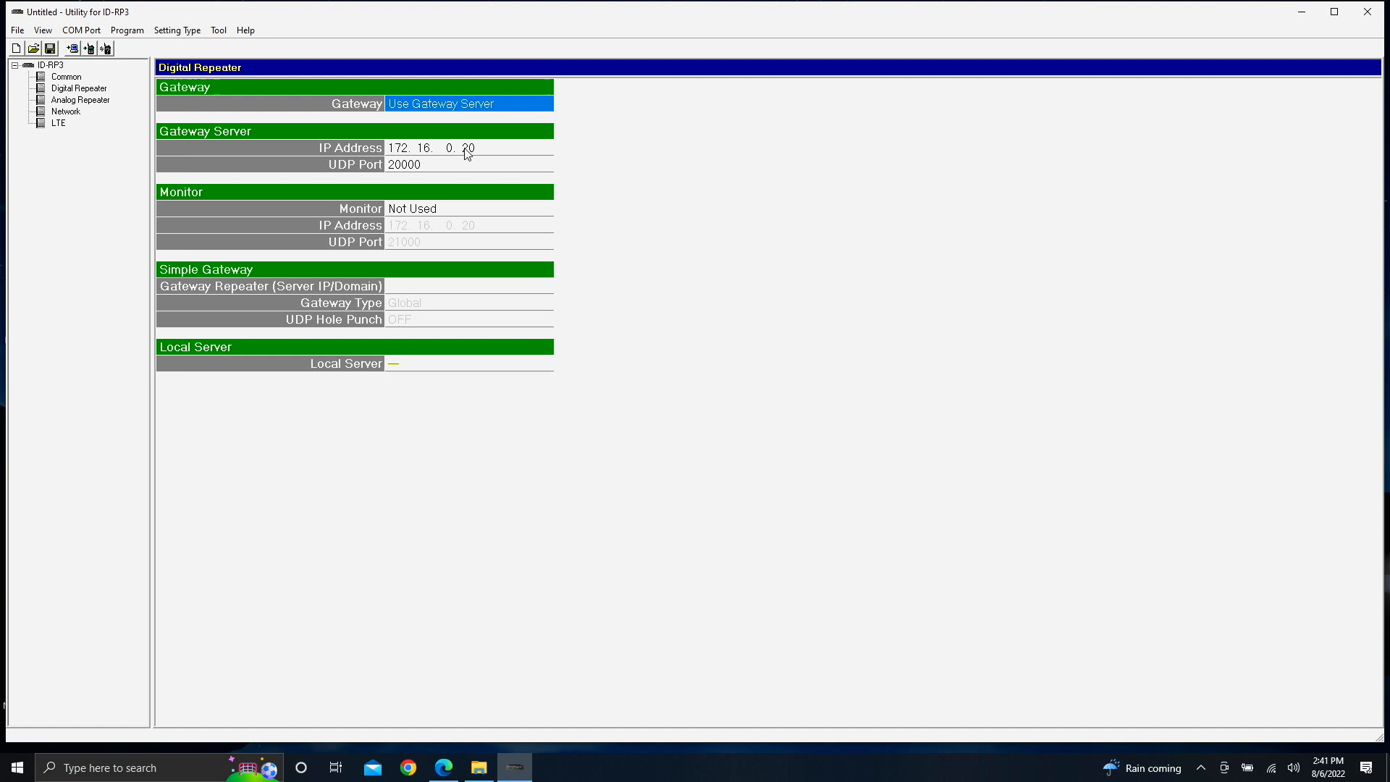
mouse_move(461, 144)
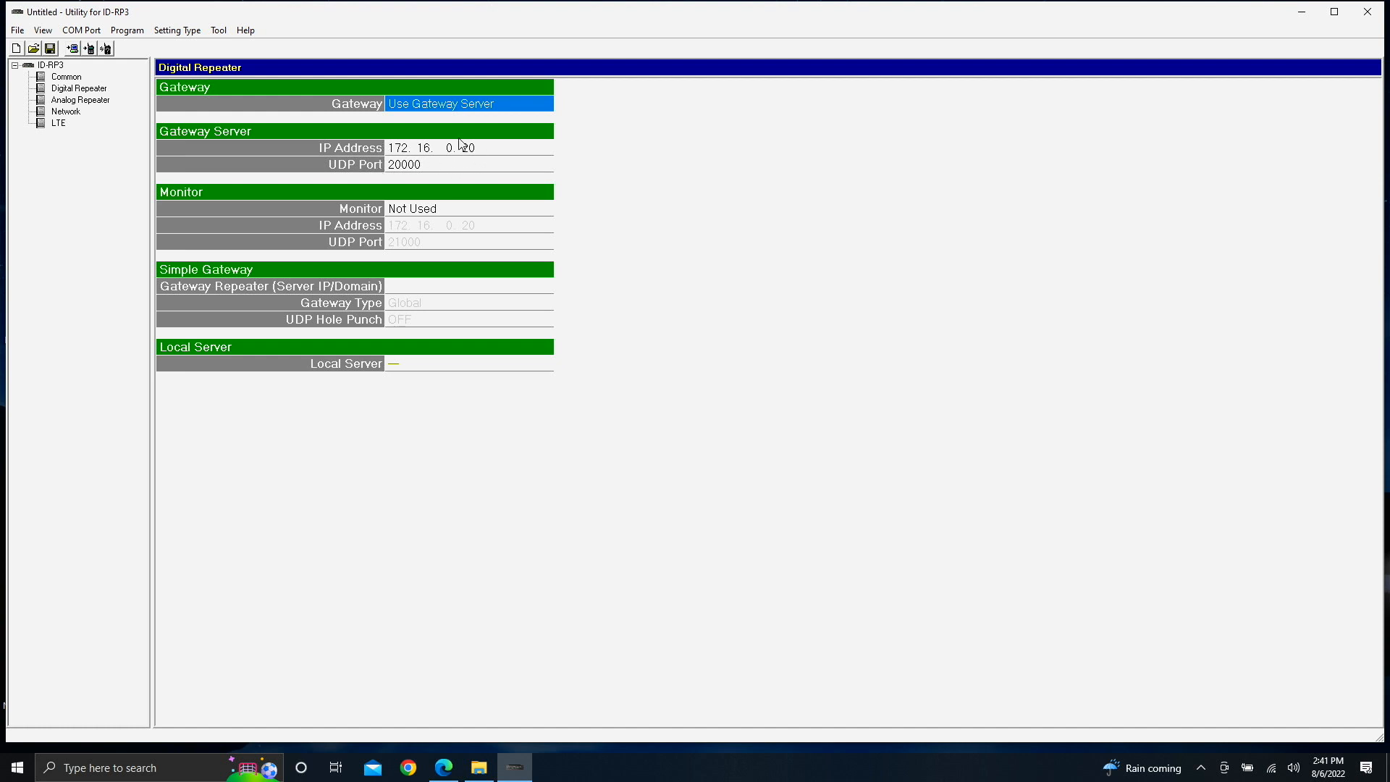
mouse_move(269, 218)
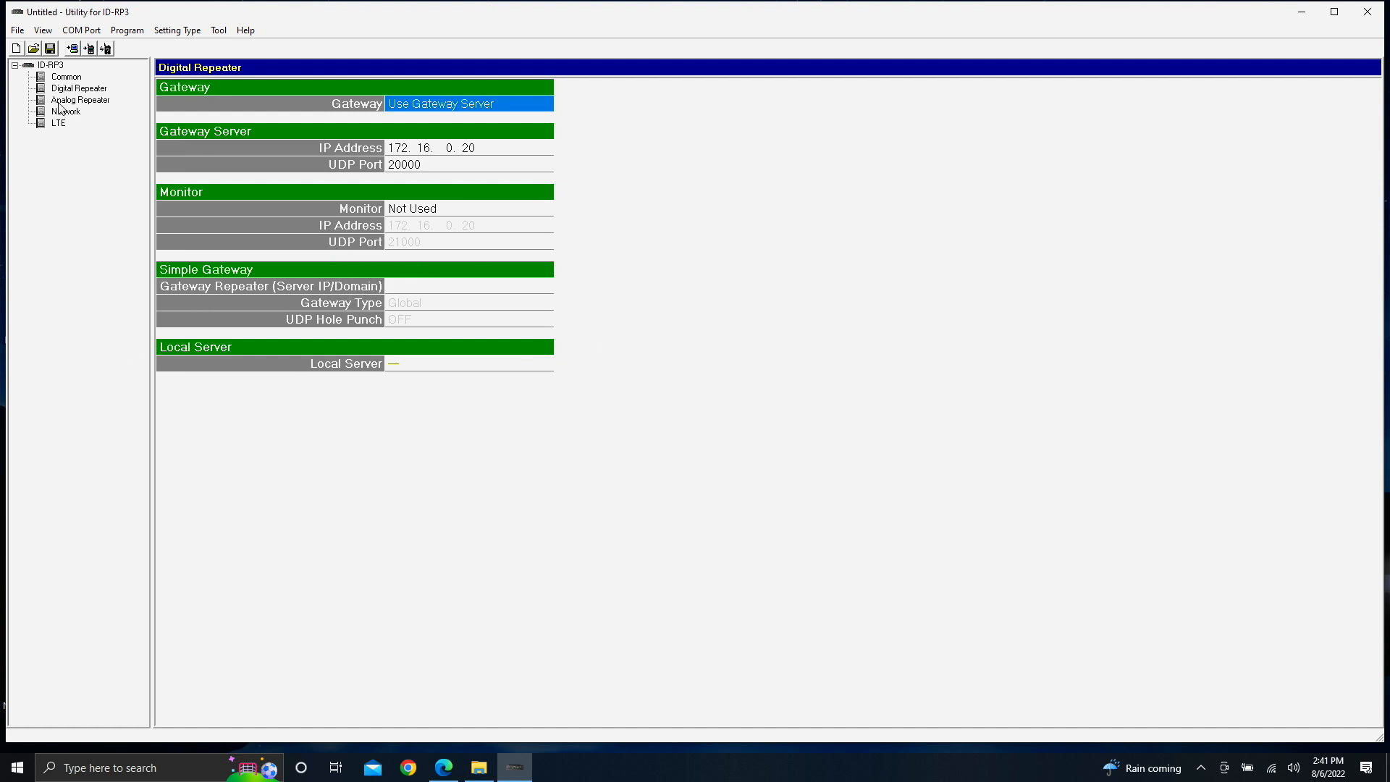
- Check the analog band width and leave Signaling (RX) Tone OFF, then view network settings
click(80, 99)
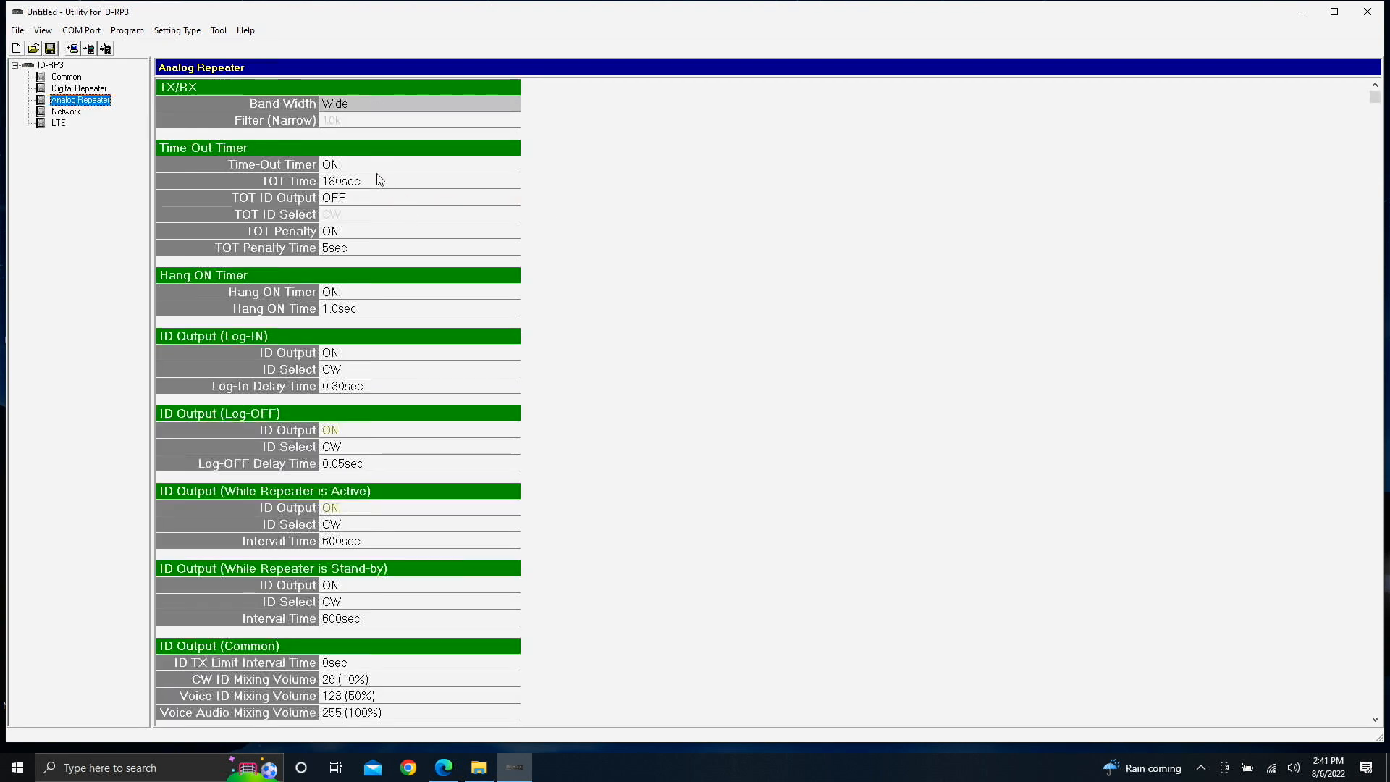
mouse_move(470, 323)
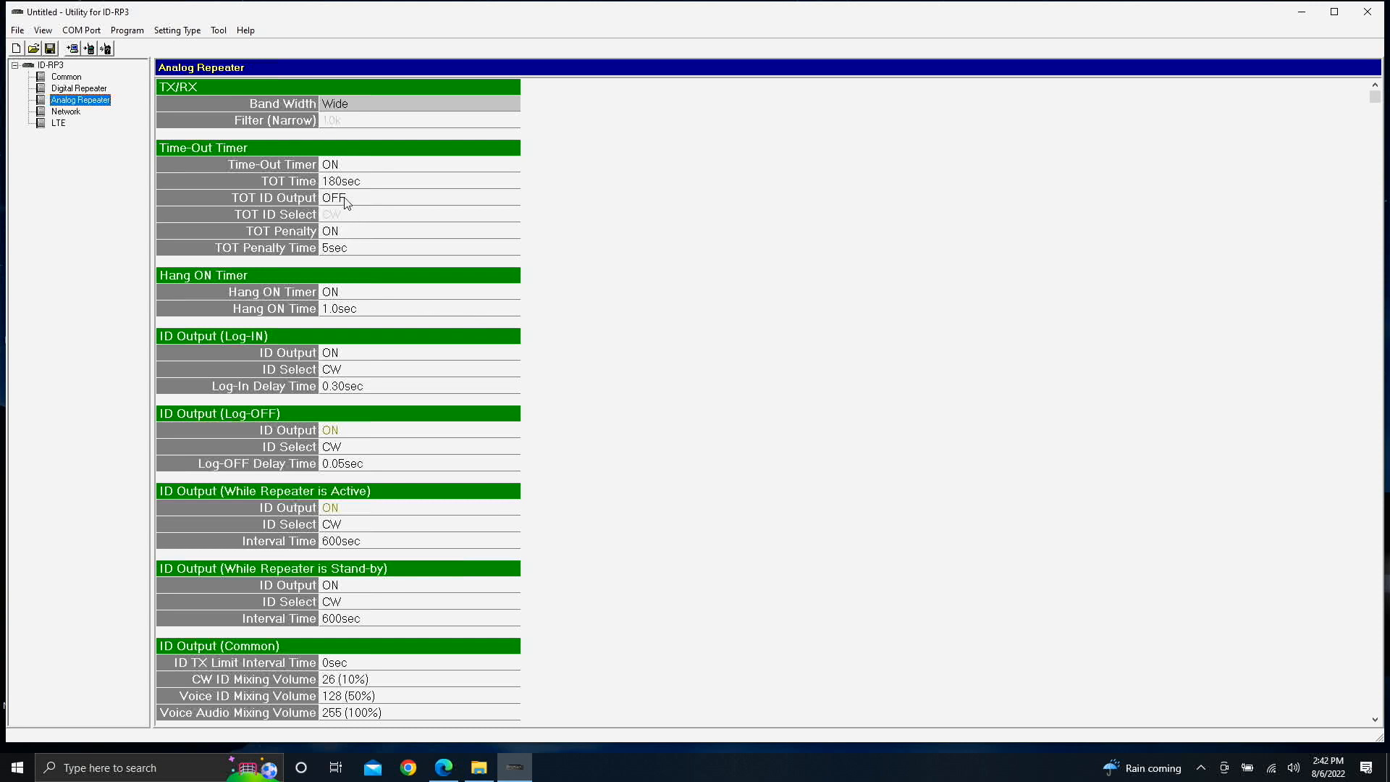
mouse_move(406, 448)
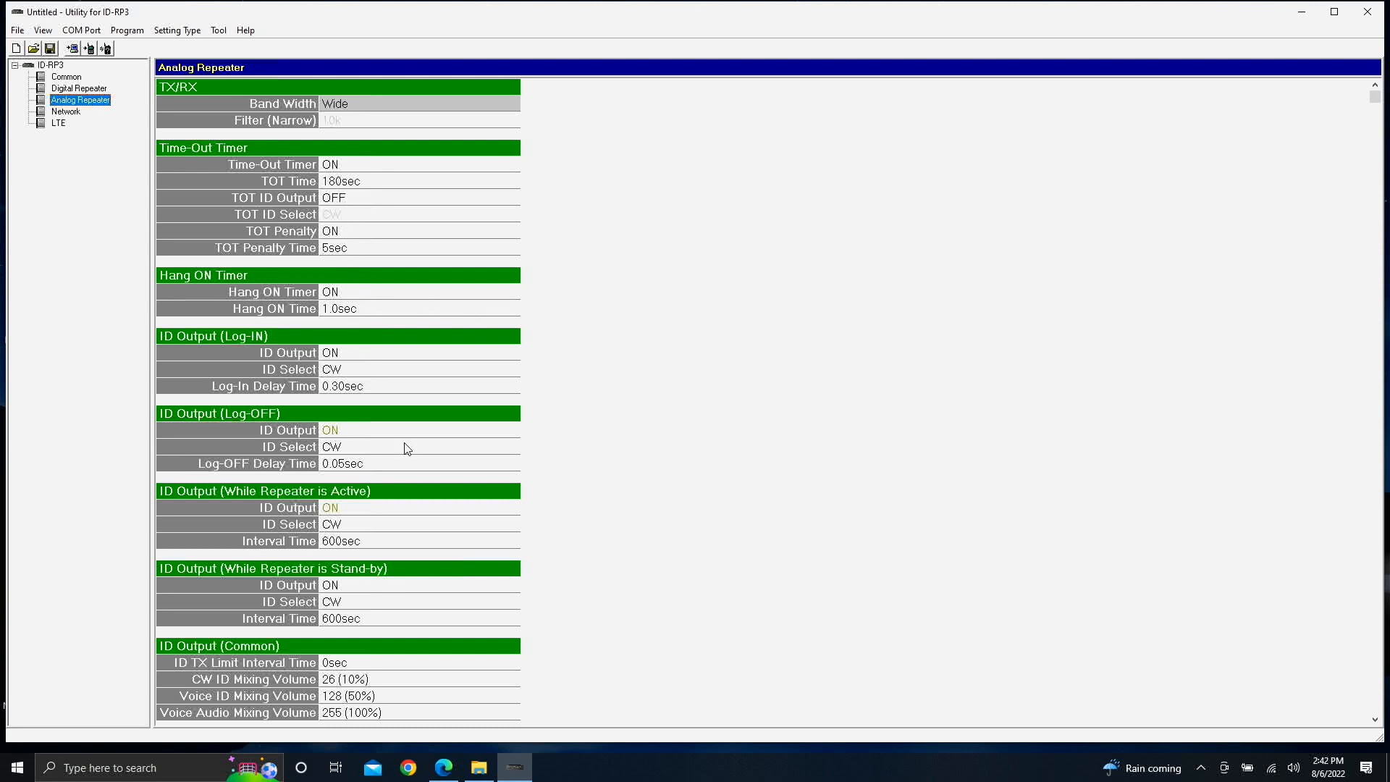
click(420, 103)
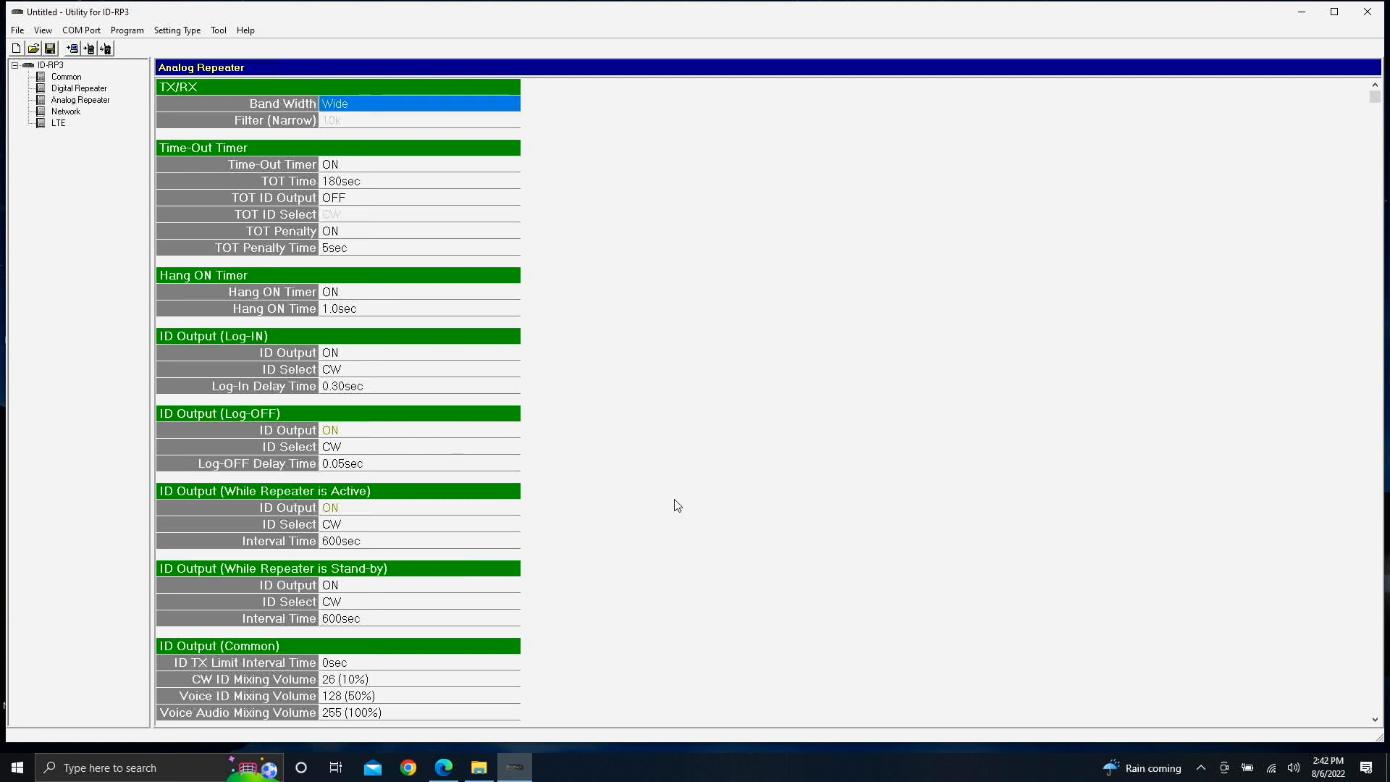
scroll(down, 3)
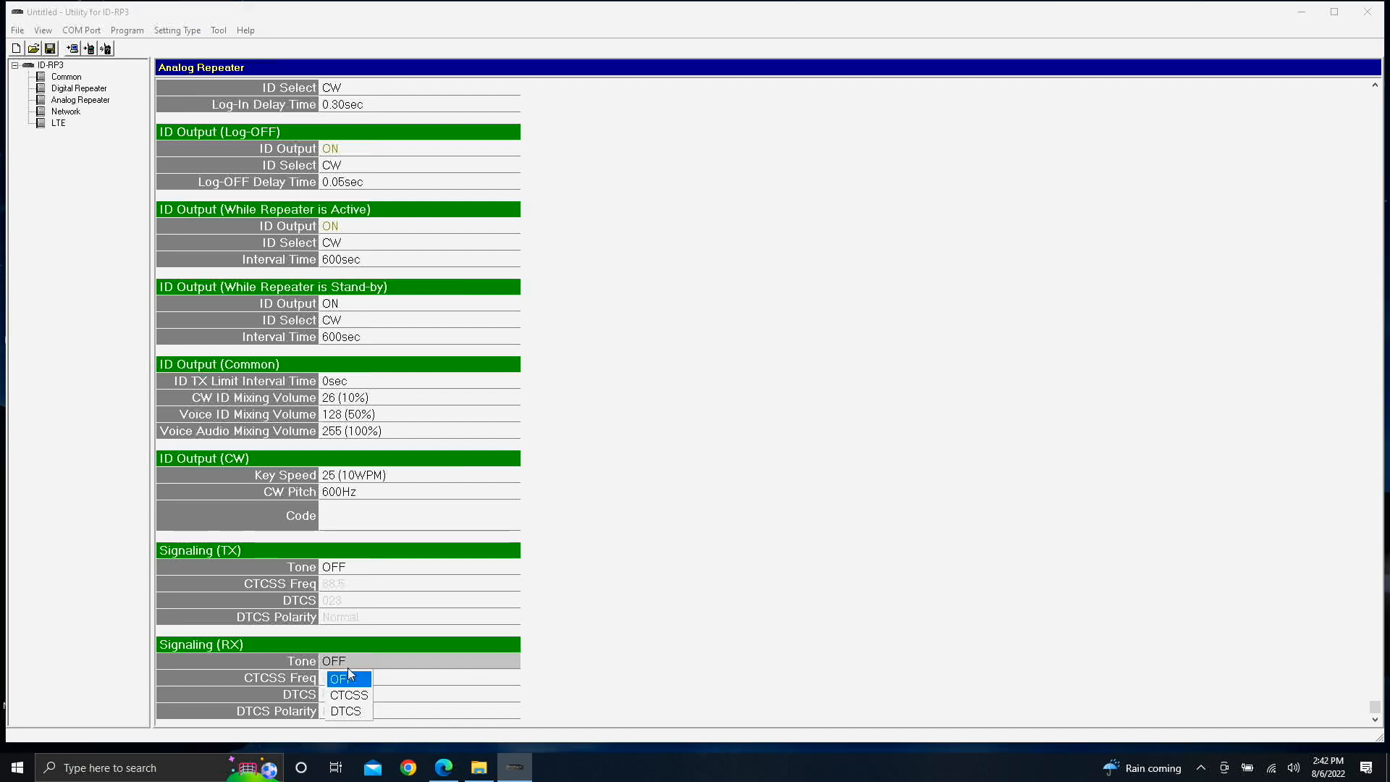
click(349, 695)
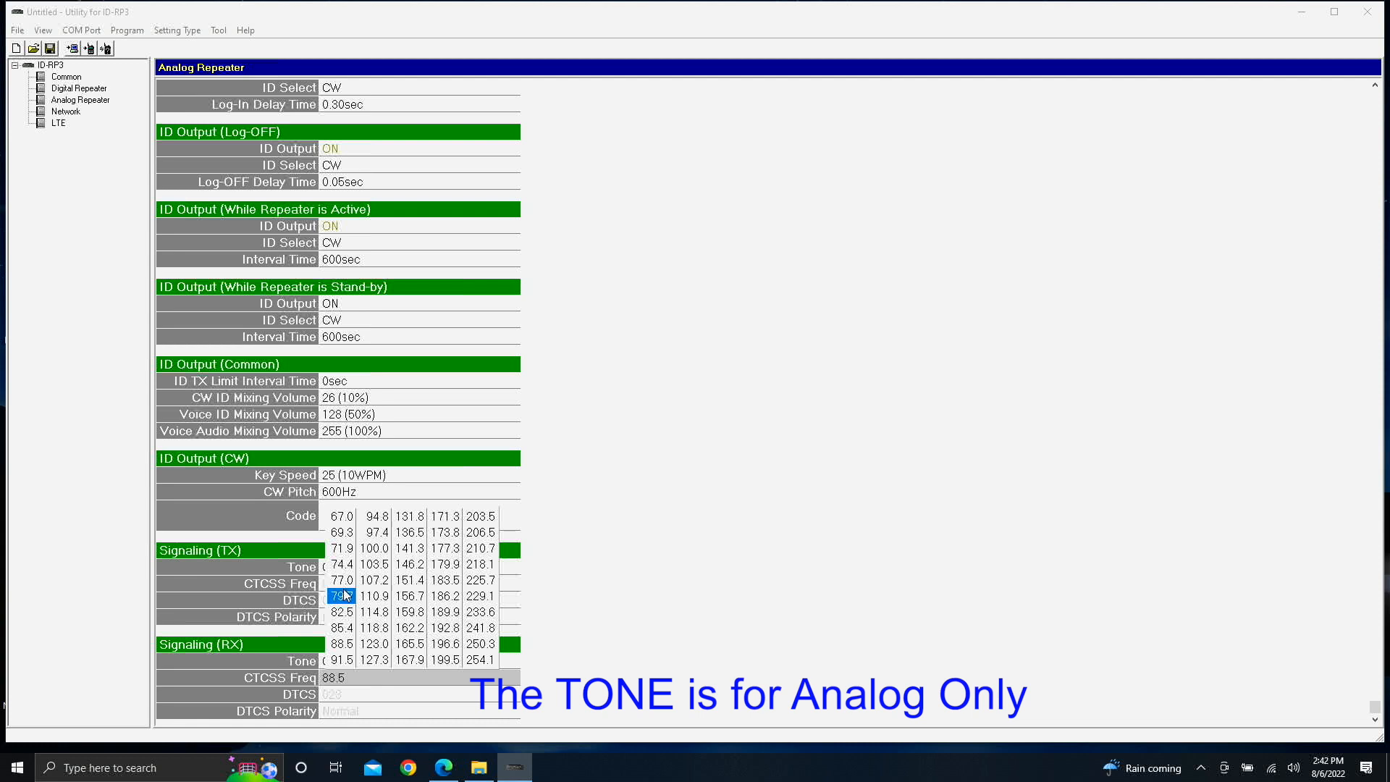
click(66, 111)
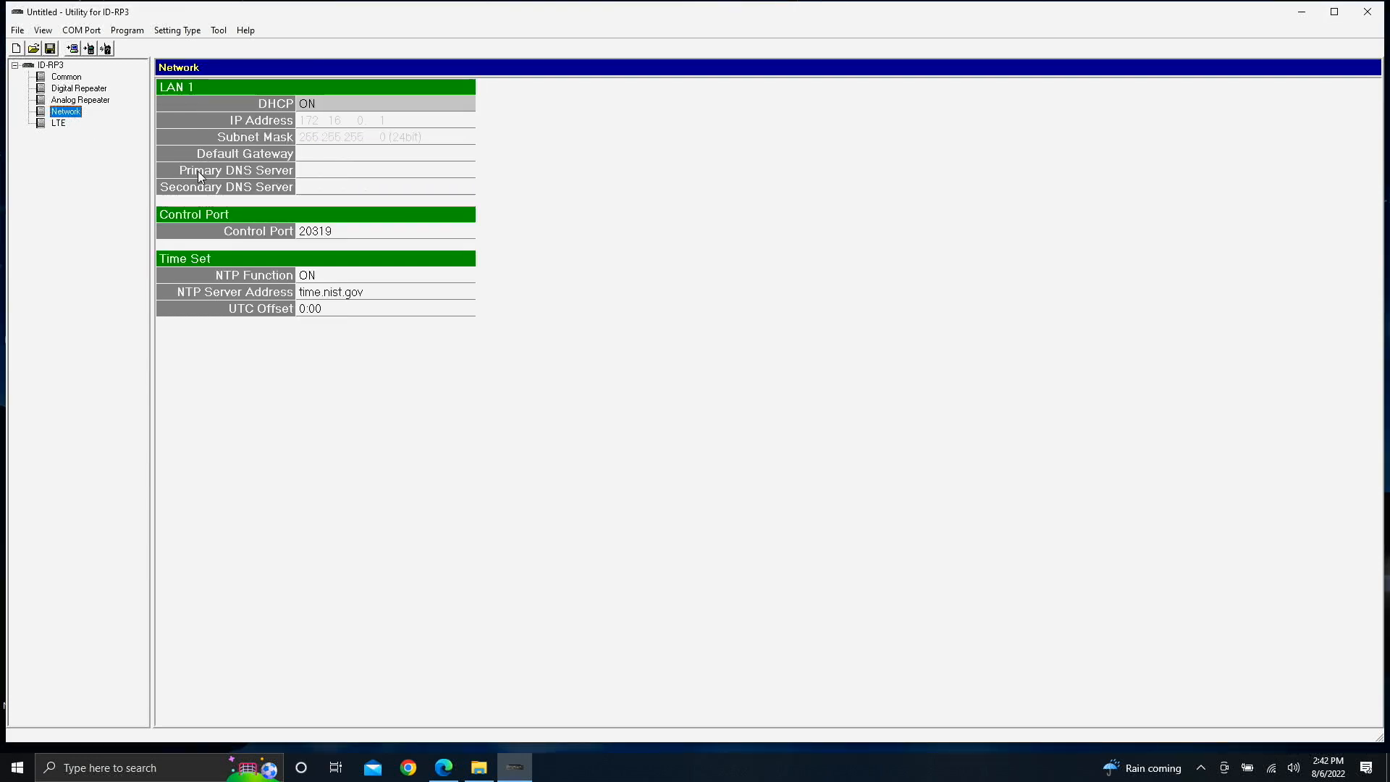
mouse_move(174, 59)
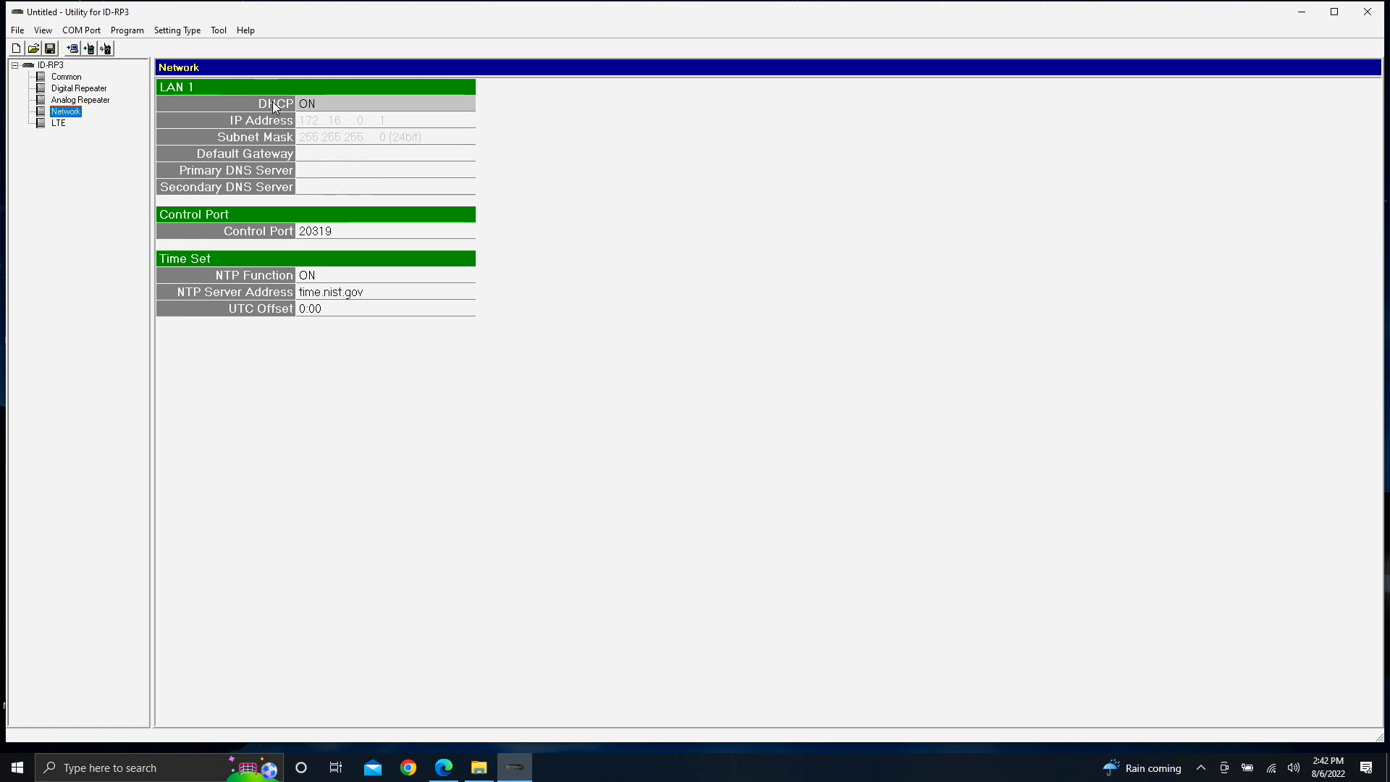
mouse_move(351, 132)
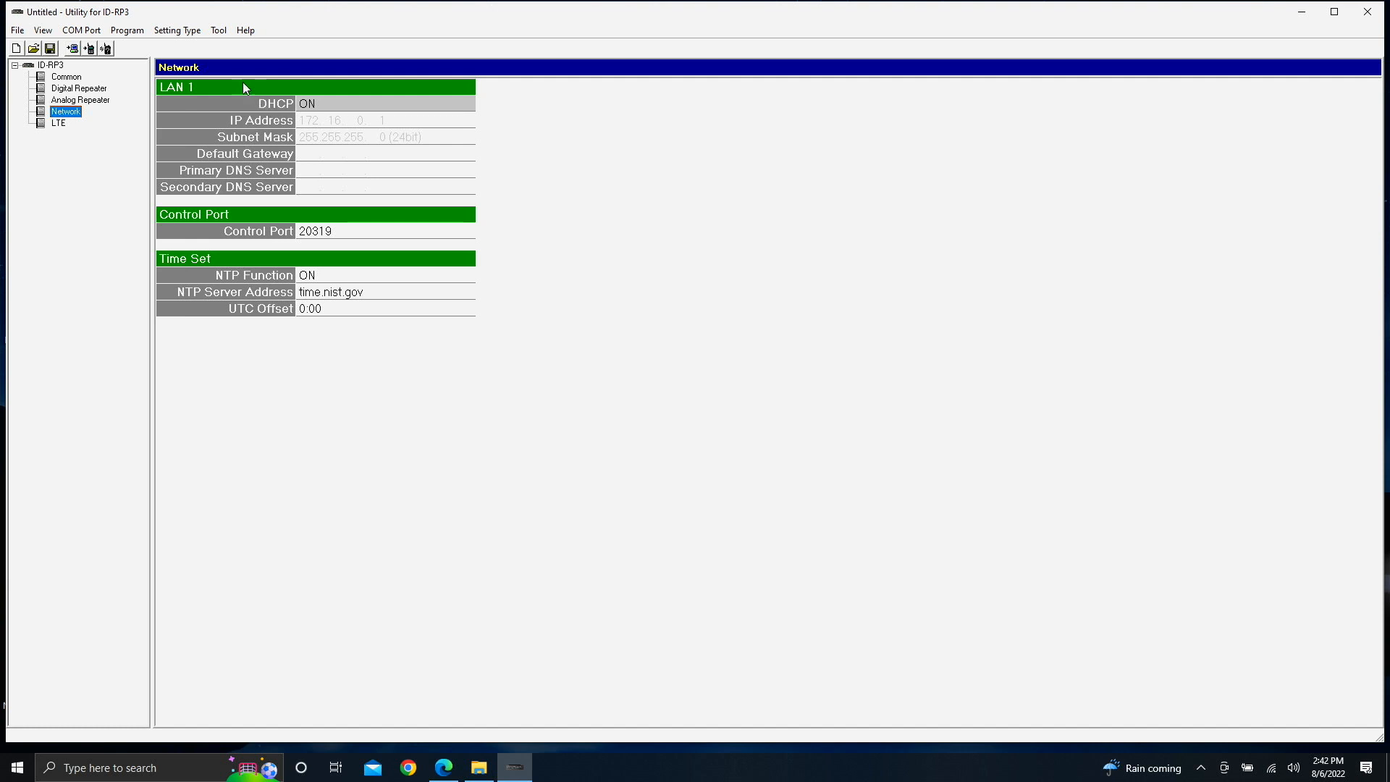
mouse_move(191, 106)
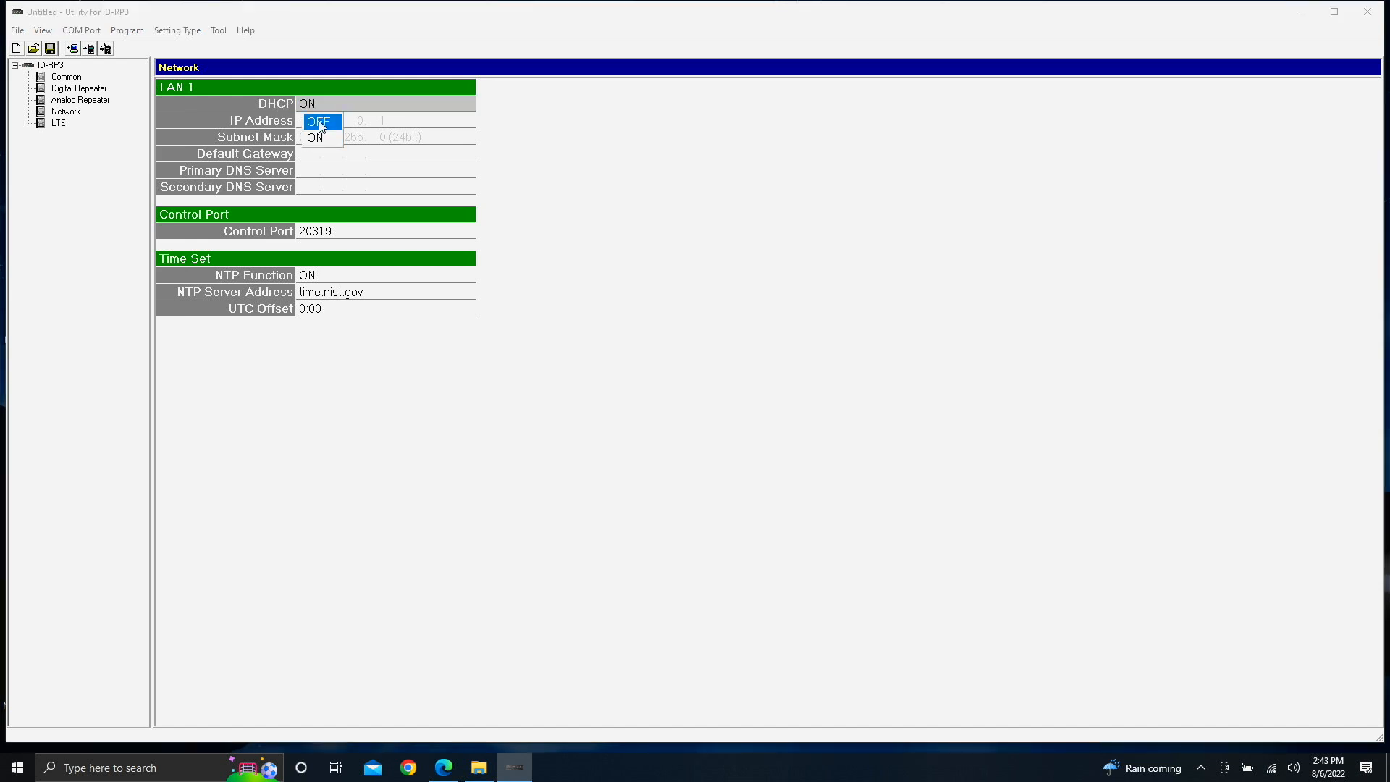
- Set DHCP to OFF for static IP 172.16.0.1 and UTC offset to -6:00
click(319, 120)
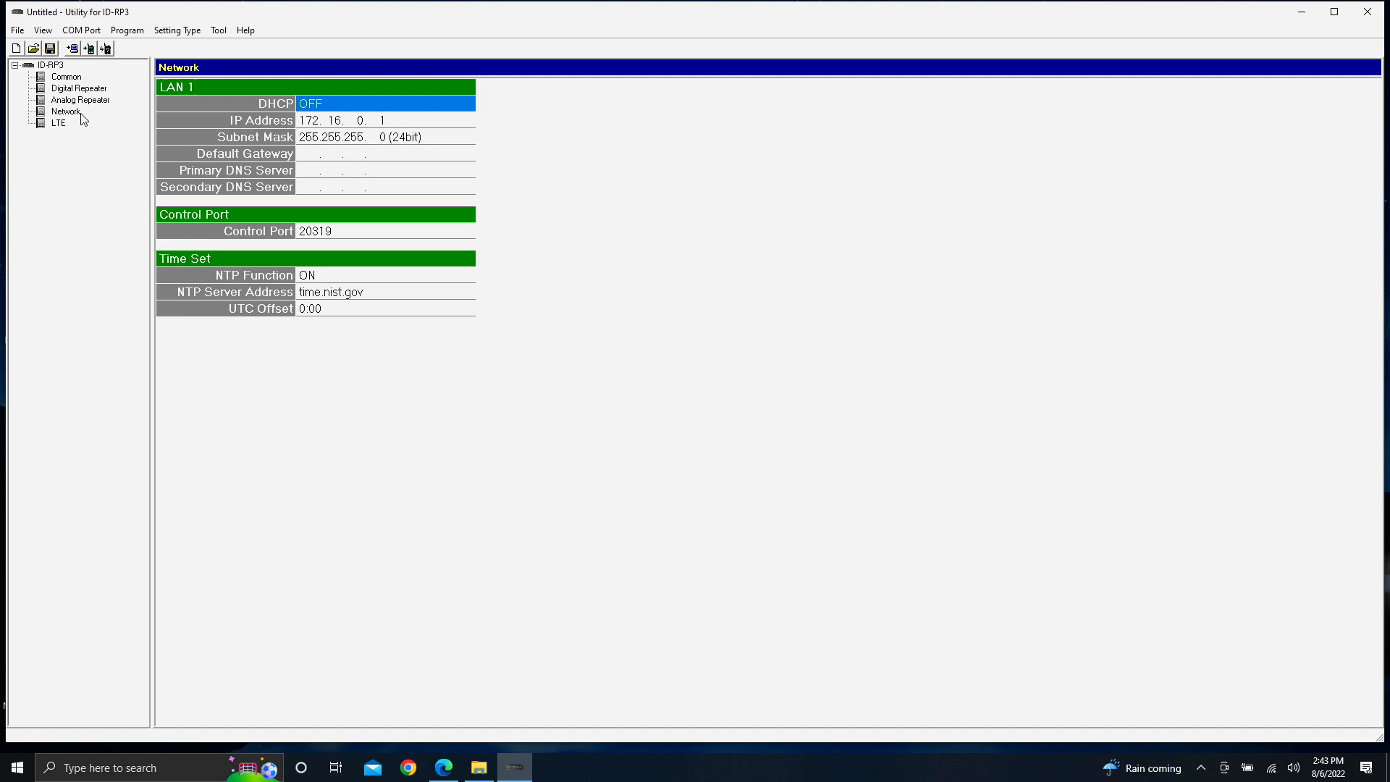
click(309, 309)
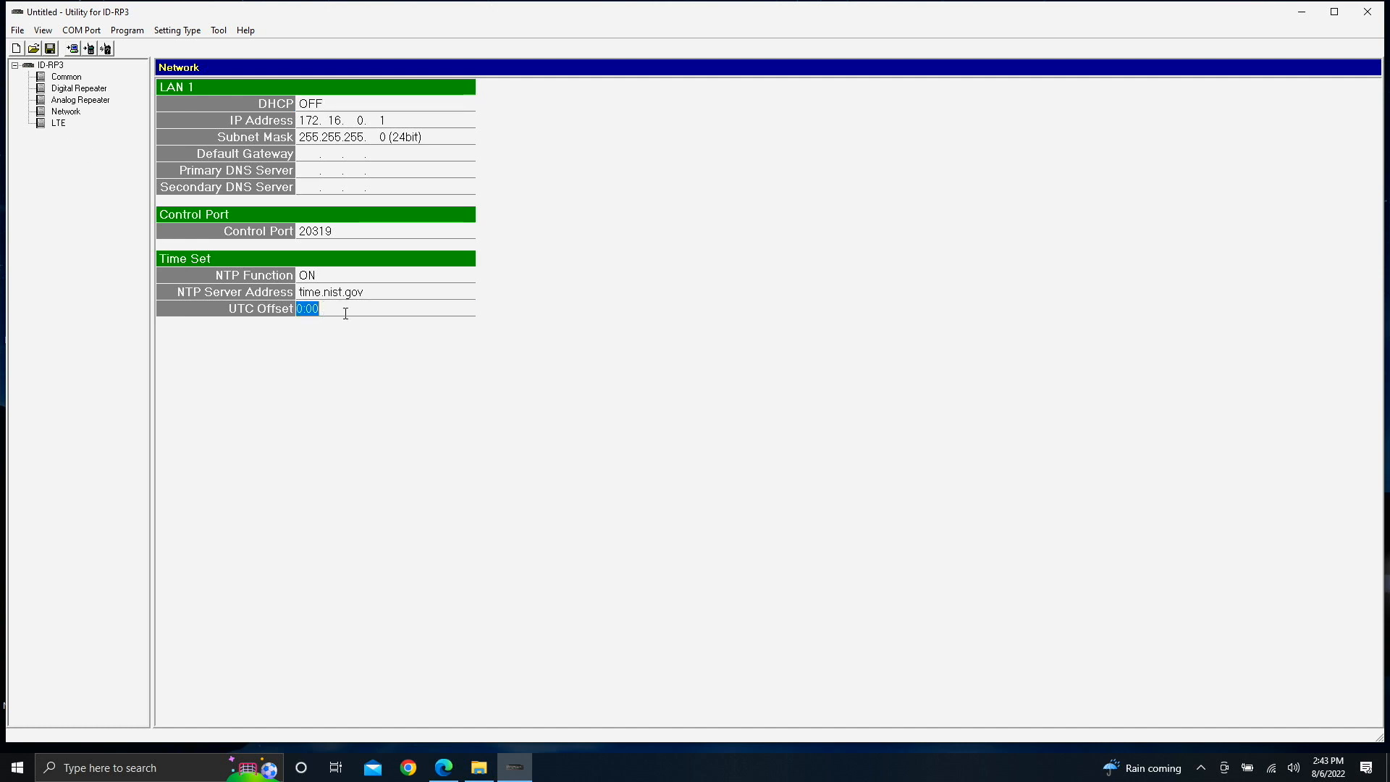
text(-6)
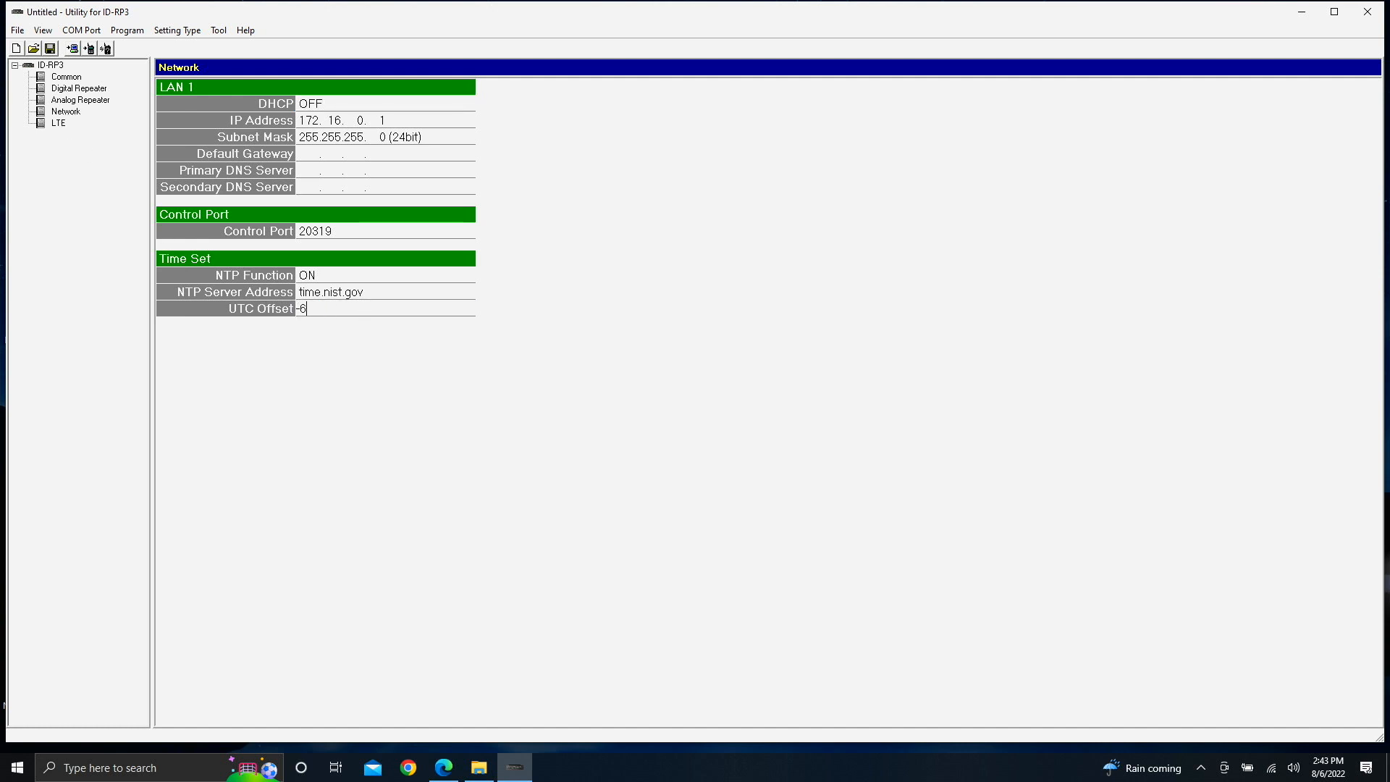
click(66, 112)
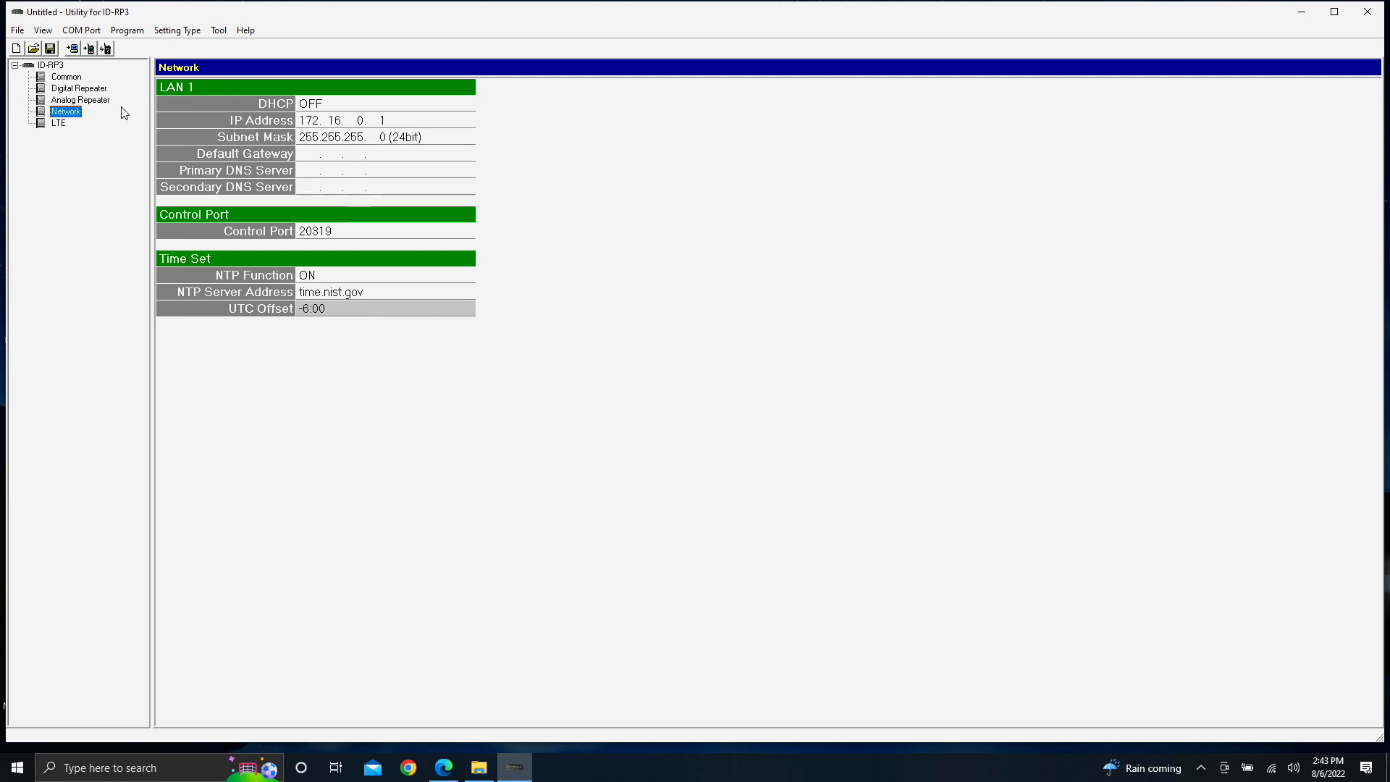
click(16, 29)
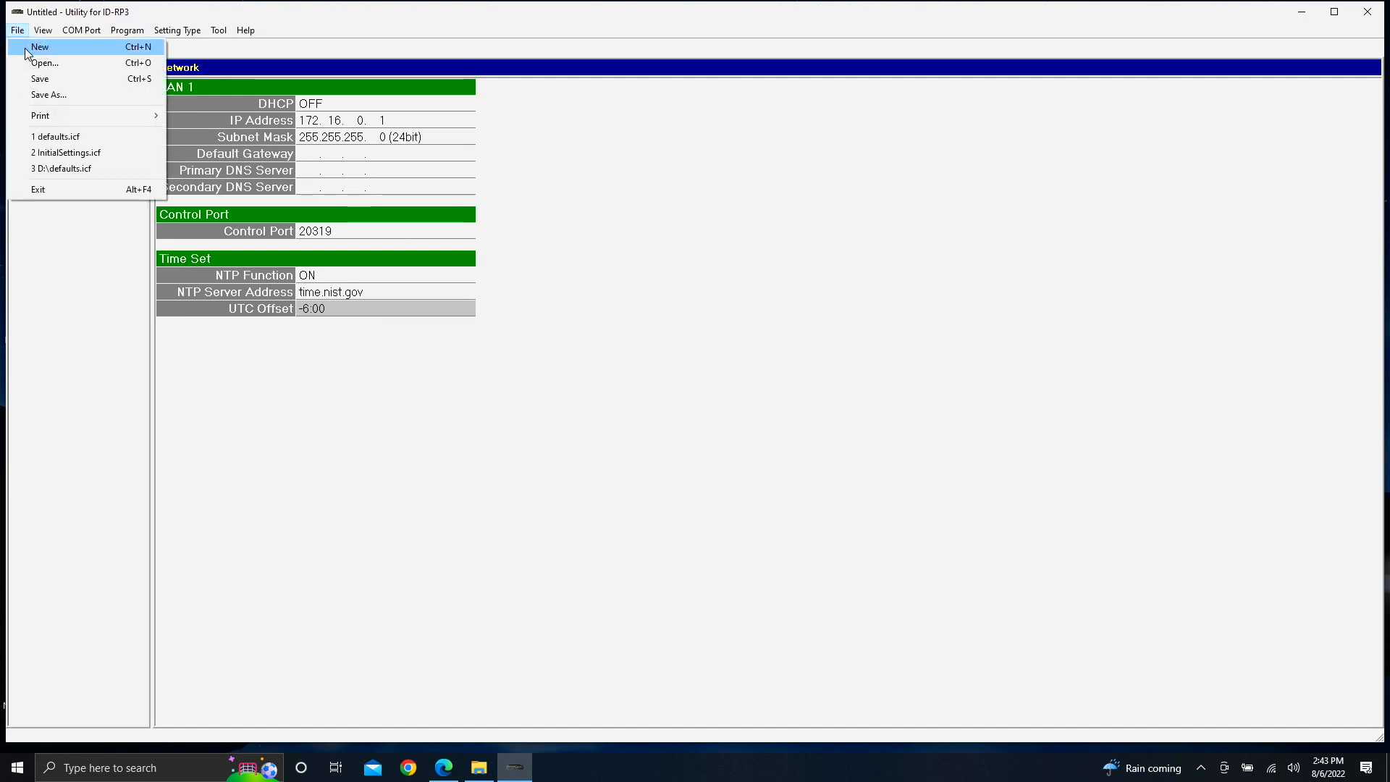
- Save the configuration as Repeater.icf and begin writing it to the repeater
click(48, 95)
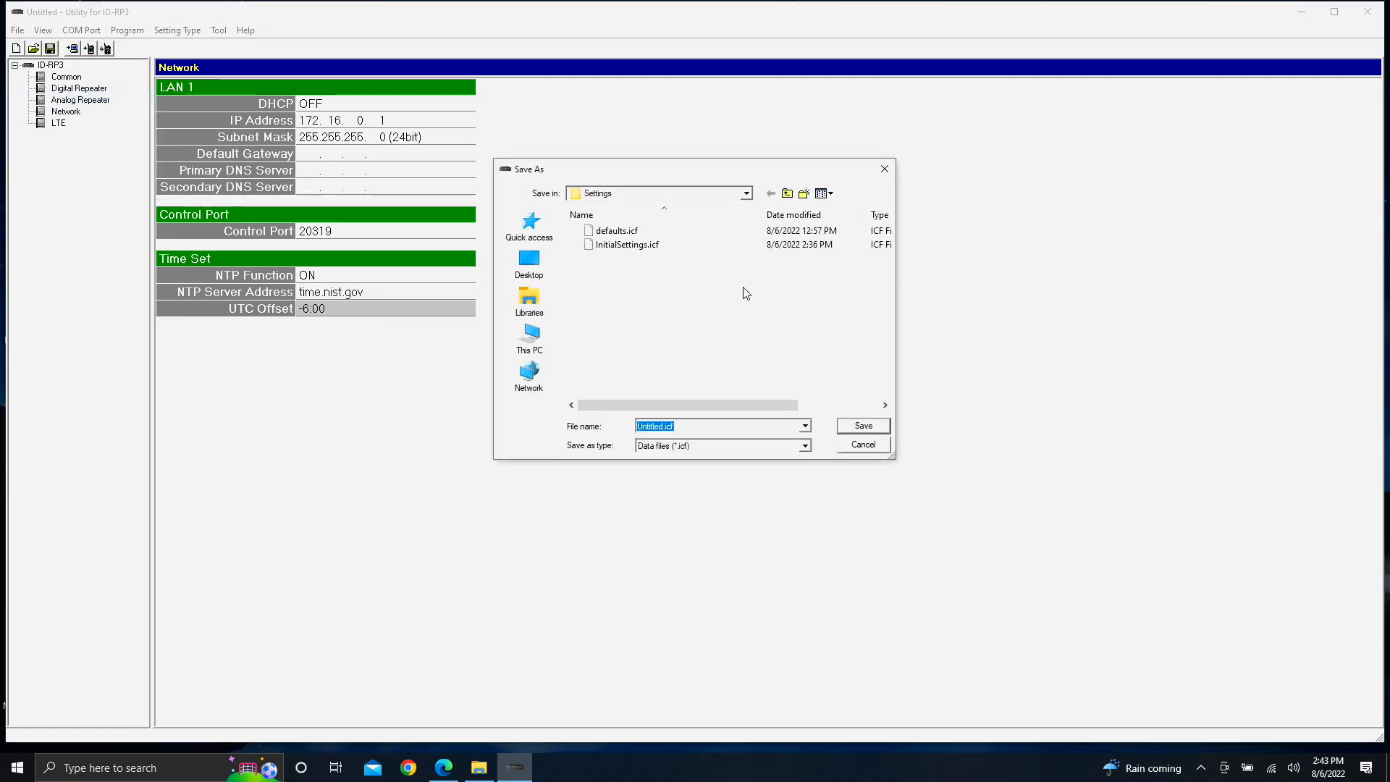
click(691, 427)
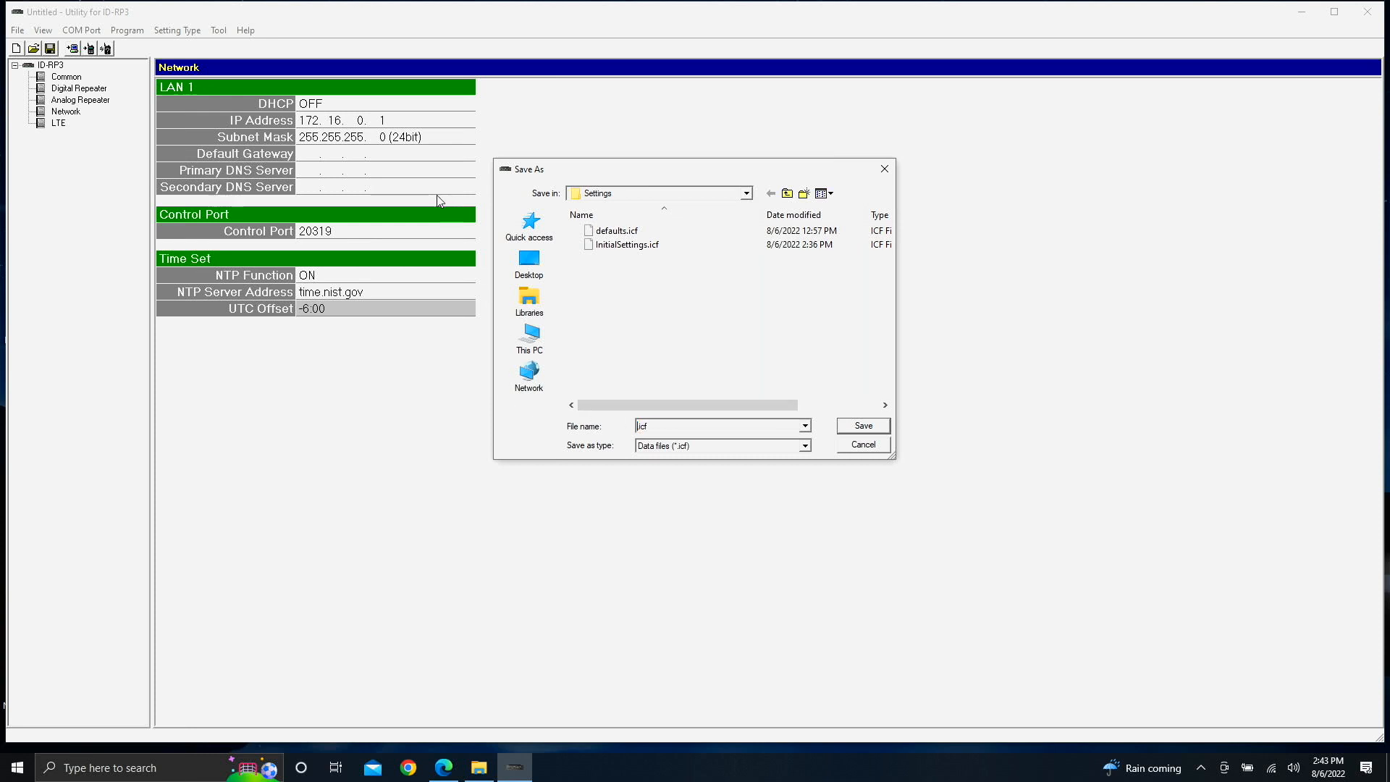
text(Re)
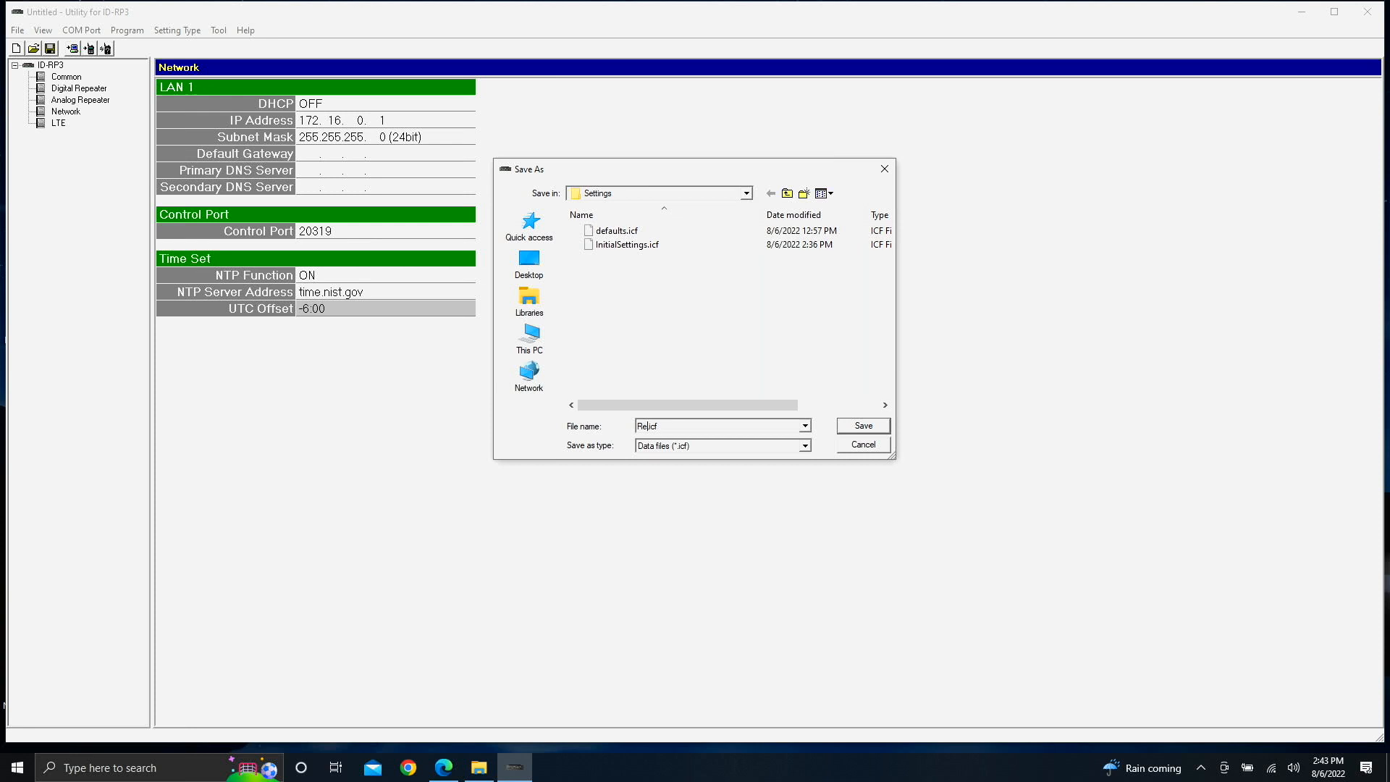
click(859, 425)
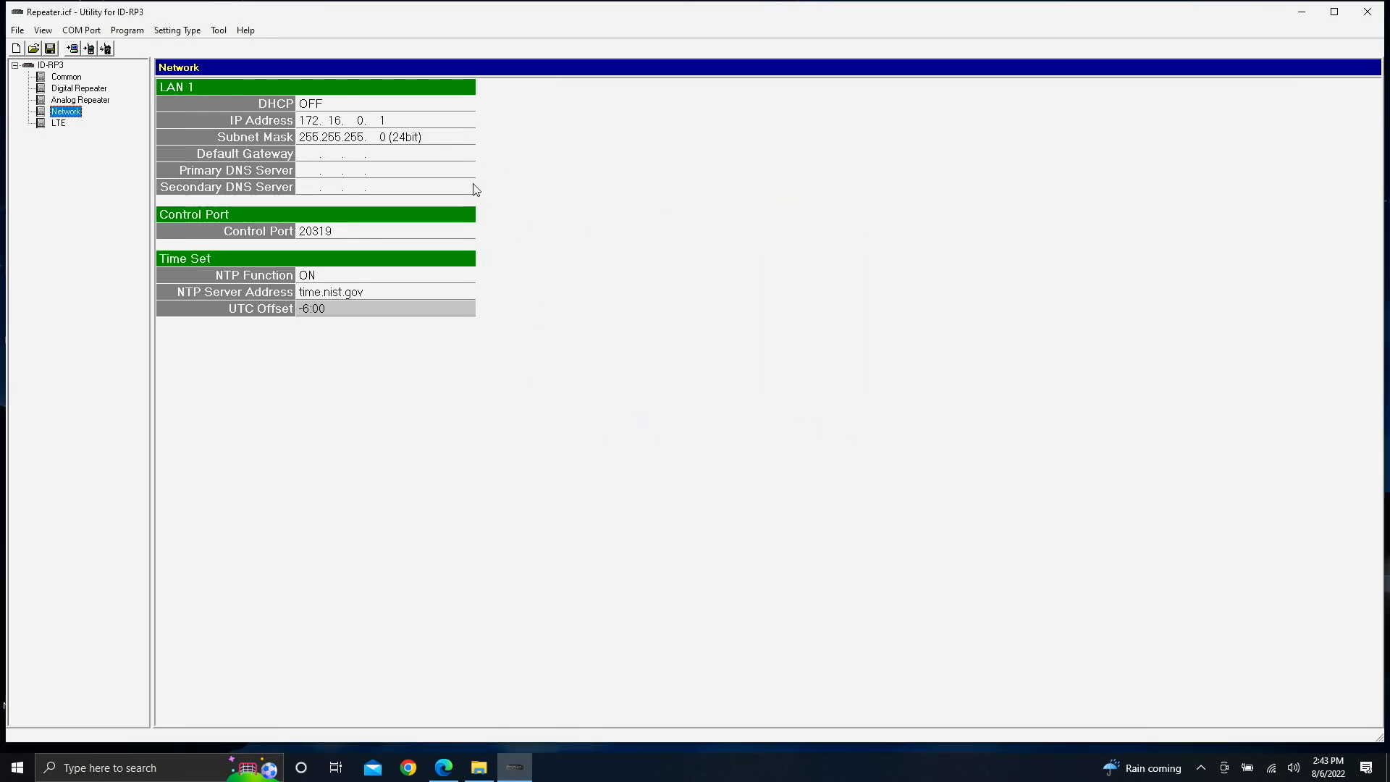
click(127, 29)
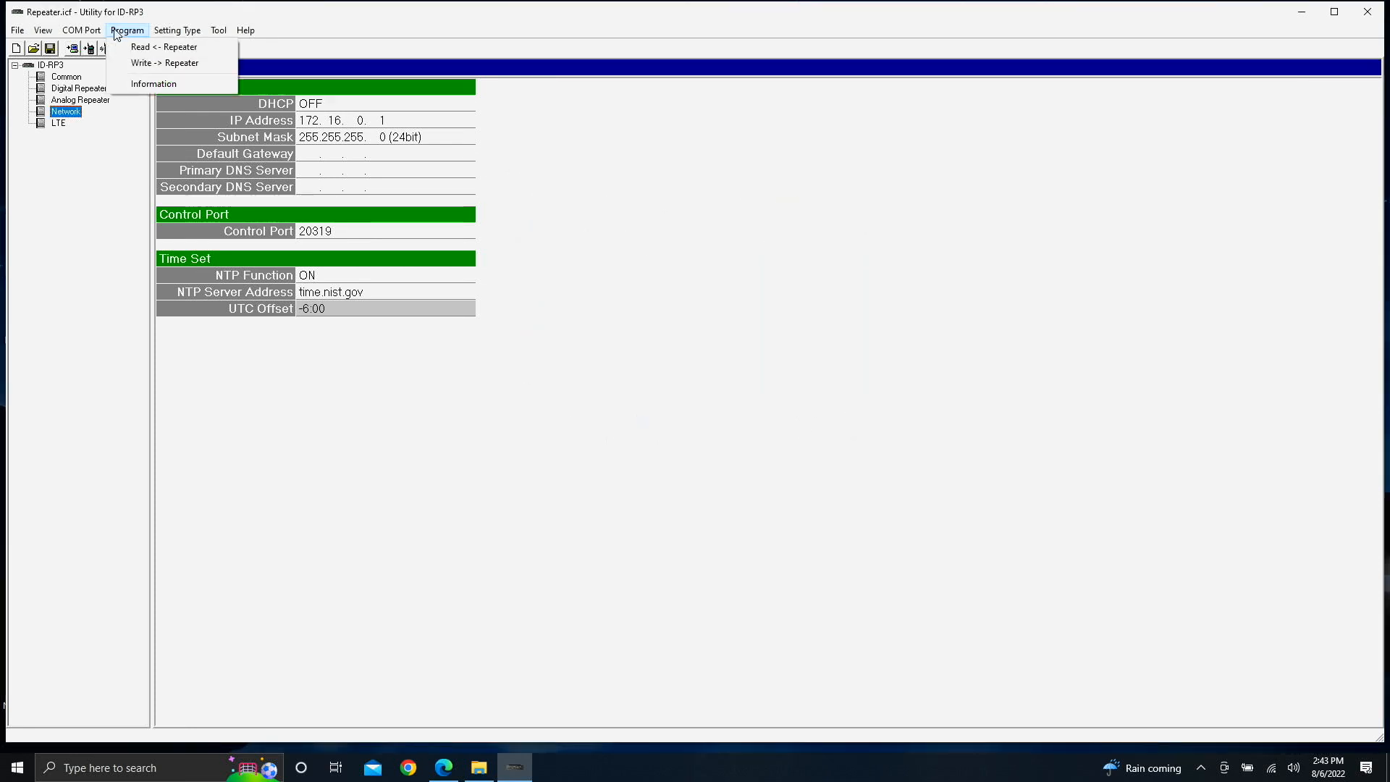
mouse_move(165, 63)
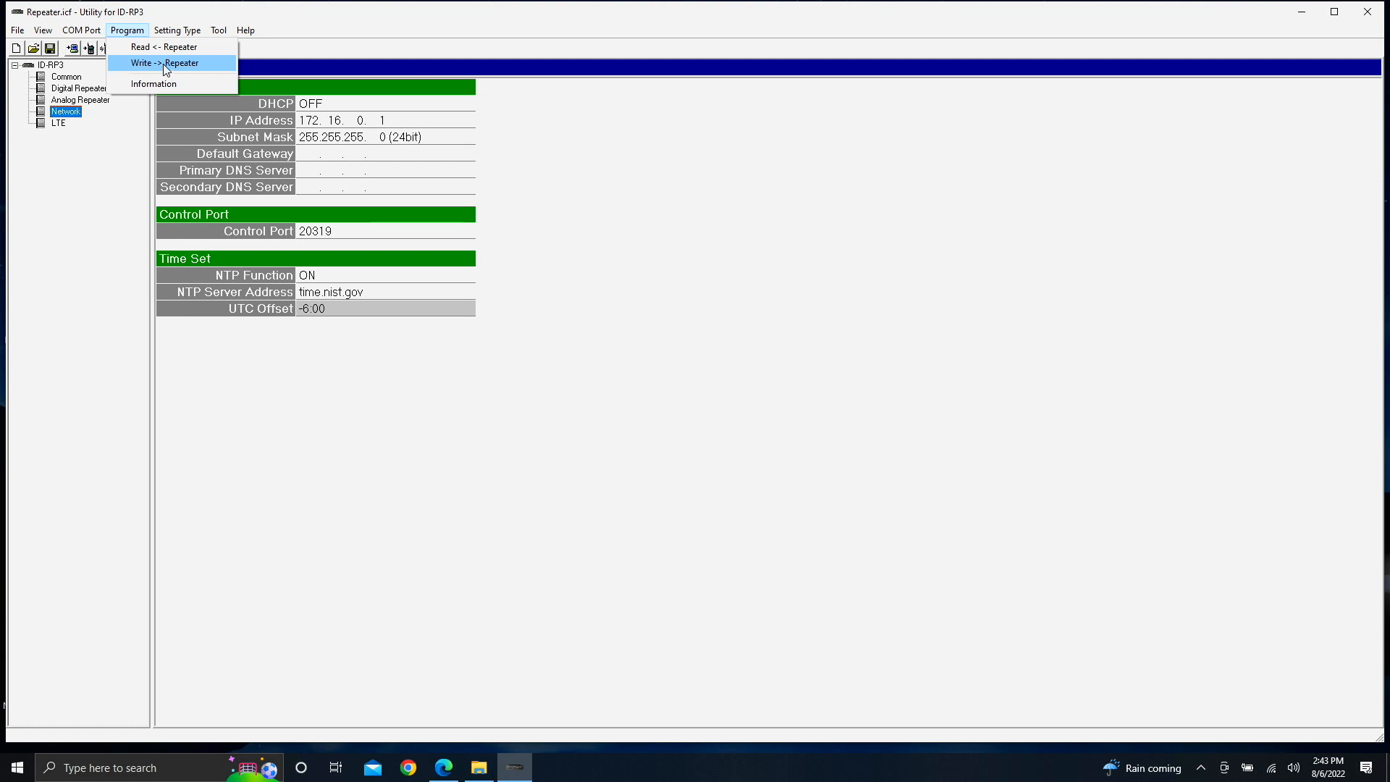
click(163, 63)
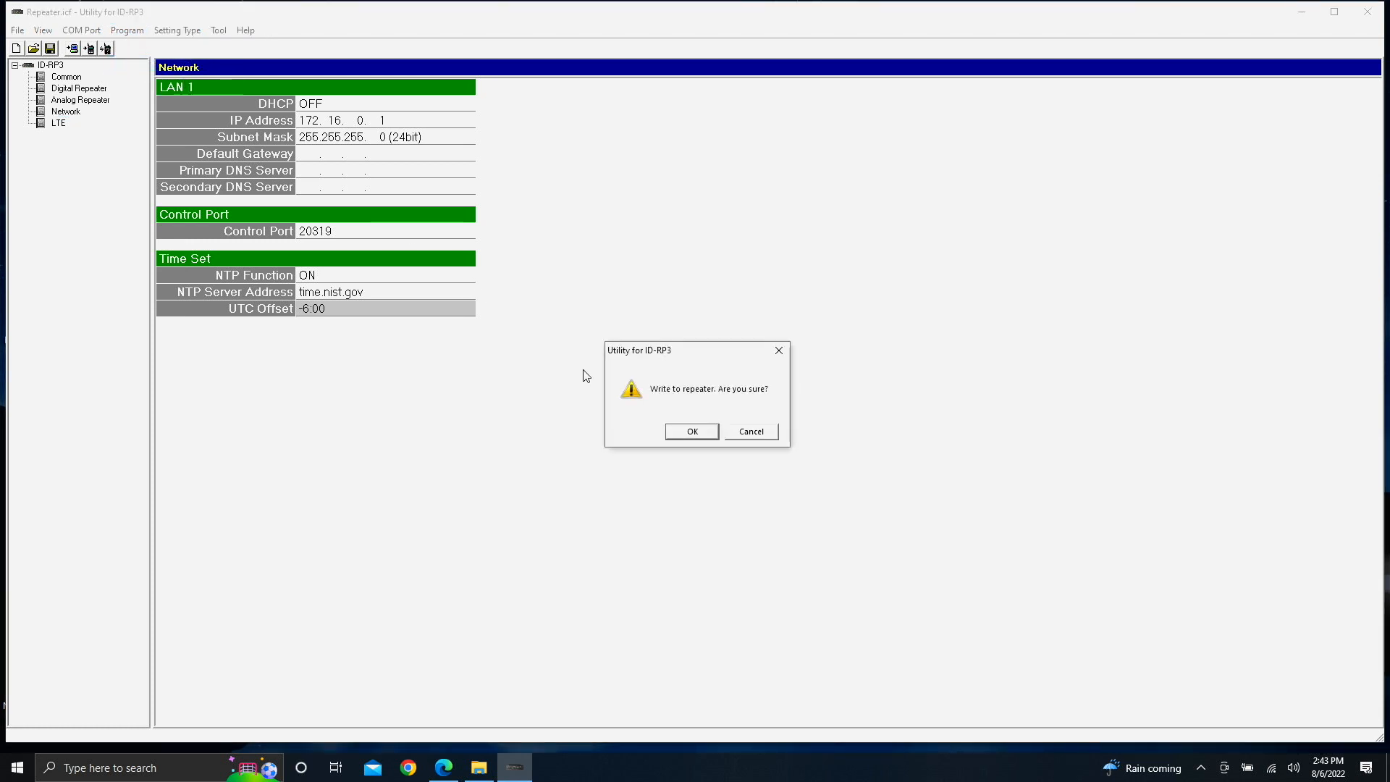
click(691, 431)
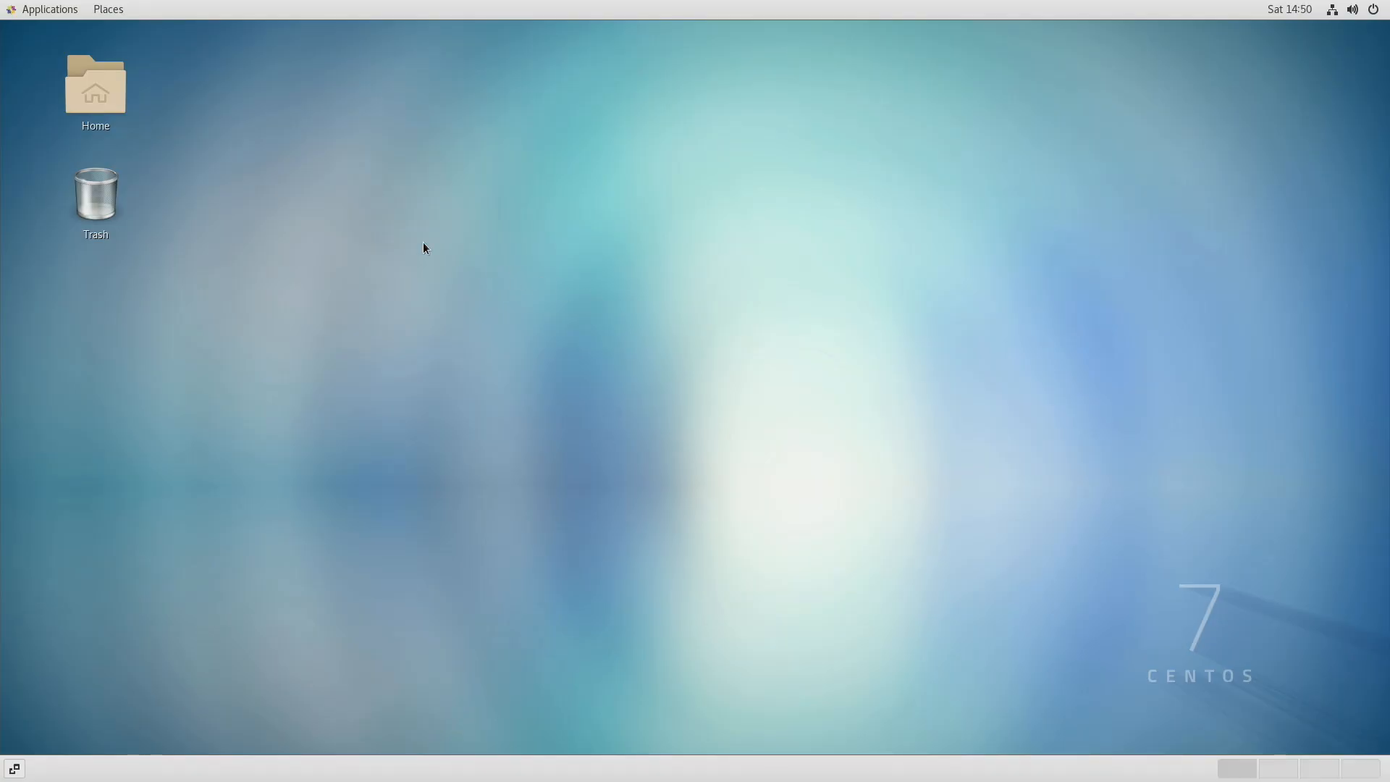
mouse_move(271, 267)
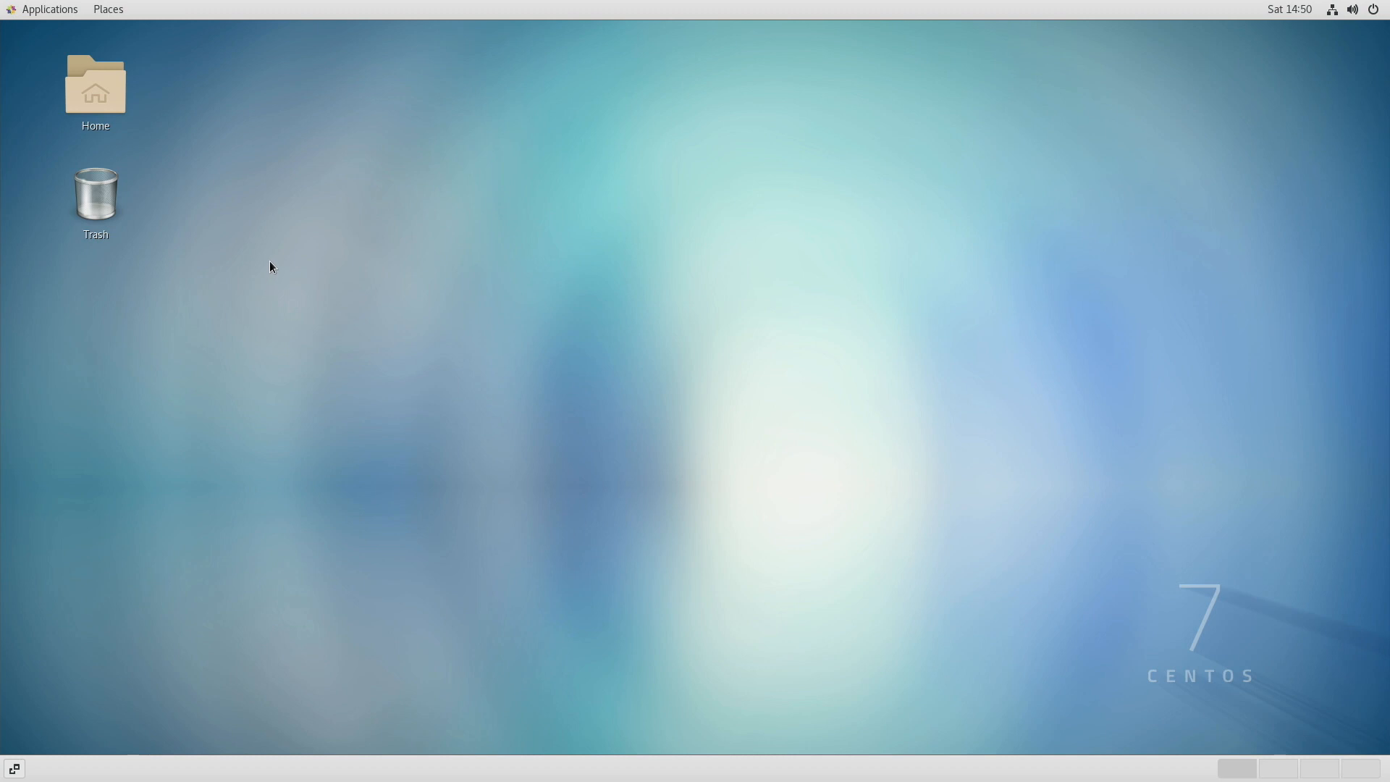
mouse_move(301, 257)
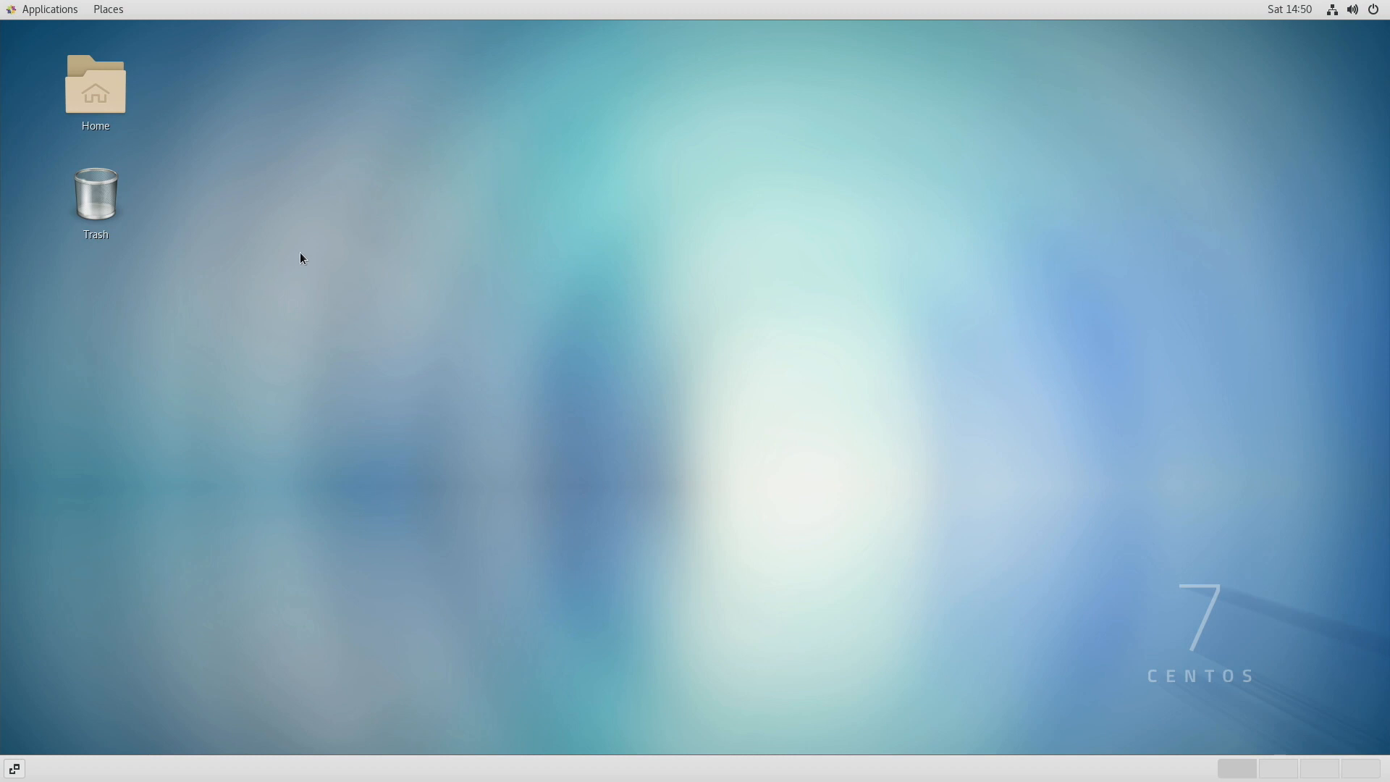
mouse_move(210, 134)
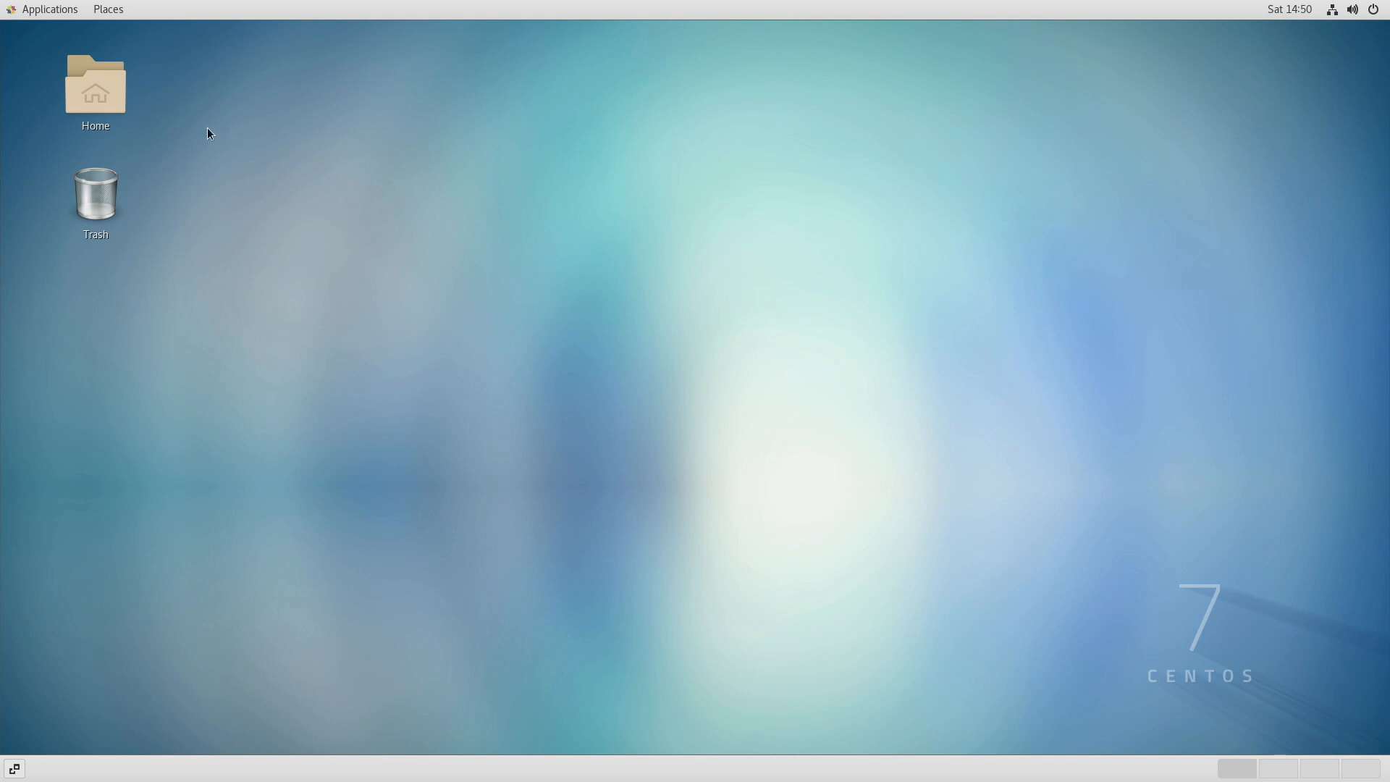
mouse_move(241, 125)
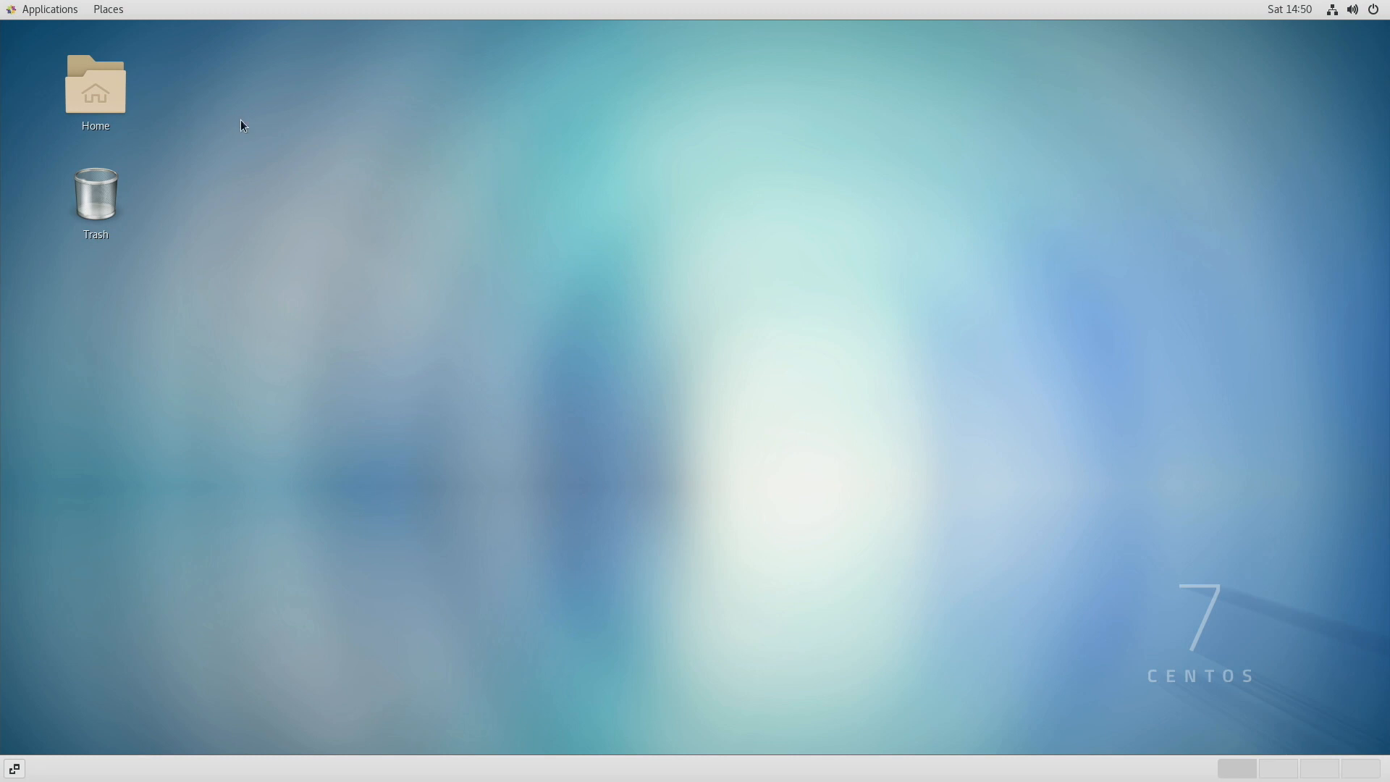
mouse_move(181, 130)
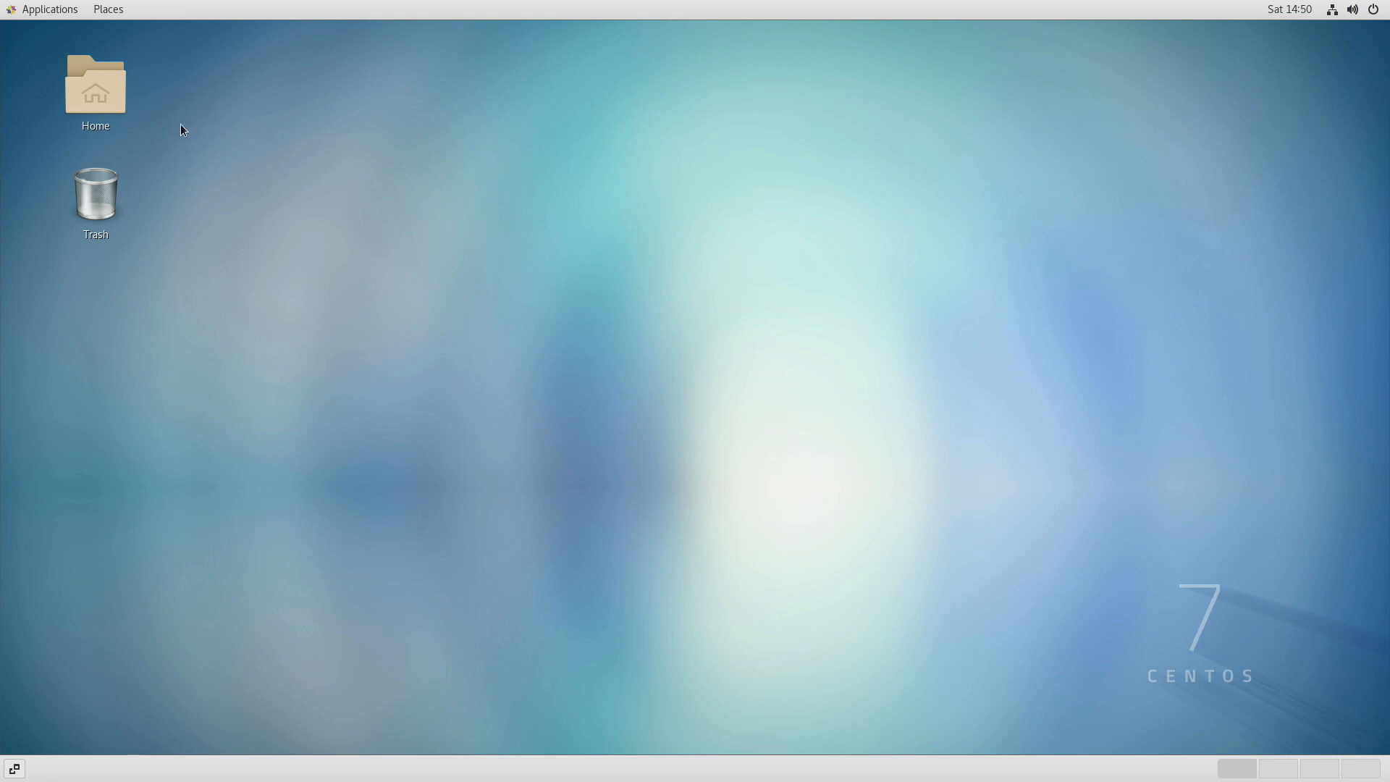
- Open the Home folder and launch Terminal from Applications > System Tools
click(95, 87)
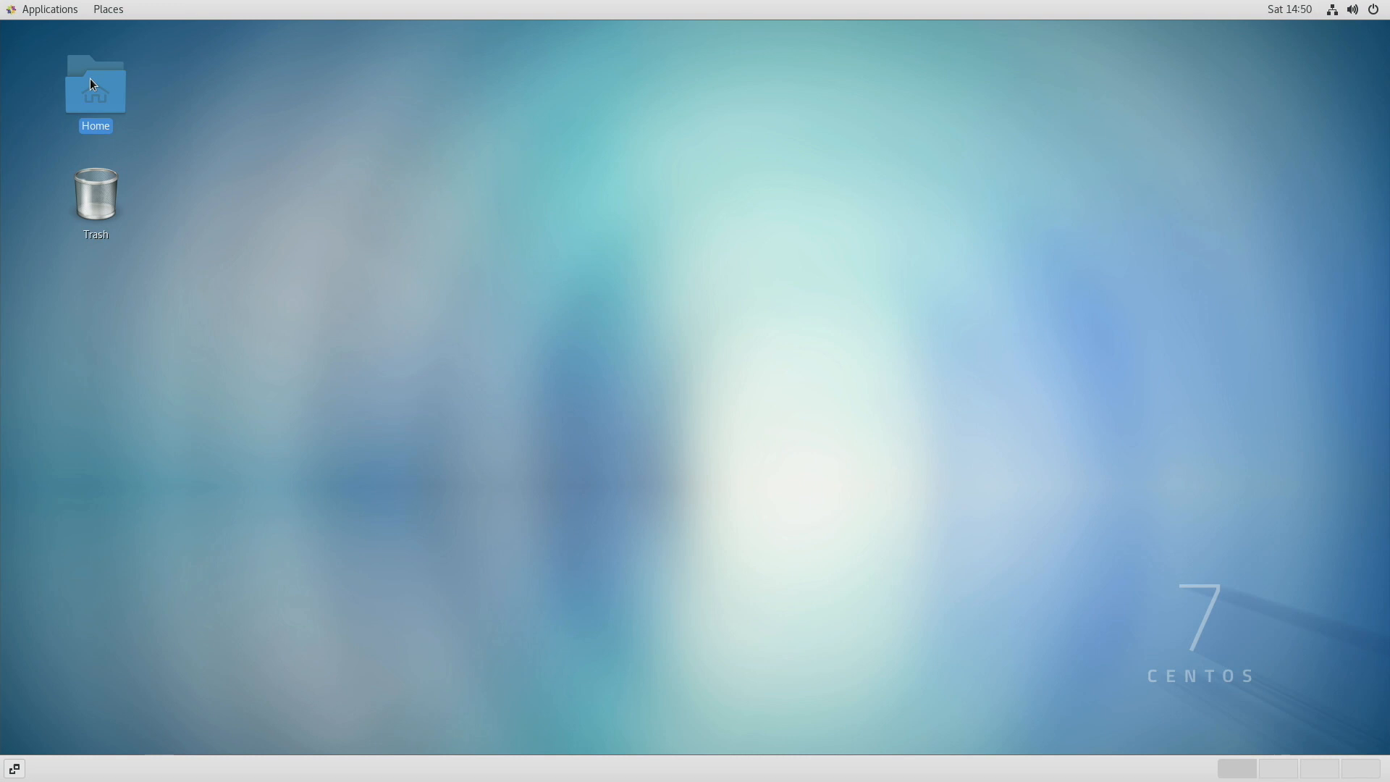
double_click(95, 85)
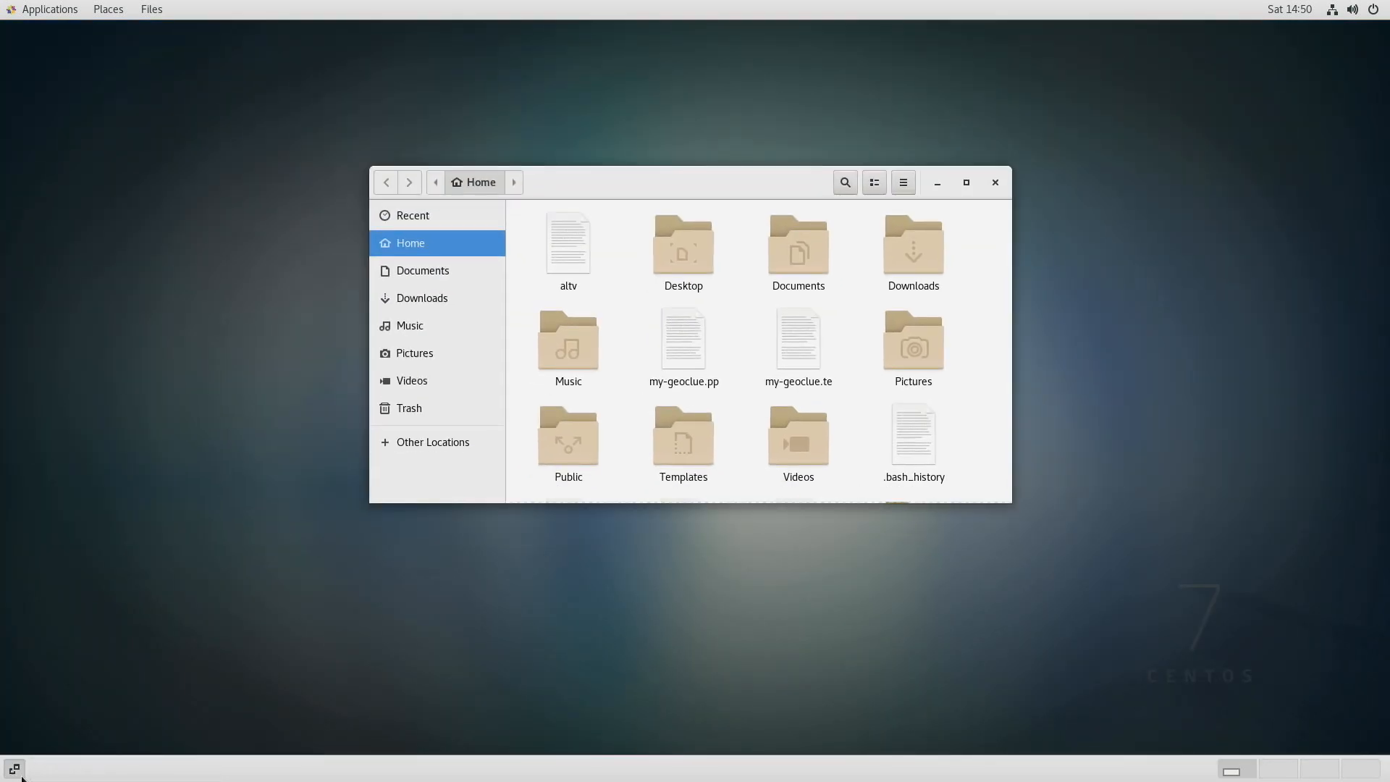
click(49, 10)
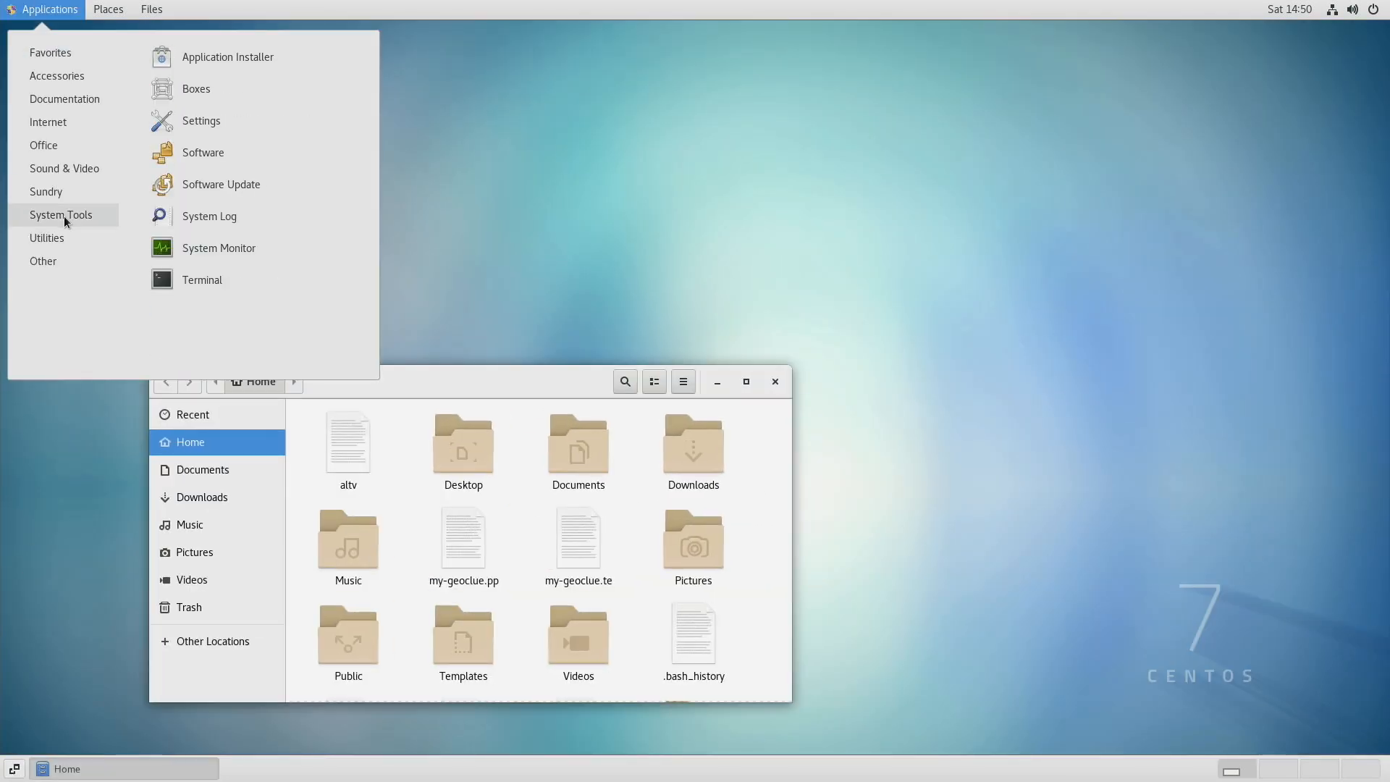
click(201, 279)
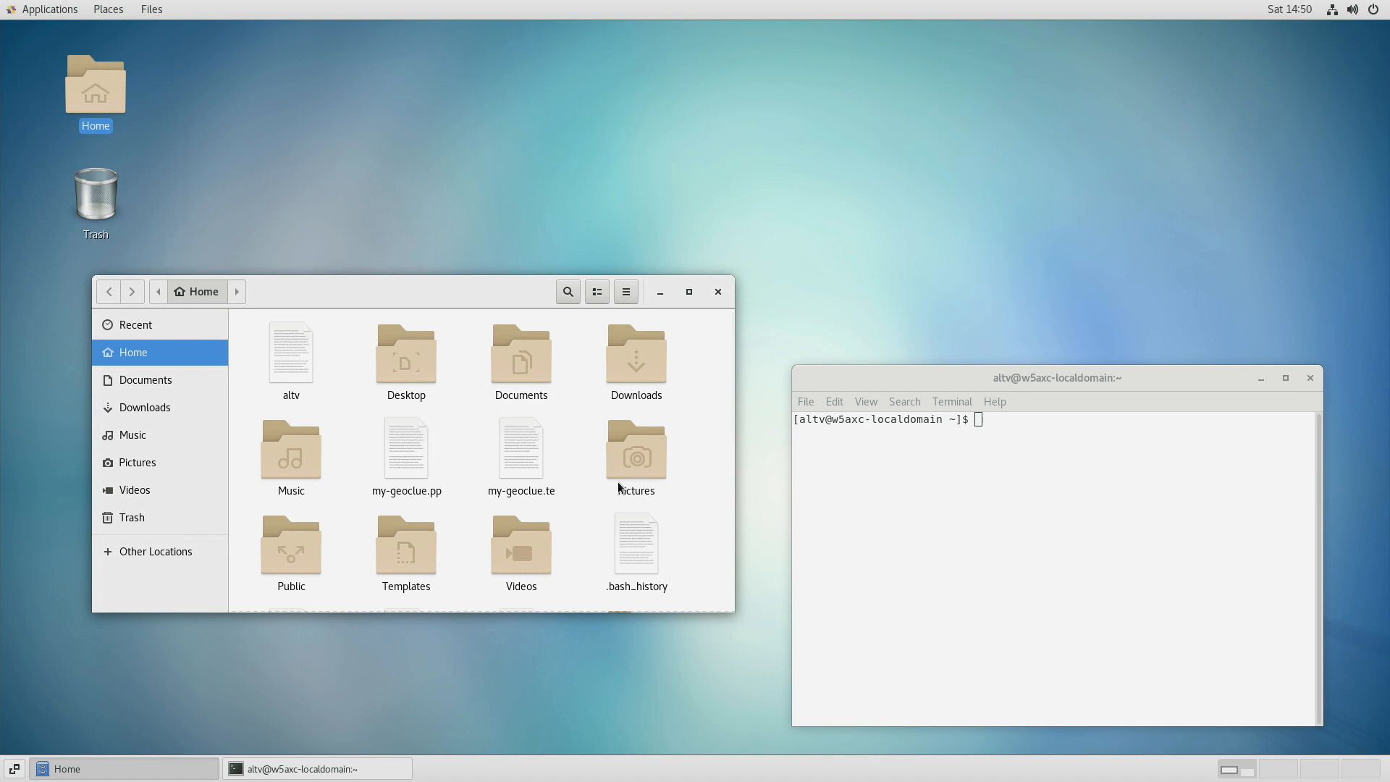
- Change to /tmp and list it, showing g3_installer and the dstar_gw RPM packages
text(cd /tmp)
text(ls)
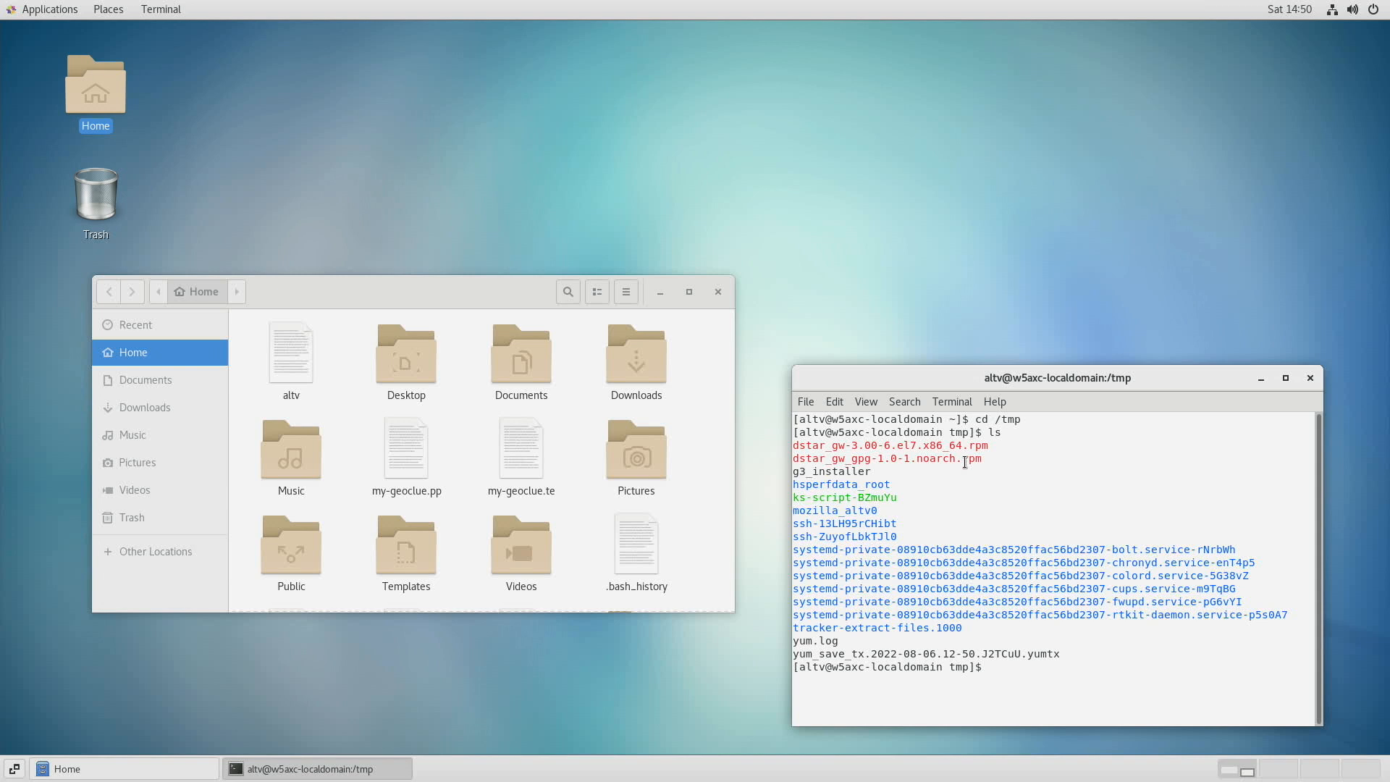
double_click(964, 459)
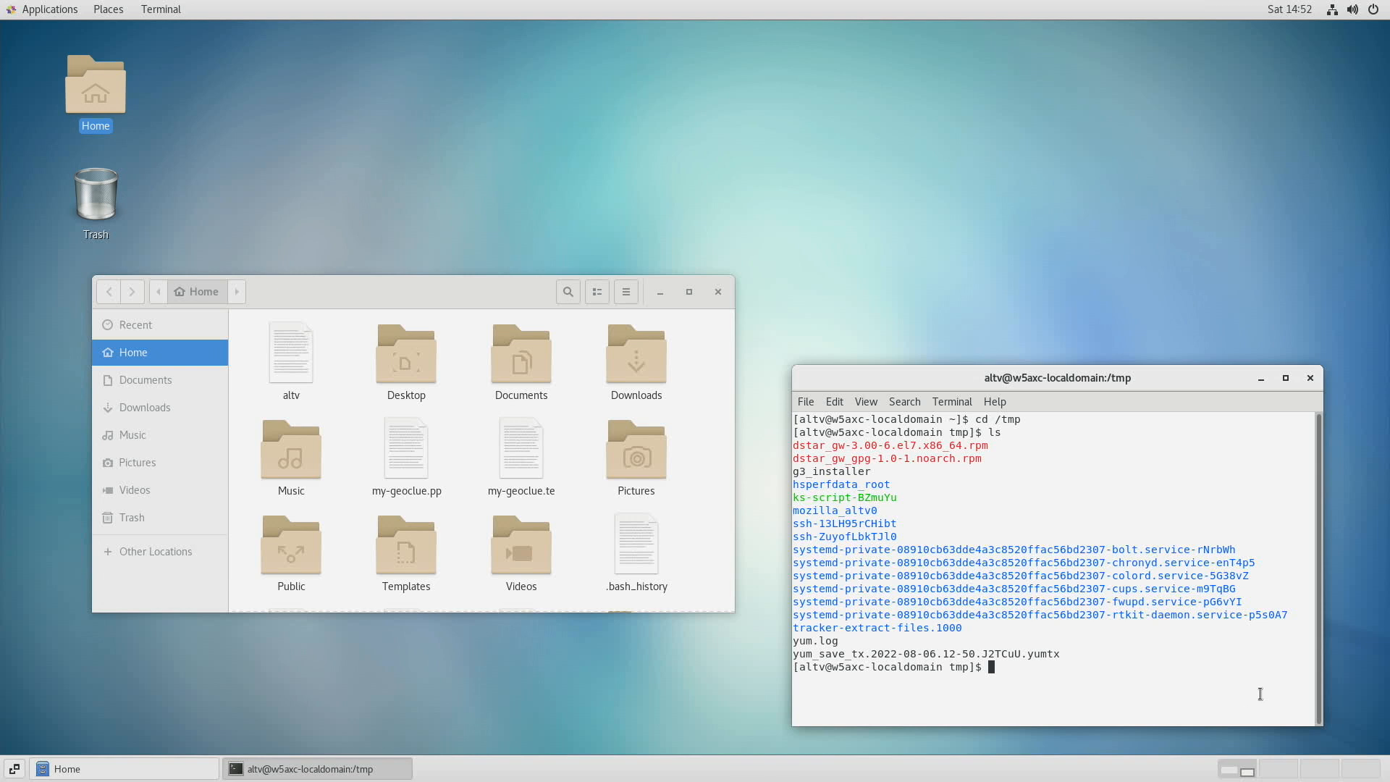
mouse_move(1268, 691)
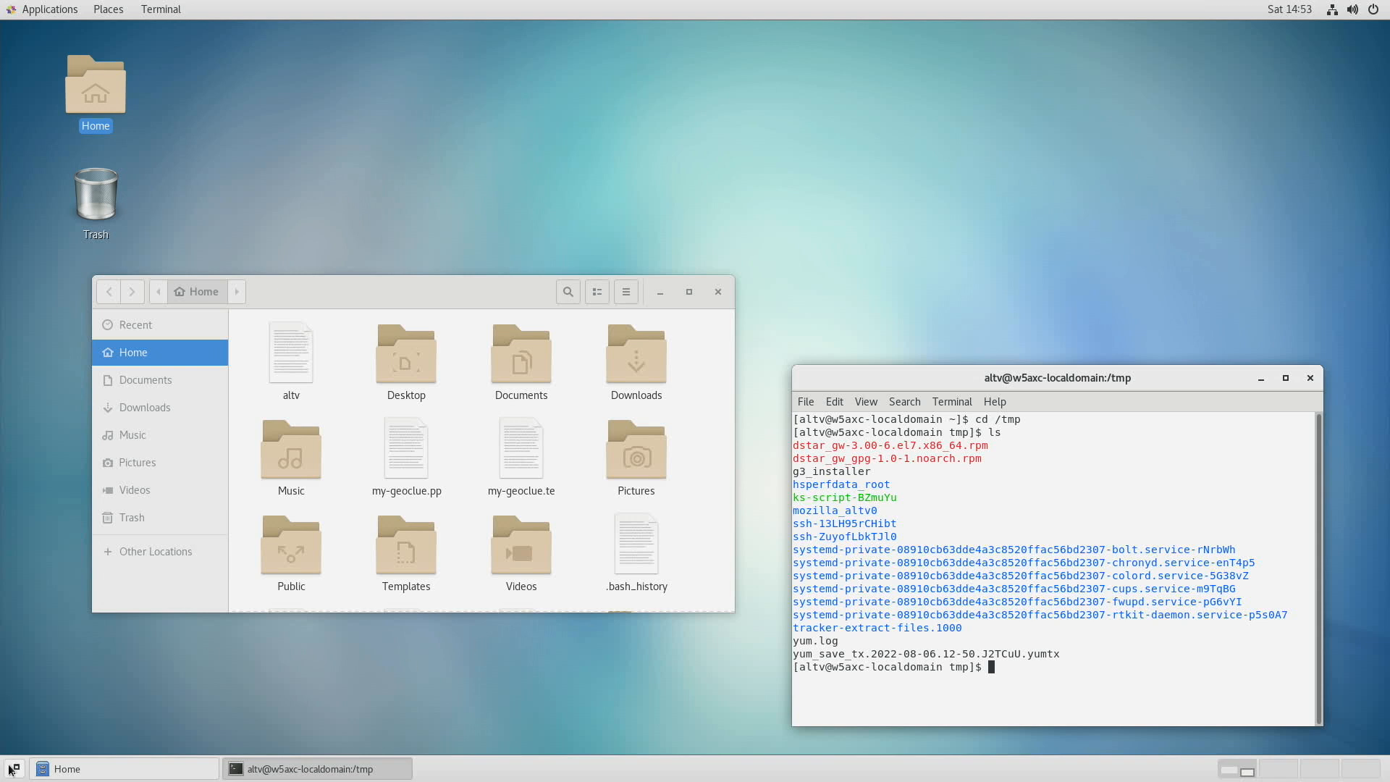
- Show details of the 100 Mb/s Realtek wired connection at IPv4 172.16.0.20
click(47, 9)
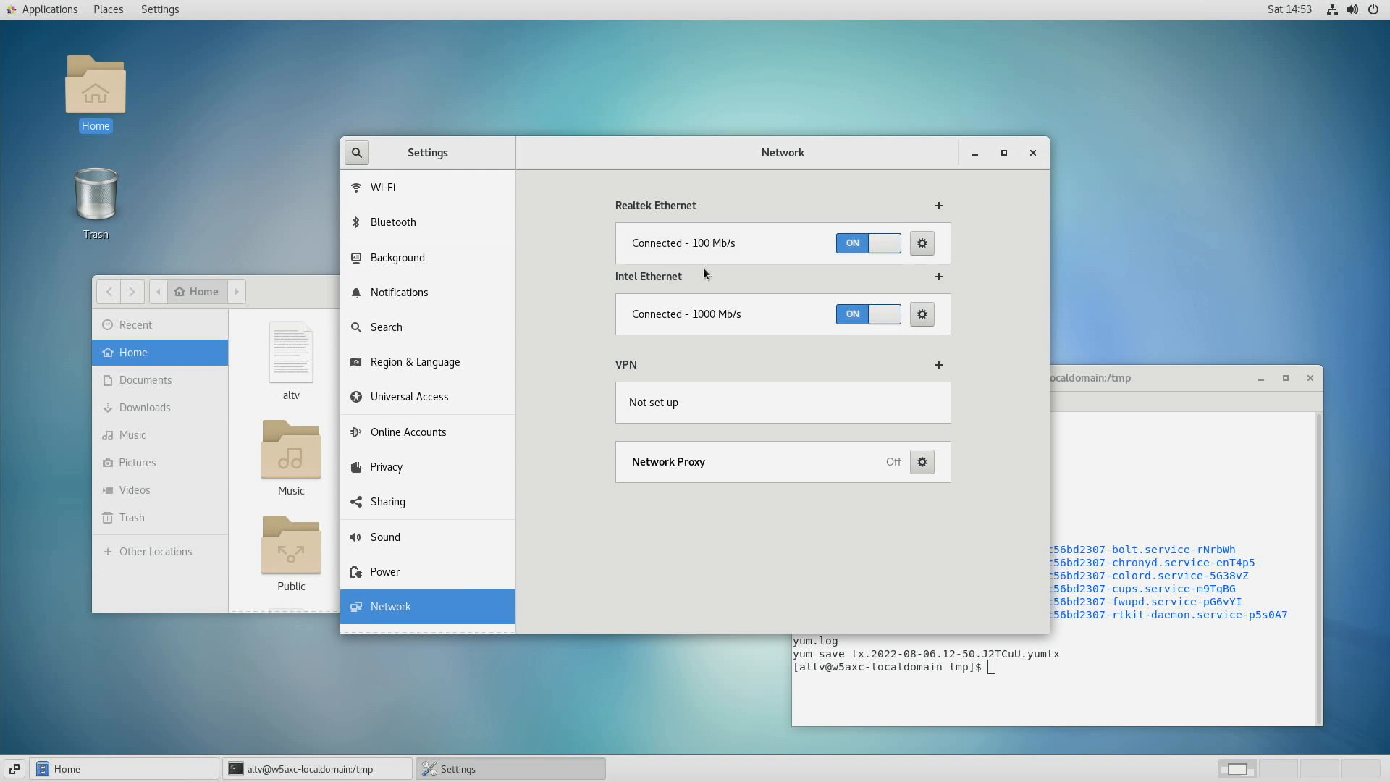
mouse_move(690, 315)
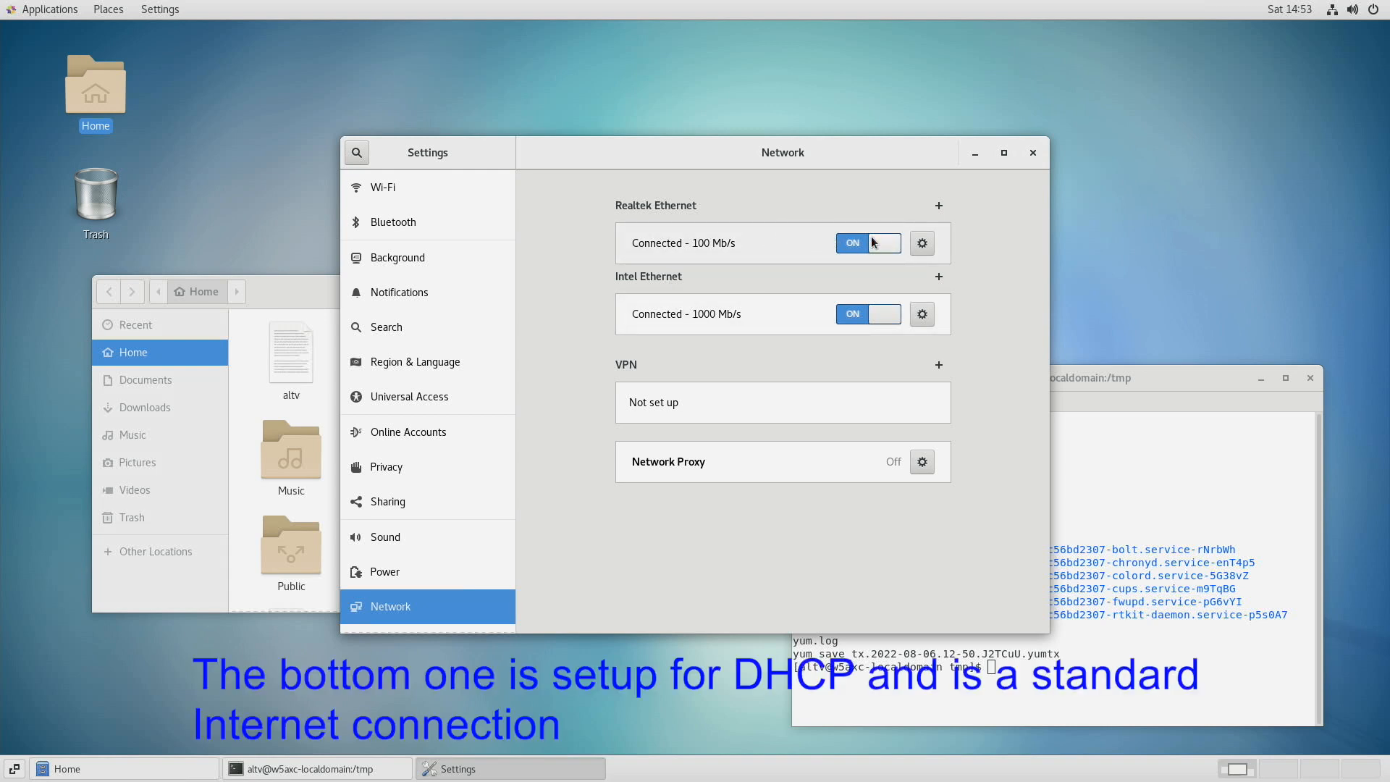
click(921, 243)
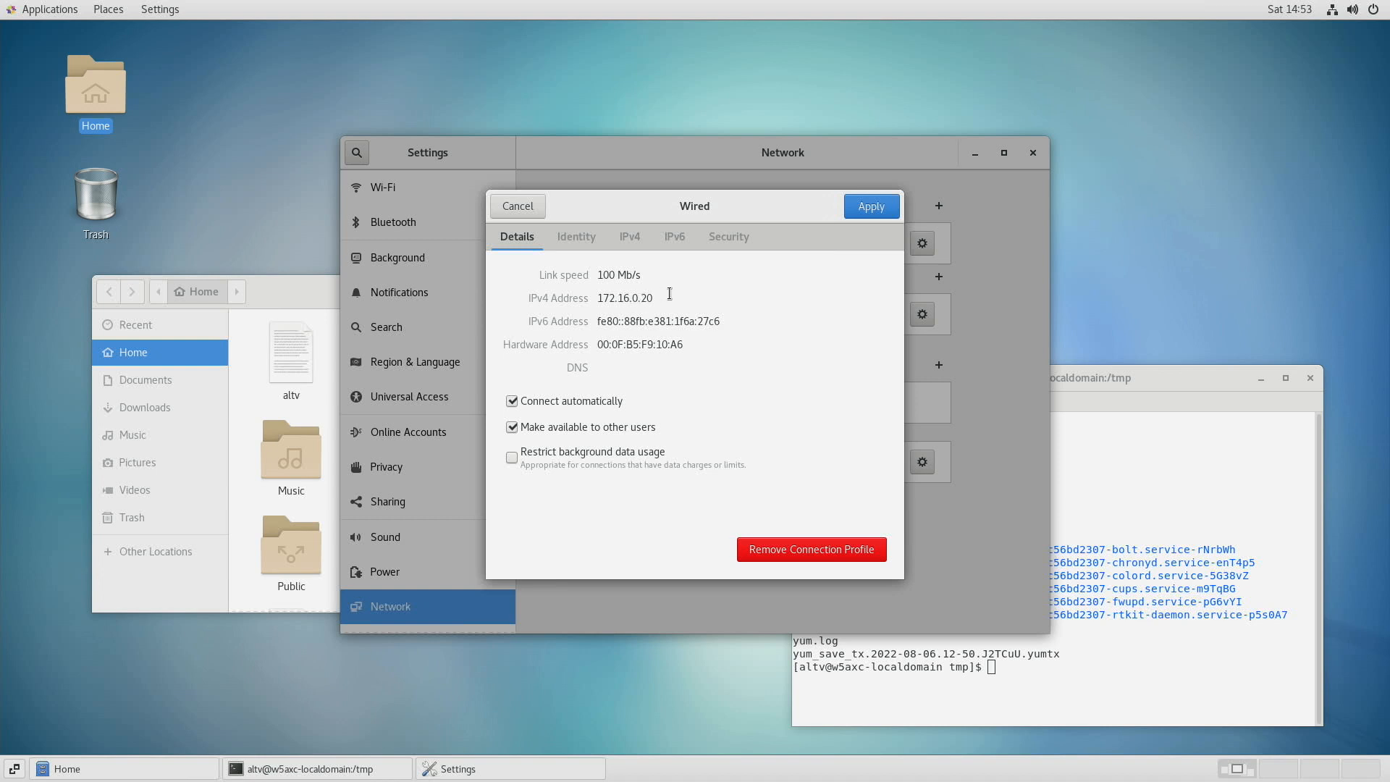
mouse_move(619, 349)
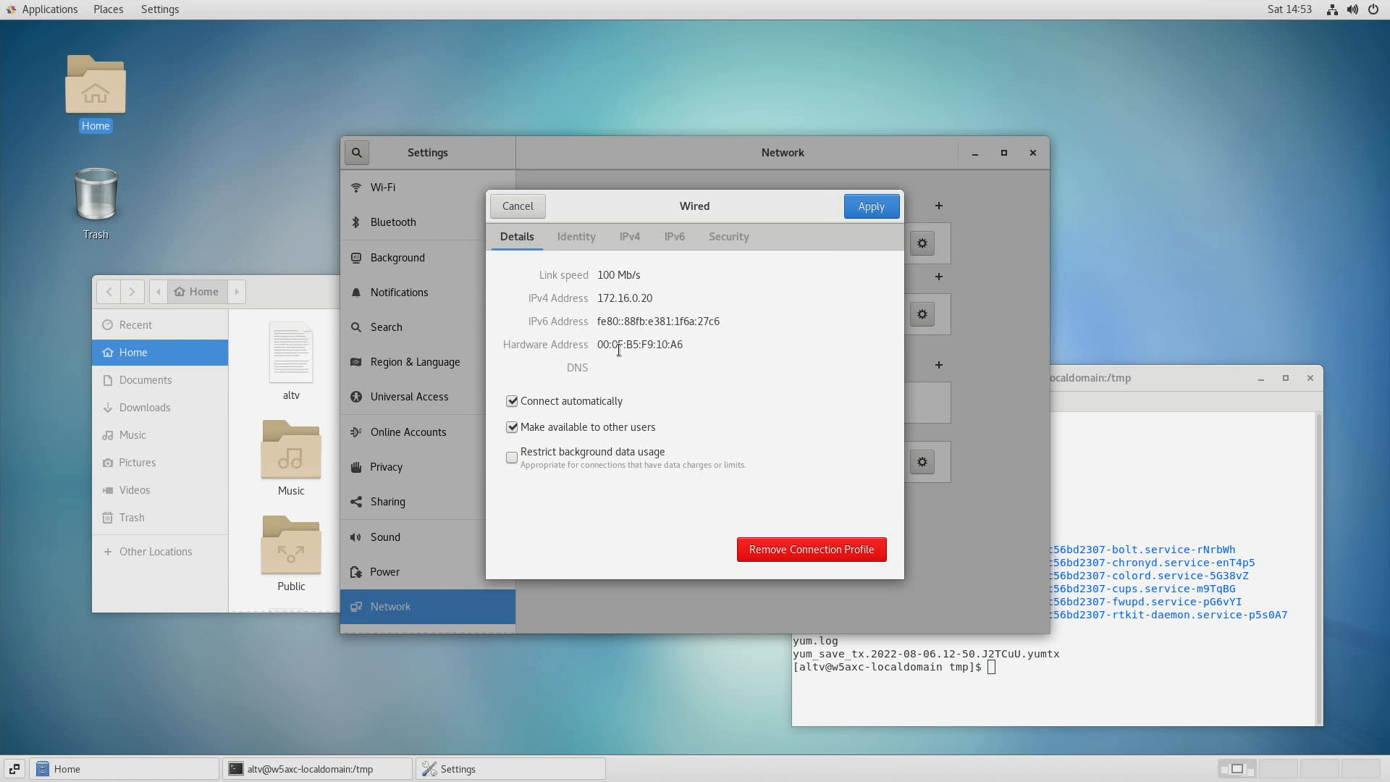
mouse_move(545, 495)
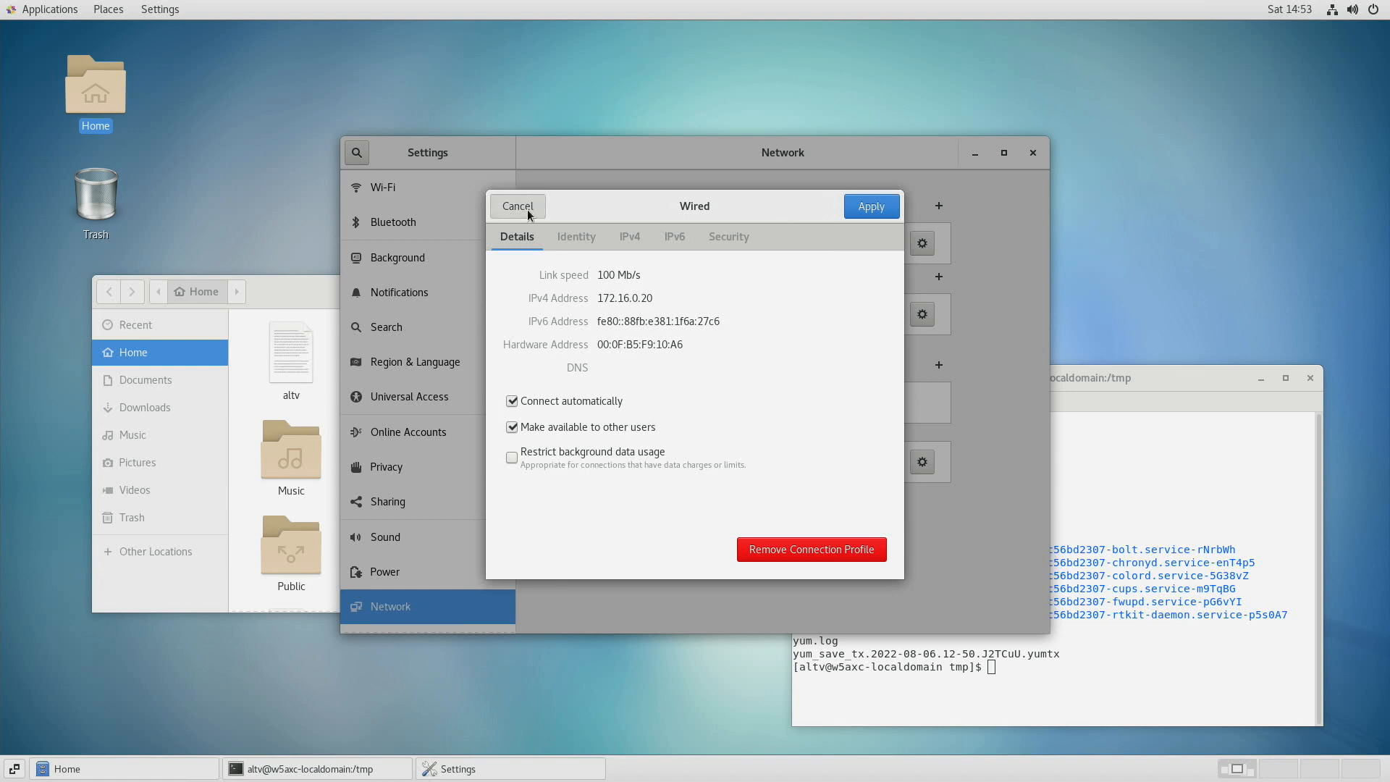
- Close the connection details and run sudo ./g3_installer, which reports command not found
click(516, 206)
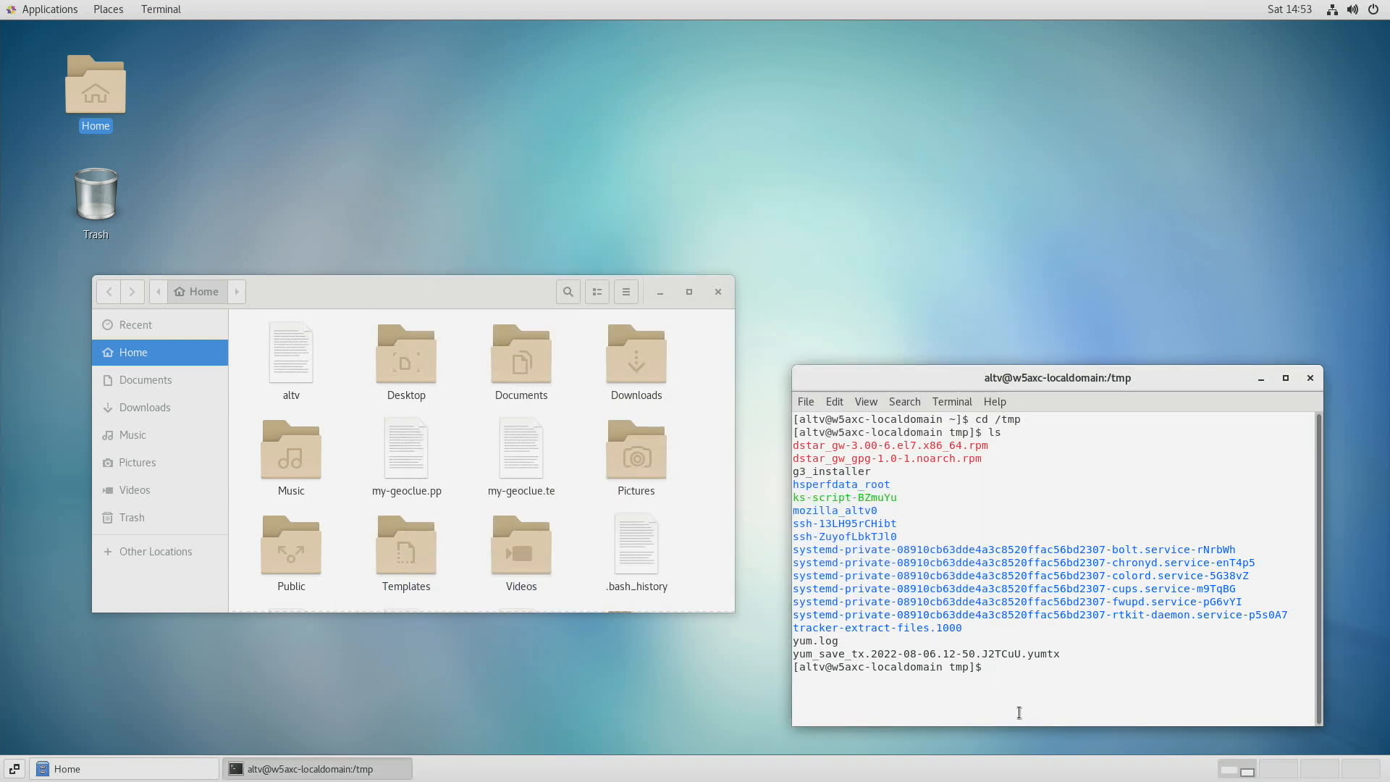
mouse_move(1030, 695)
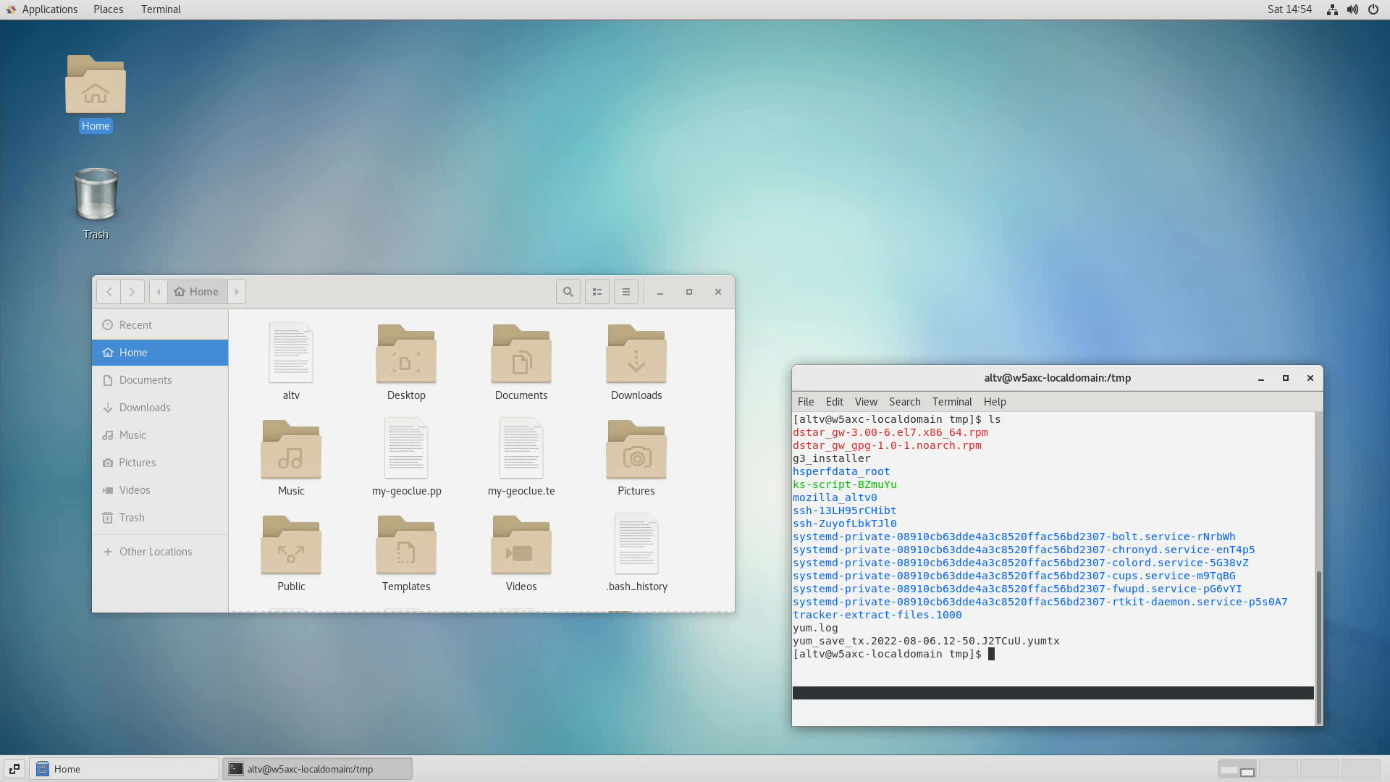
text(sudo)
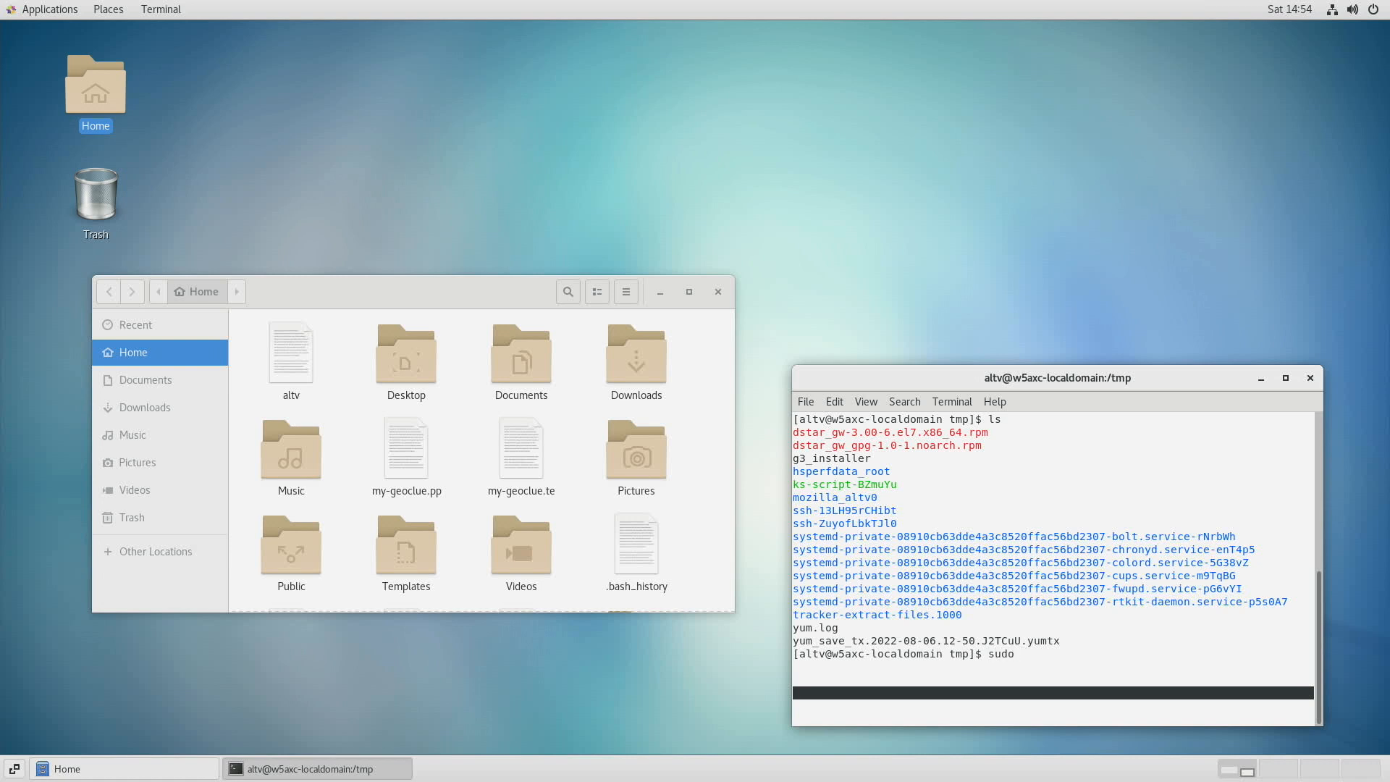
text(./g3)
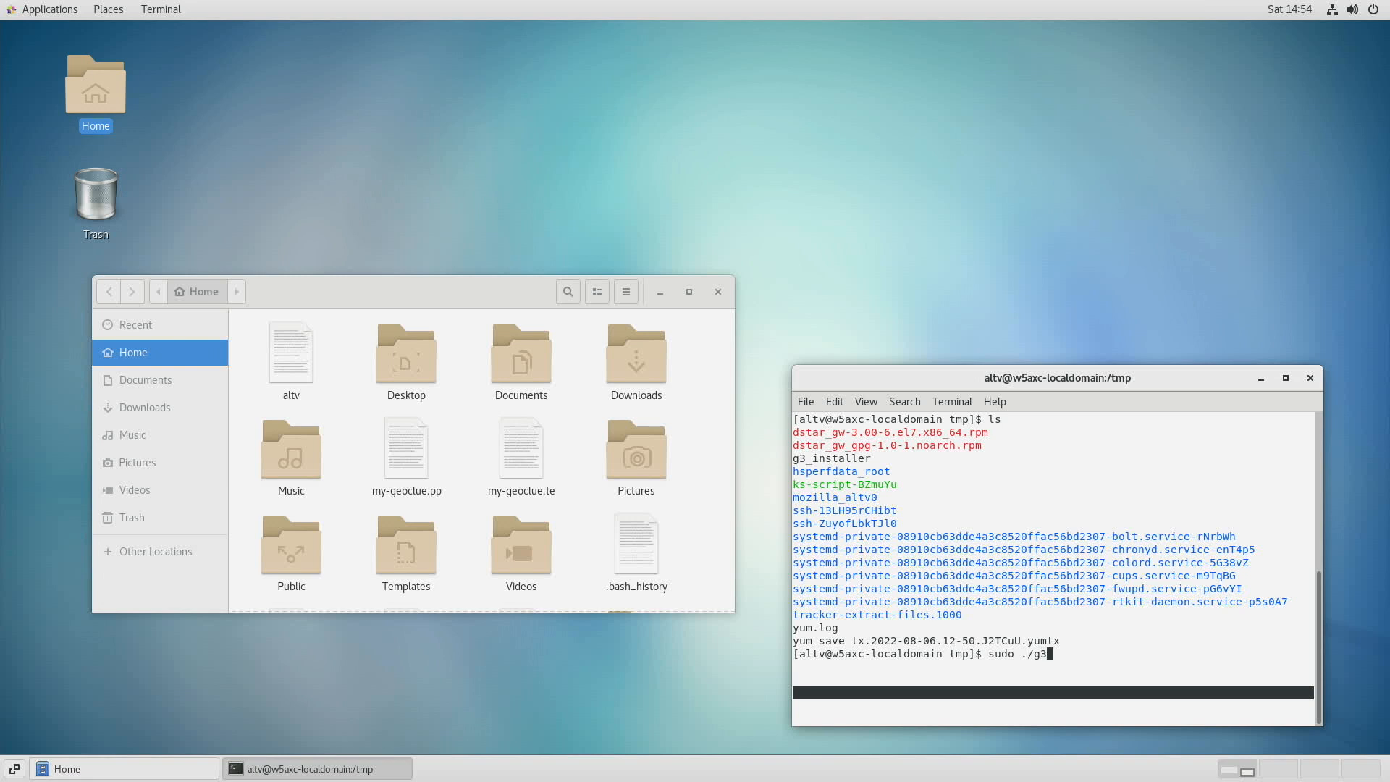
text(inste)
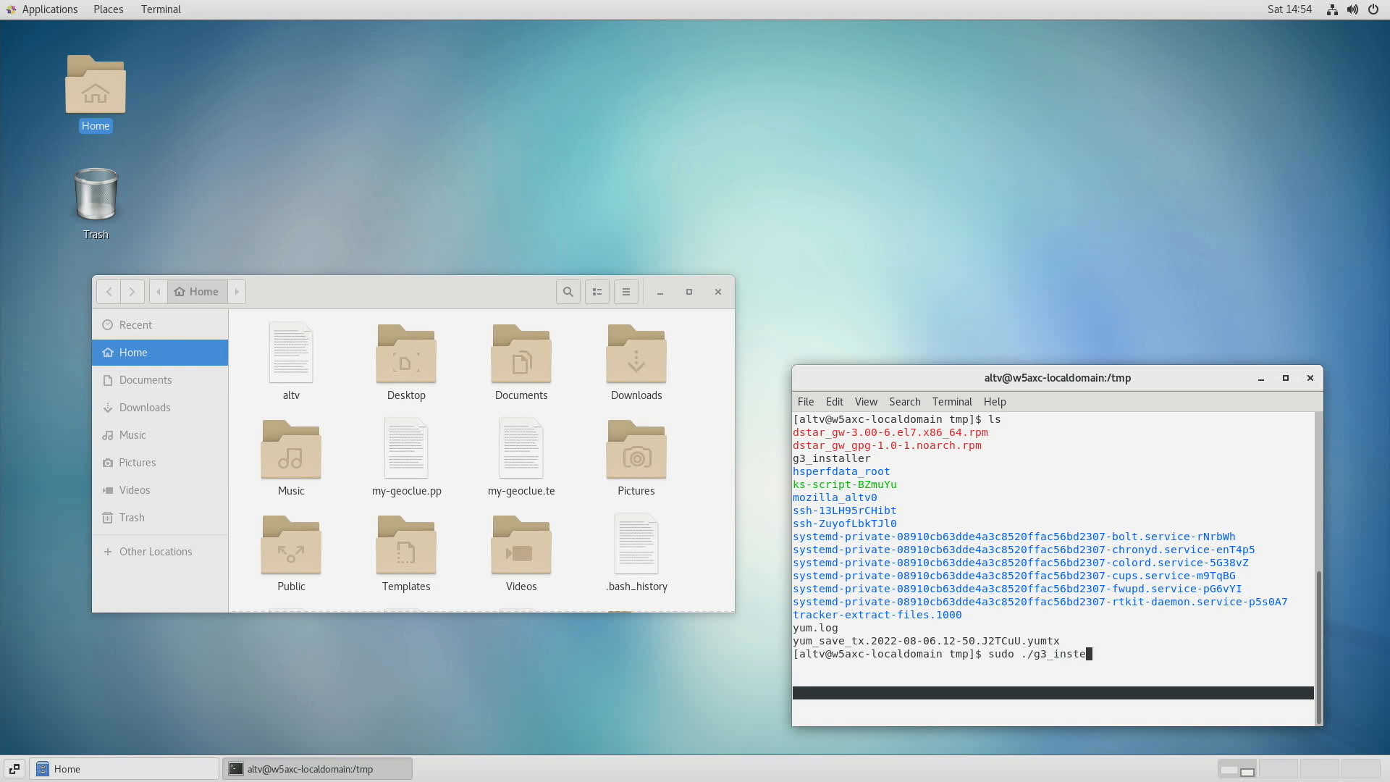
key(BackSpace)
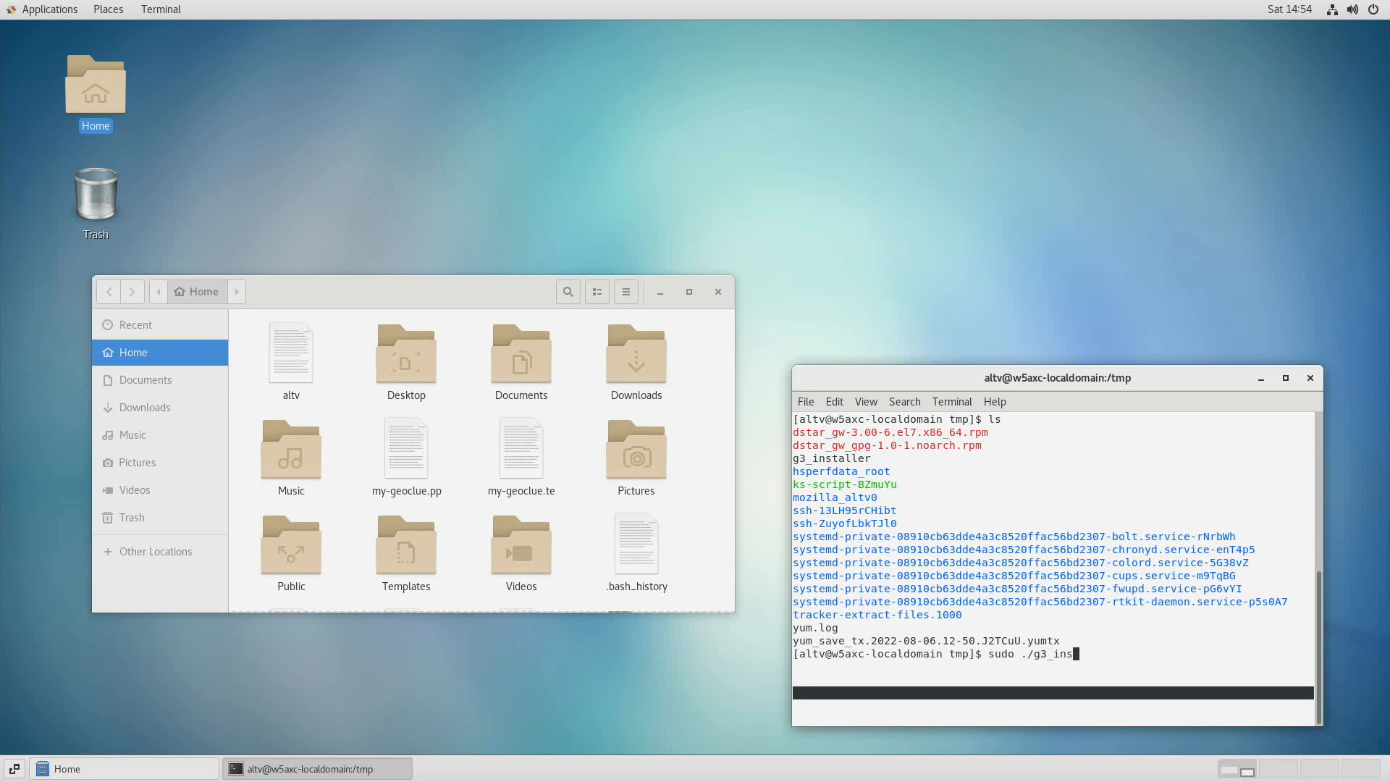
text(taller)
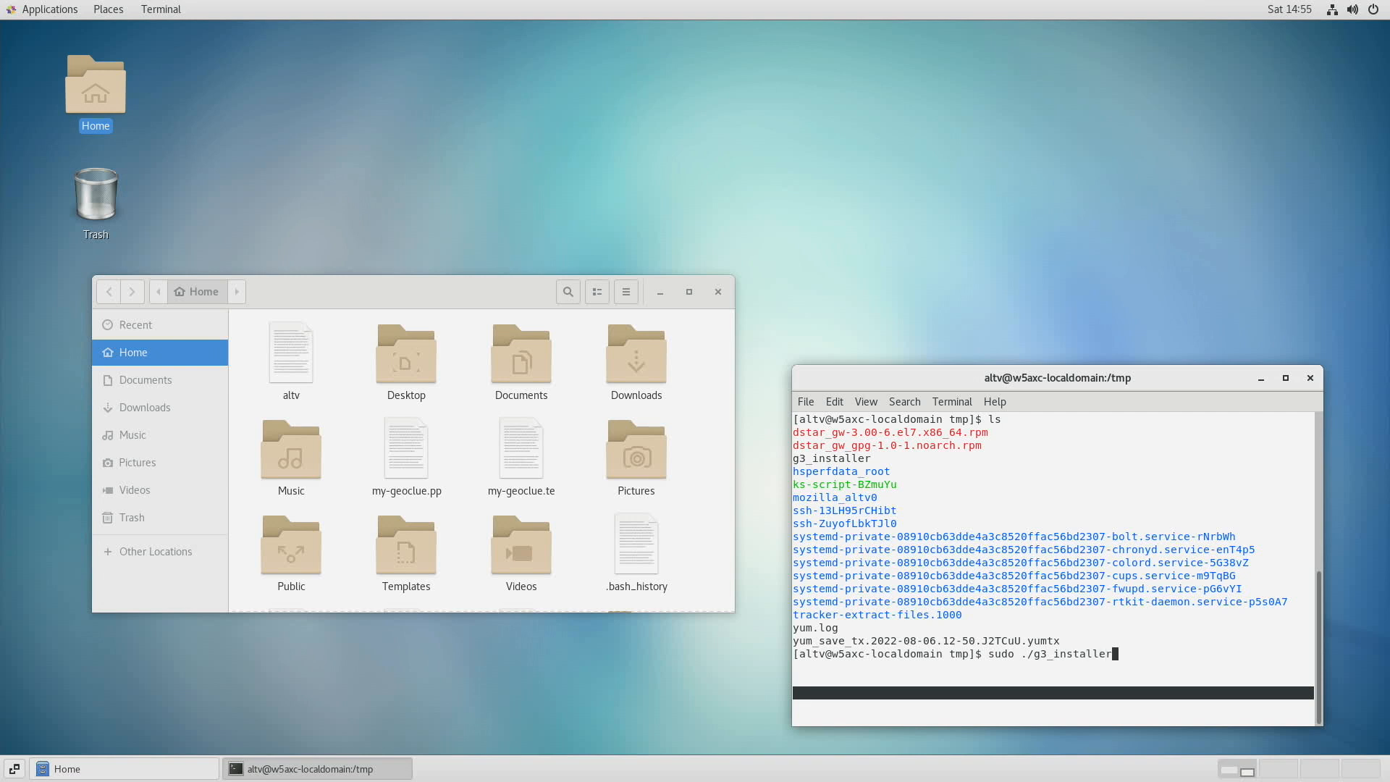
key(Return)
text(chmod +)
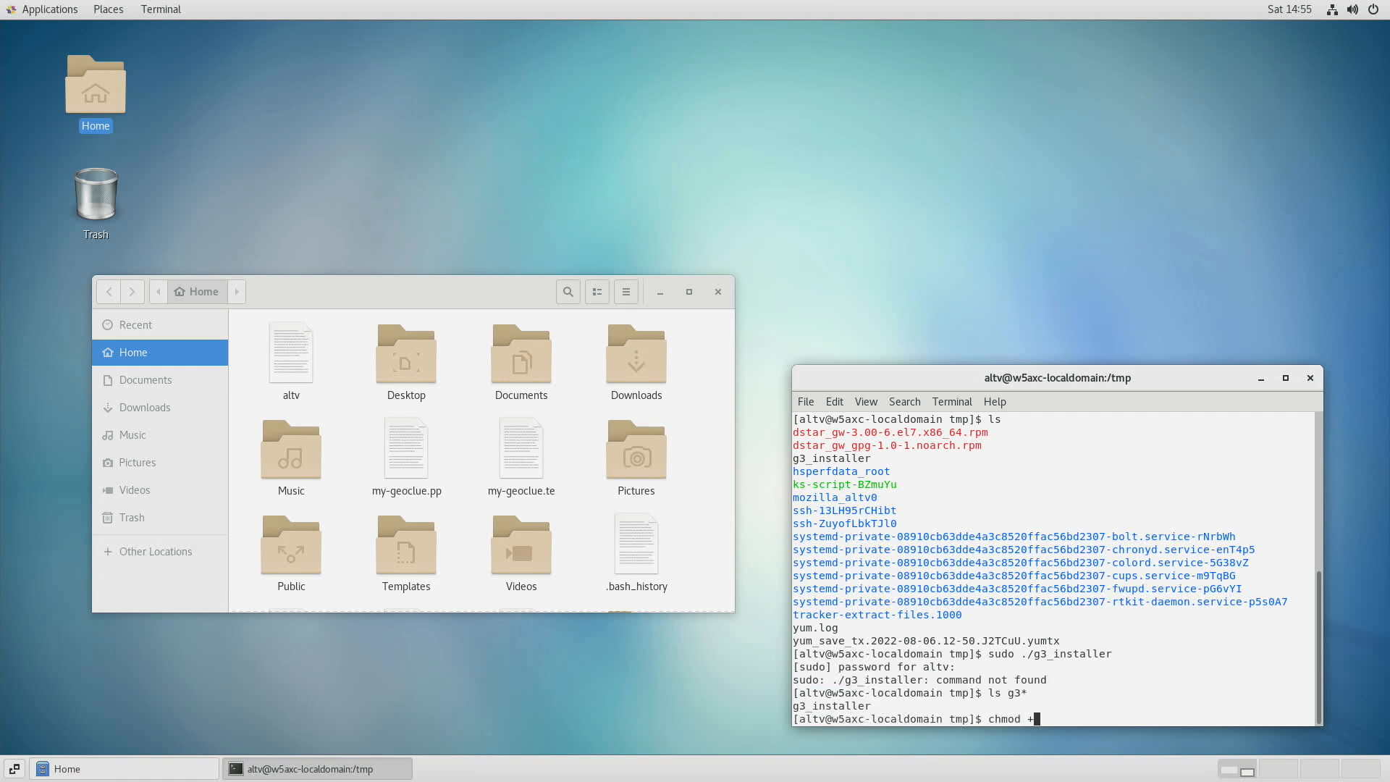
- Run the g3_installer rerun as root, continuing to the gateway callsign prompt
text(x g3_installer)
key(Return)
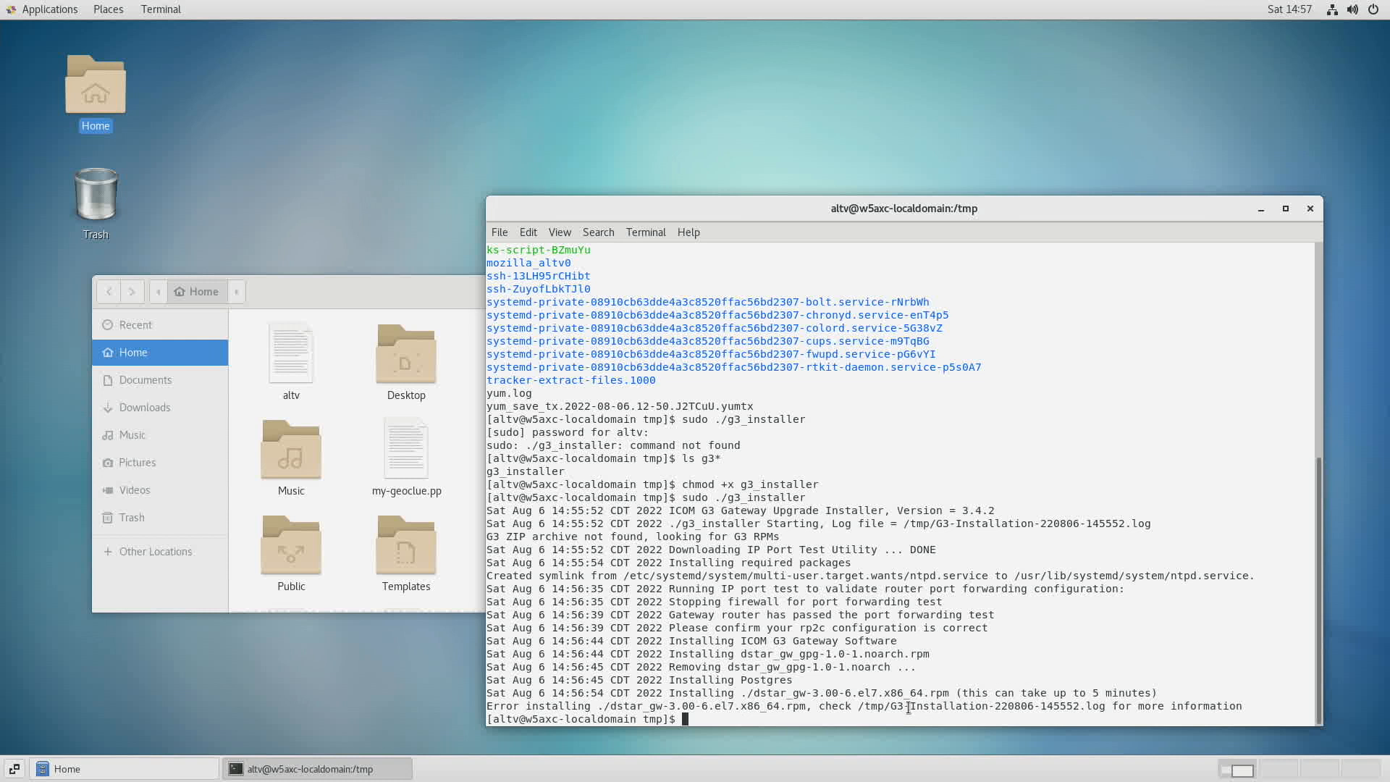
mouse_move(450, 505)
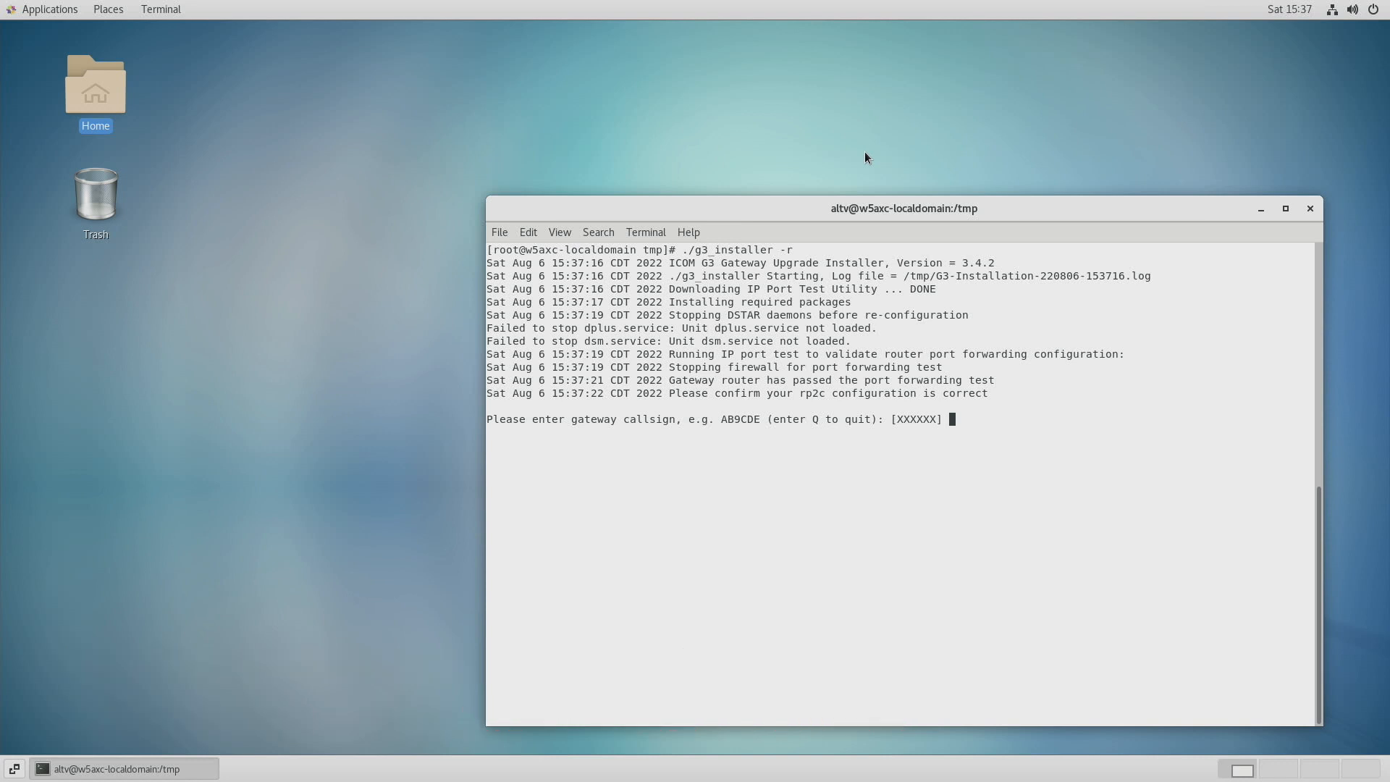
- Enter W5AXC as the gateway callsign
text(W5)
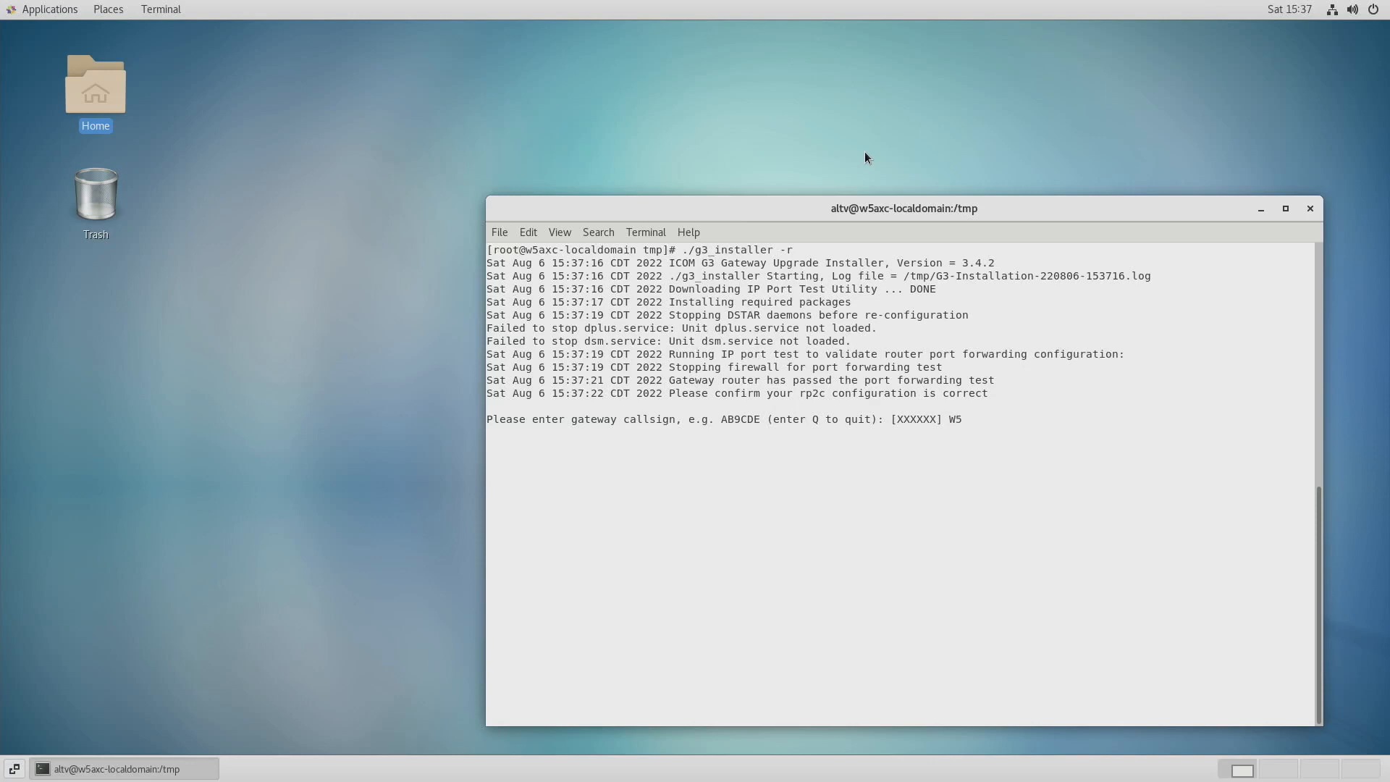
text(AX)
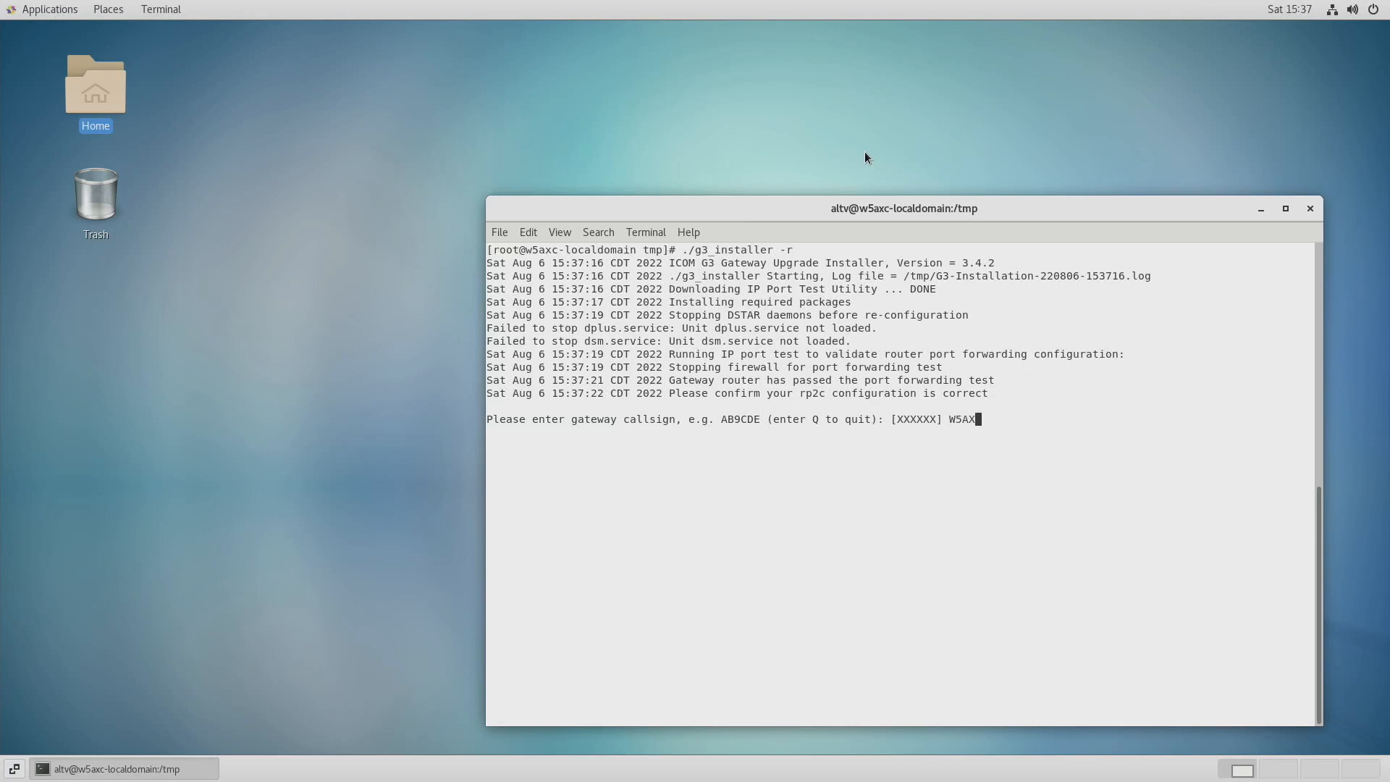
text(C)
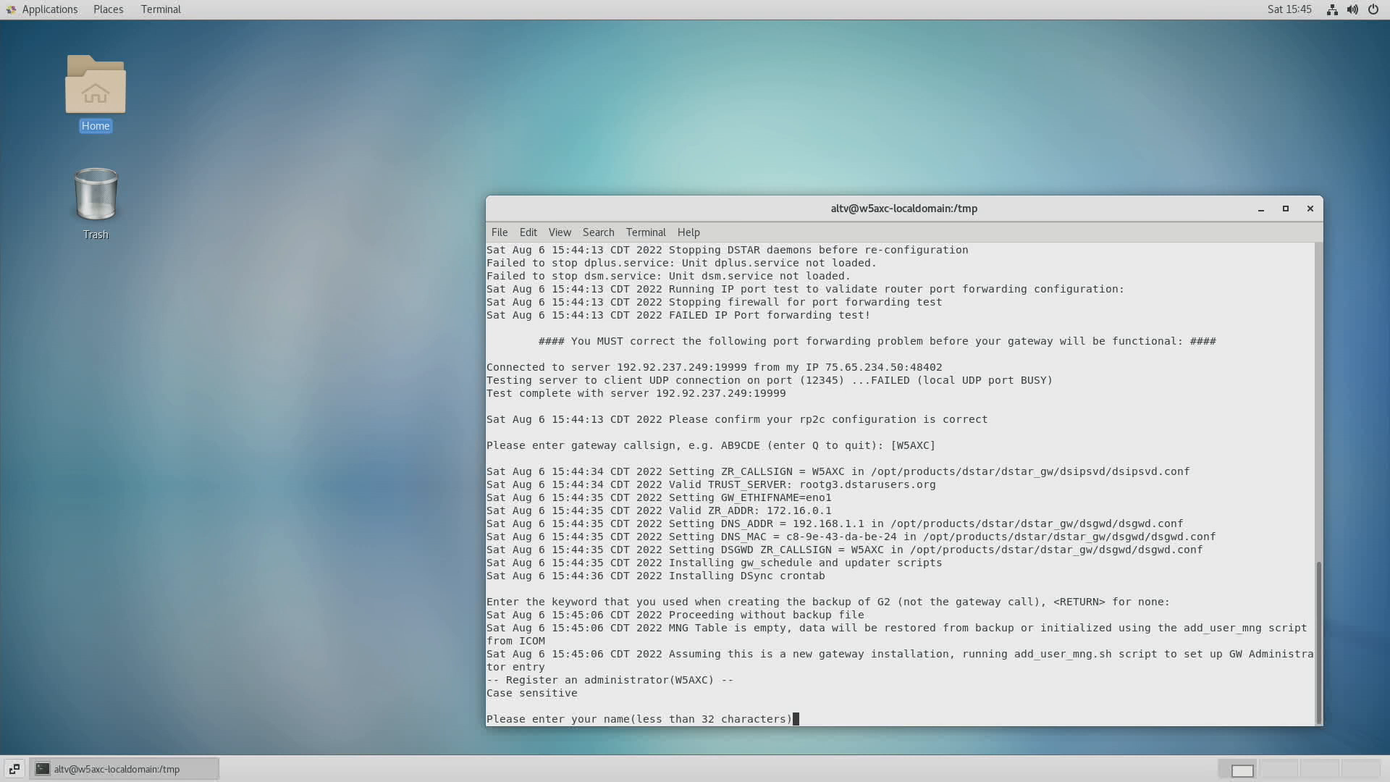
- Register administrator Tommy with a tommy@ e-mail address, answering Y to register
text(Tommy)
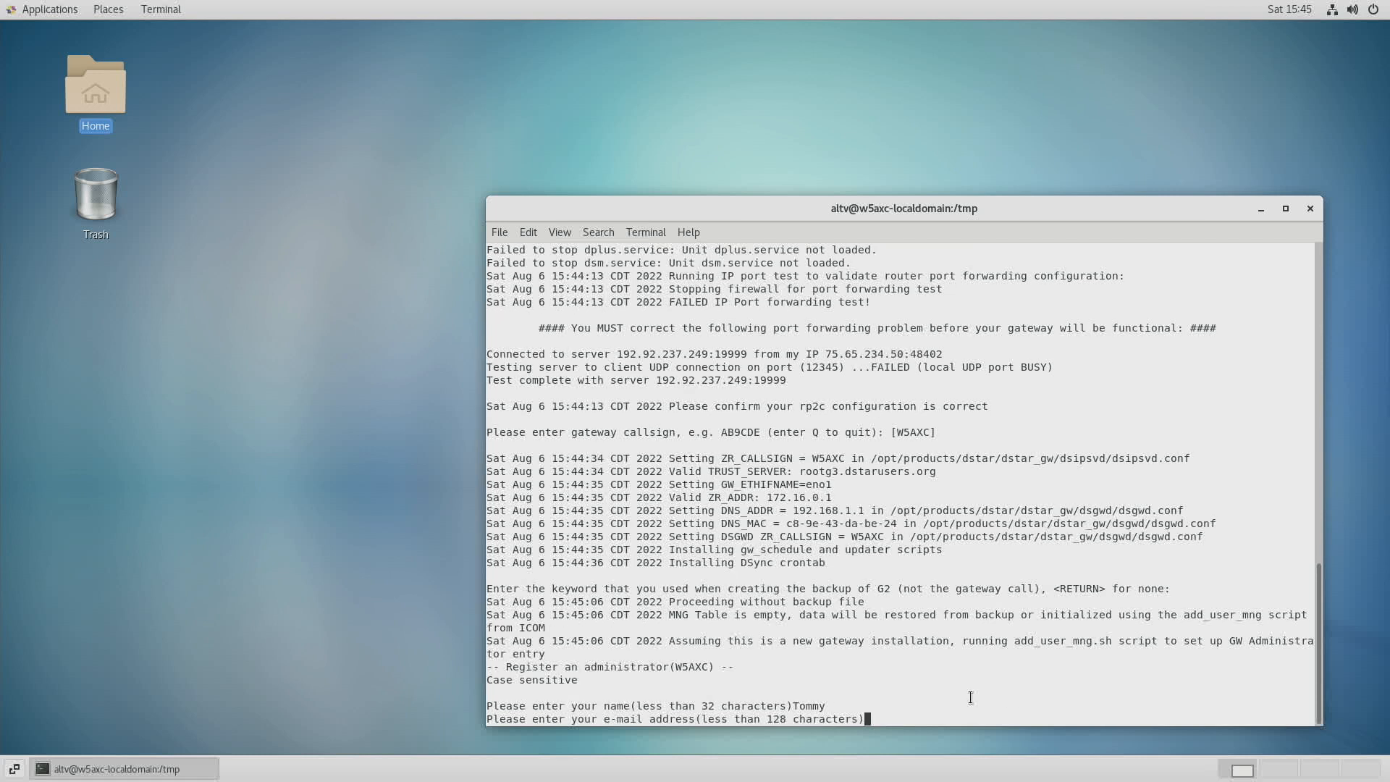
text(tommy@)
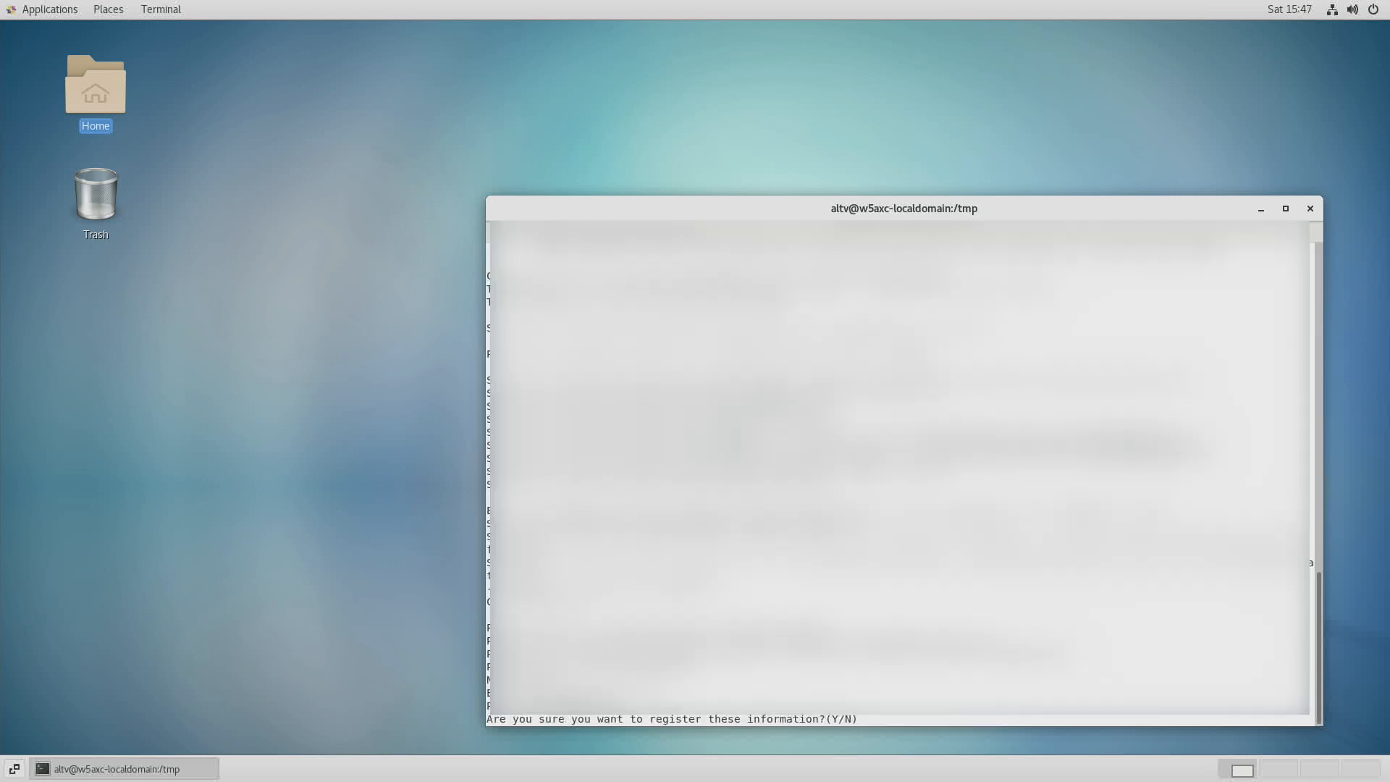
text(y)
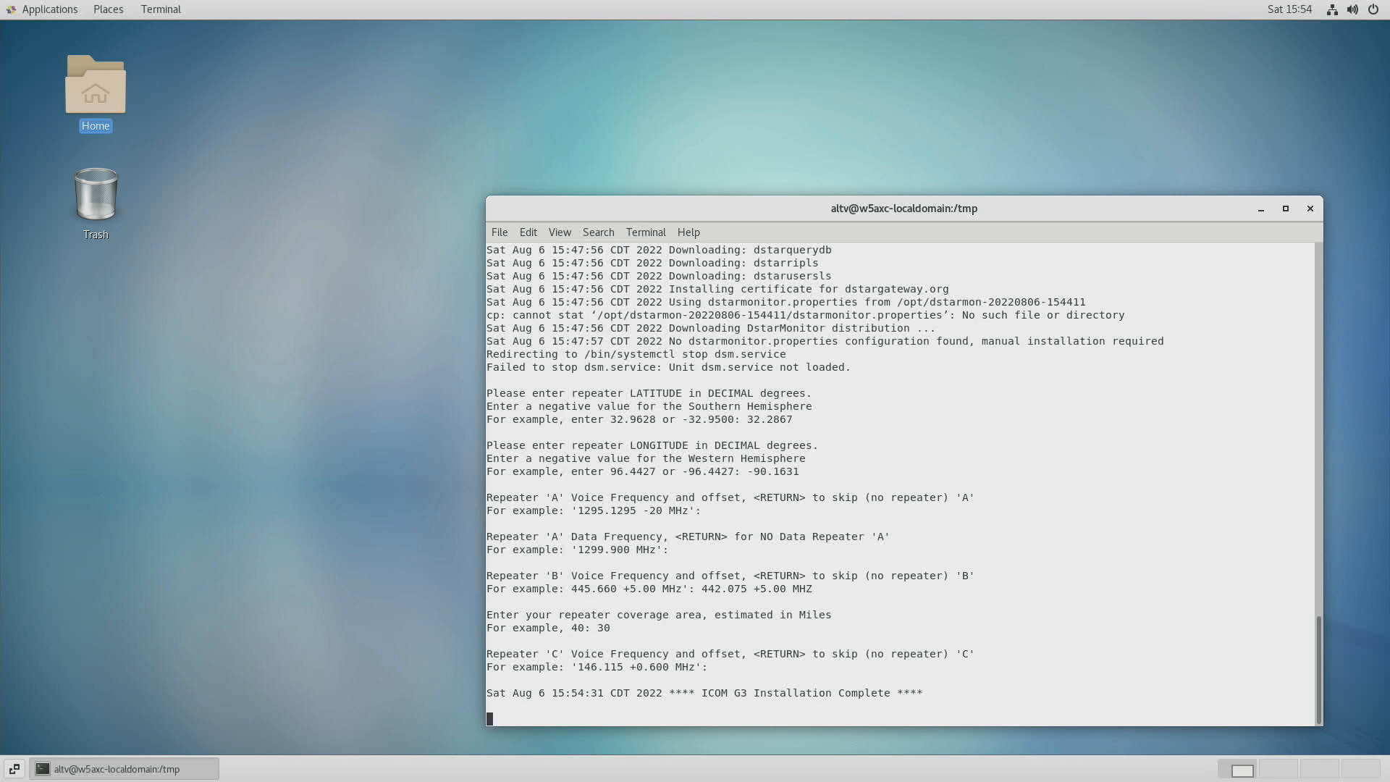
- Continue past the Installation Complete message to the reboot prompt
key(Return)
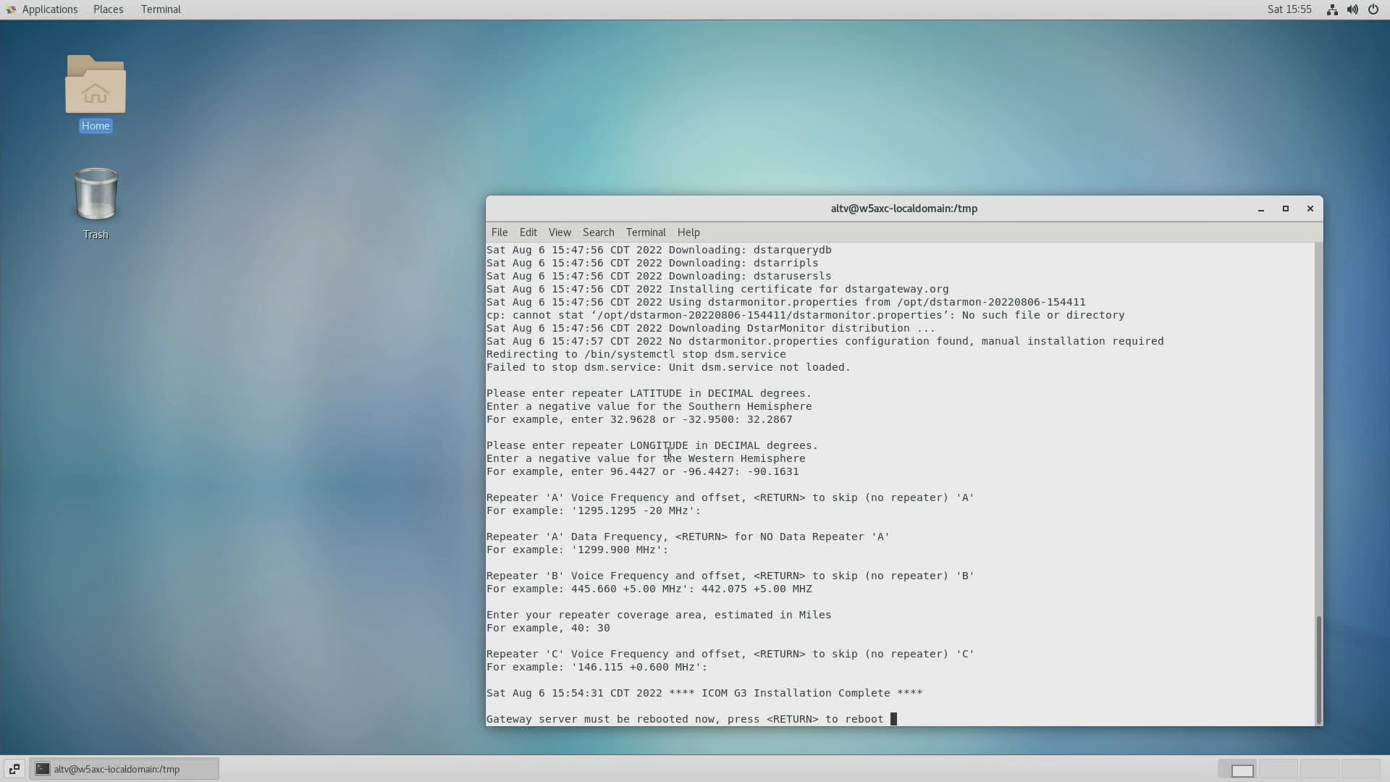
mouse_move(682, 501)
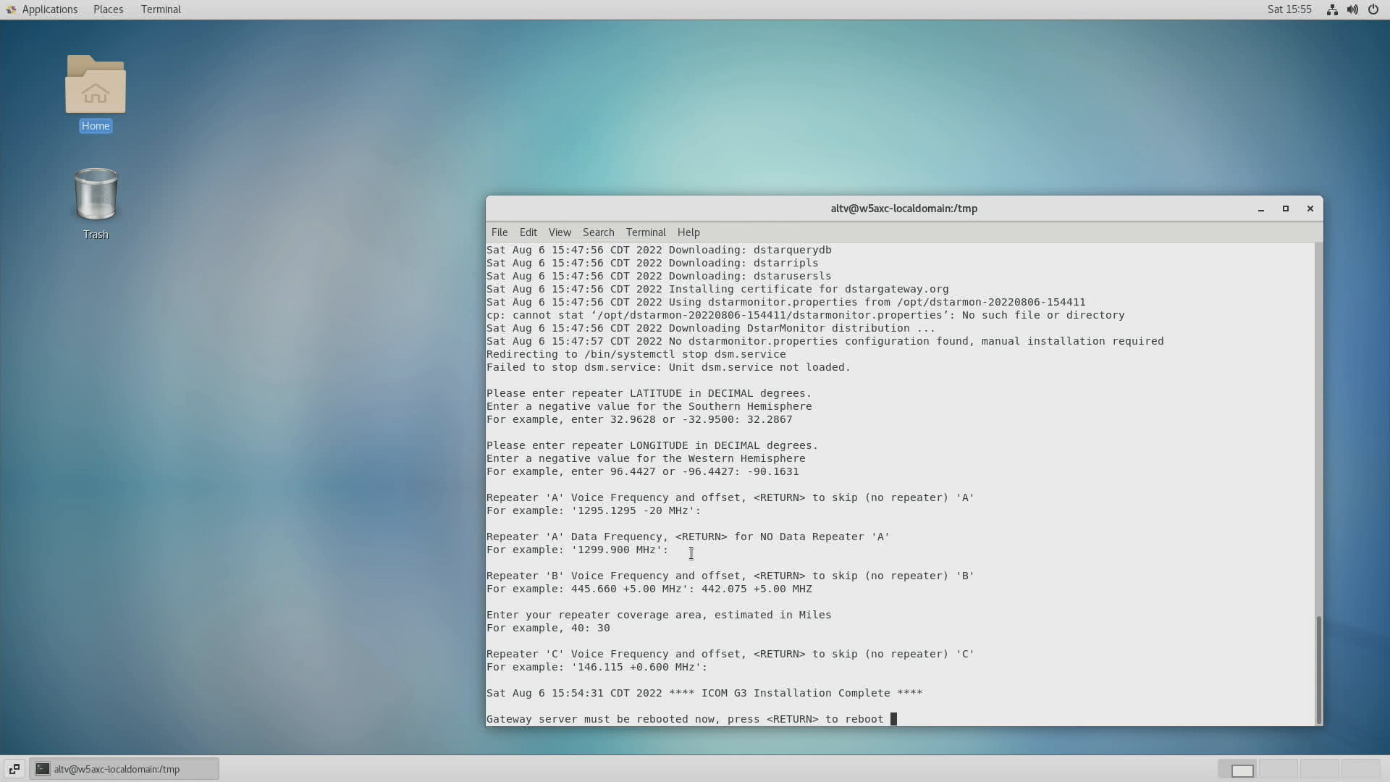
mouse_move(580, 592)
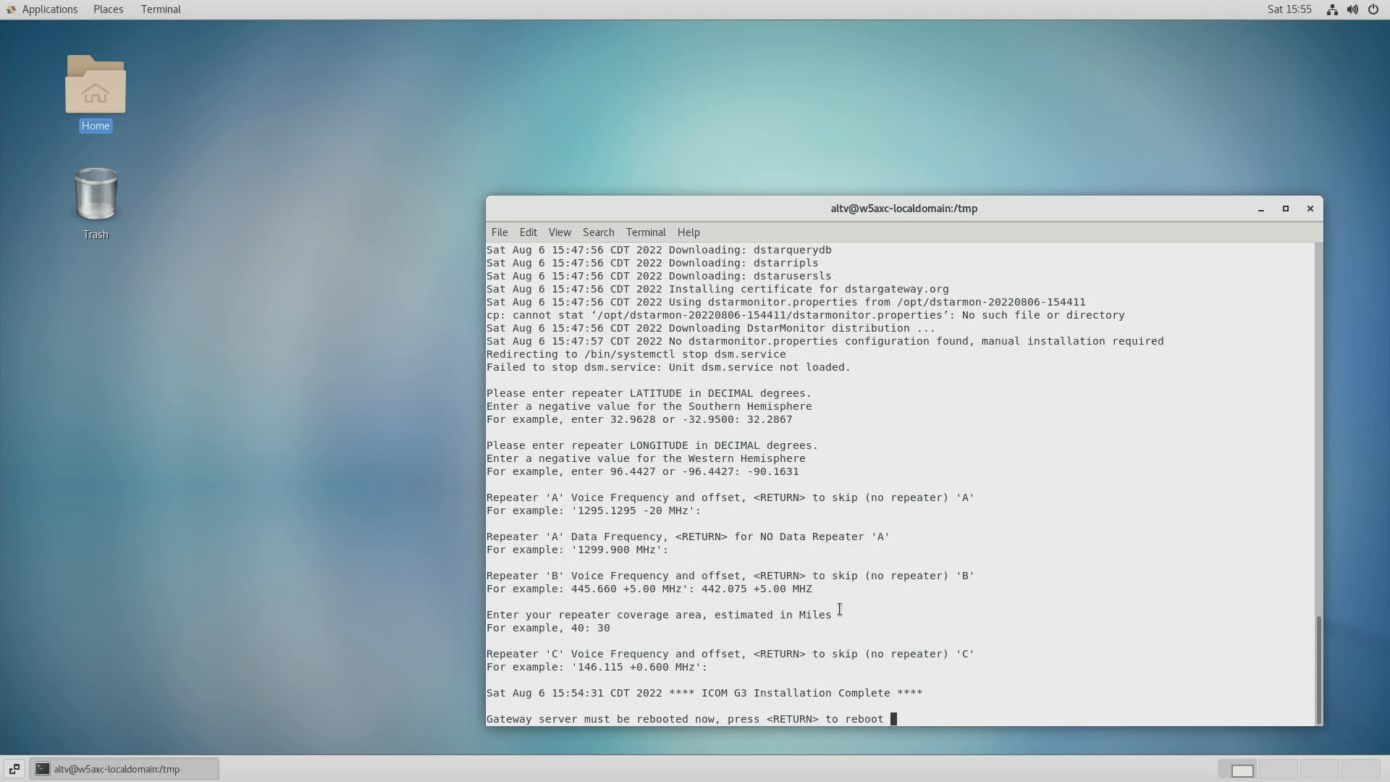
mouse_move(872, 636)
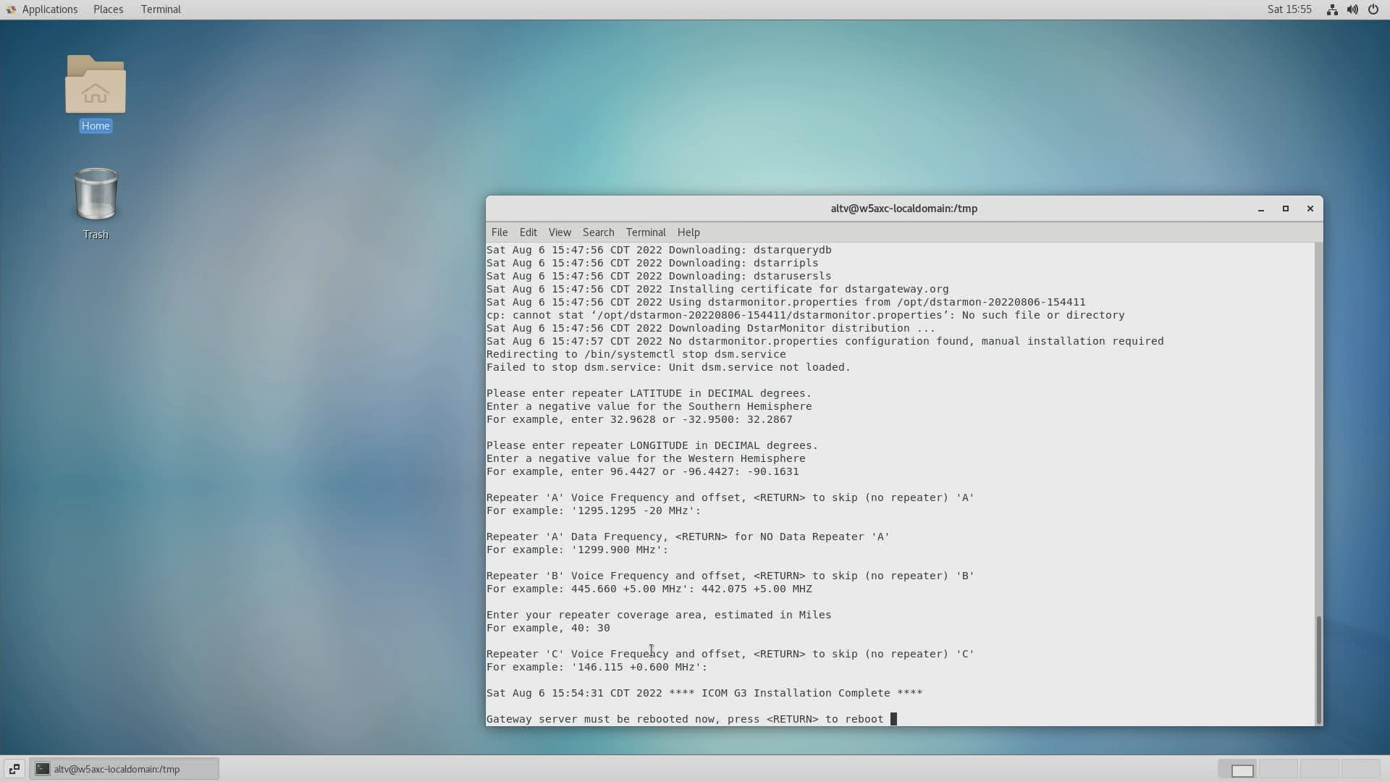
mouse_move(469, 751)
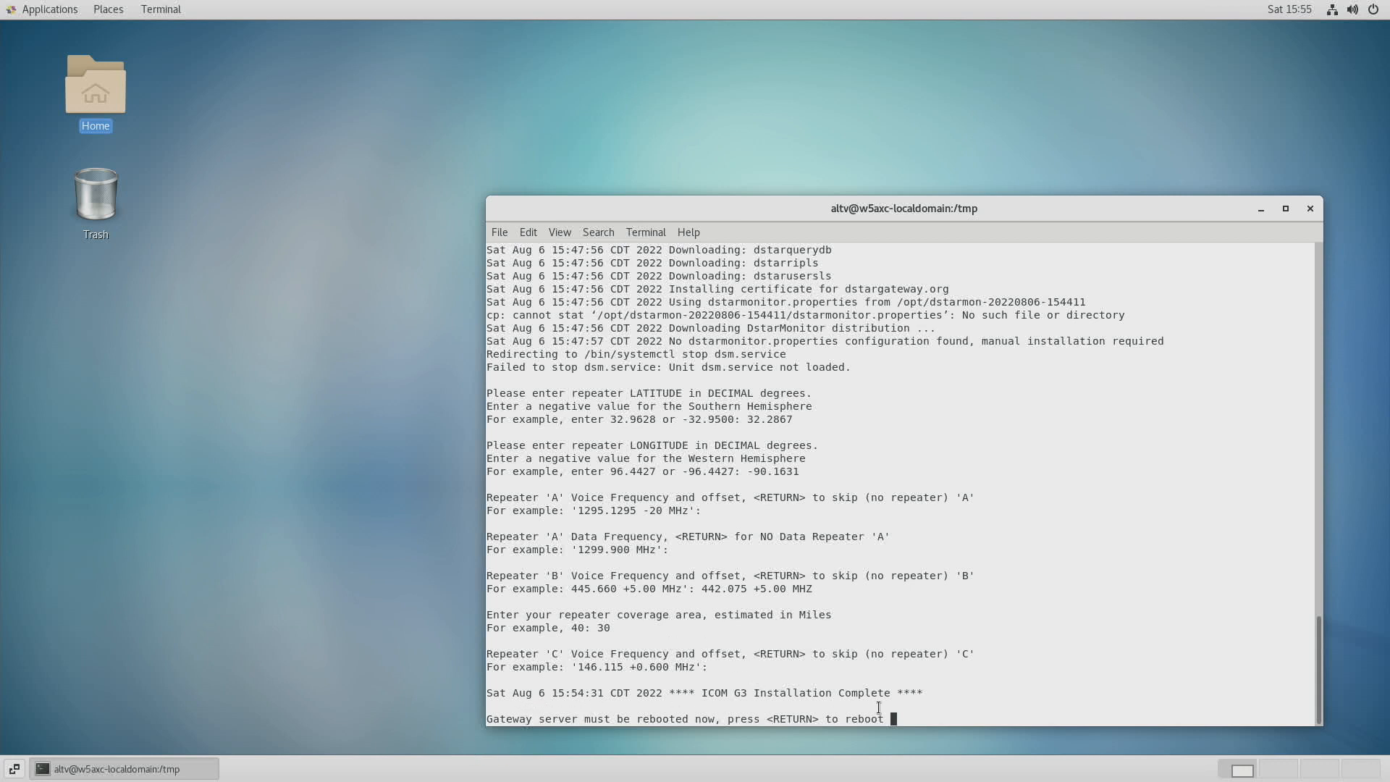
mouse_move(970, 700)
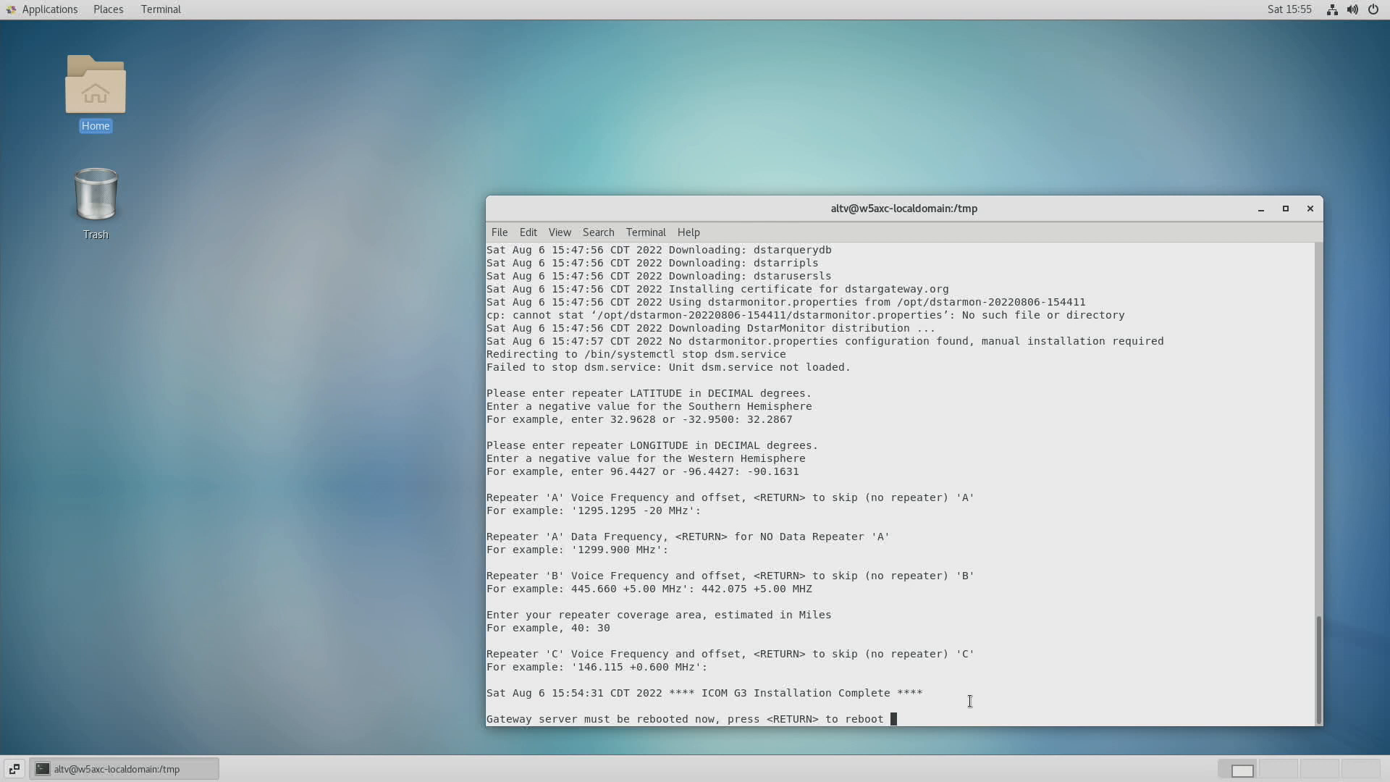
- Confirm the reboot prompt so the gateway server restarts
key(Return)
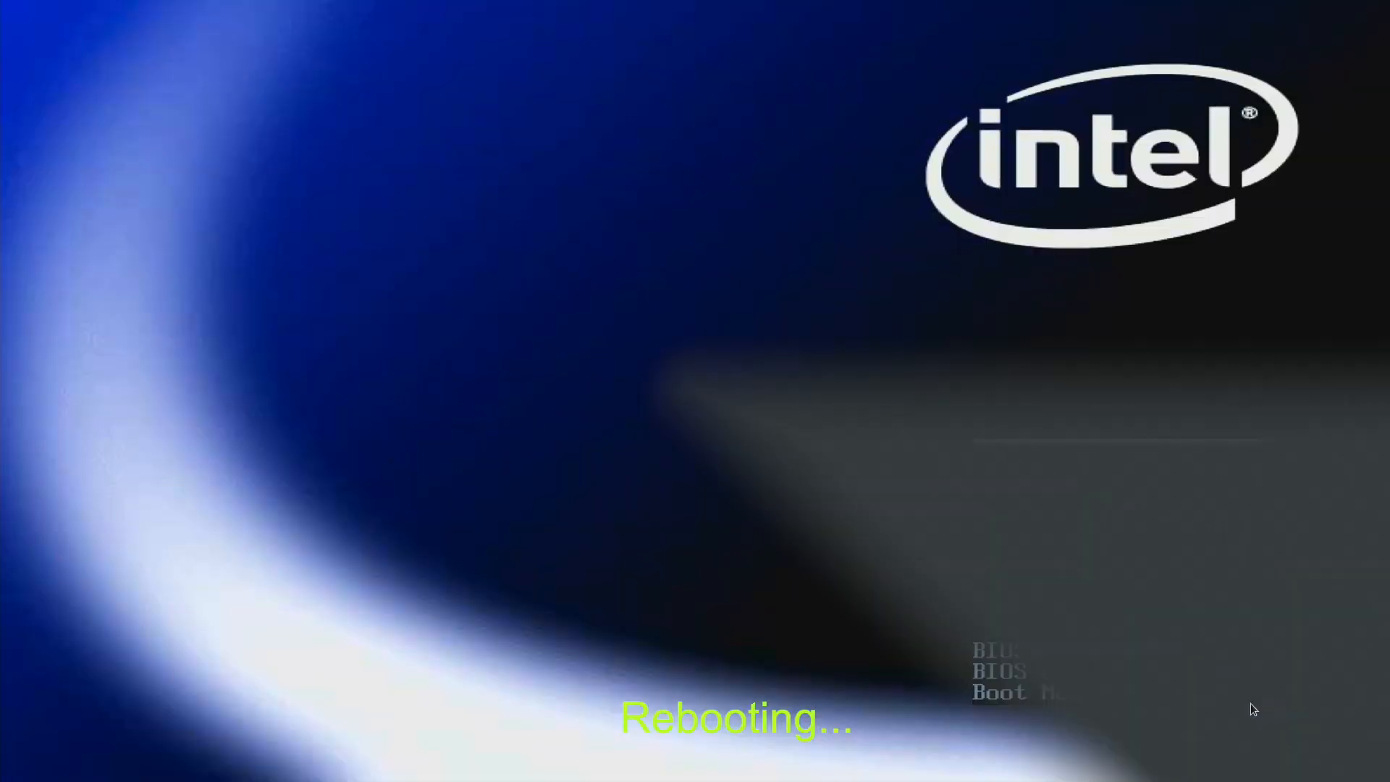